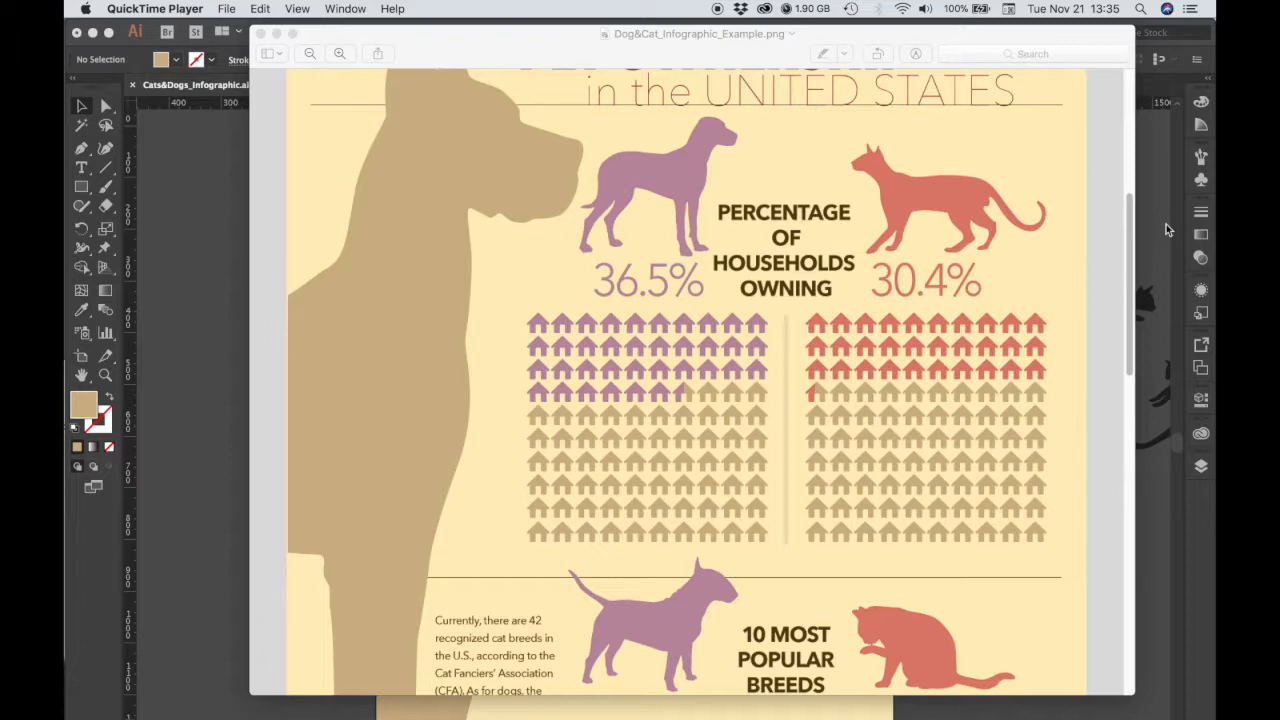
mouse_move(1096, 233)
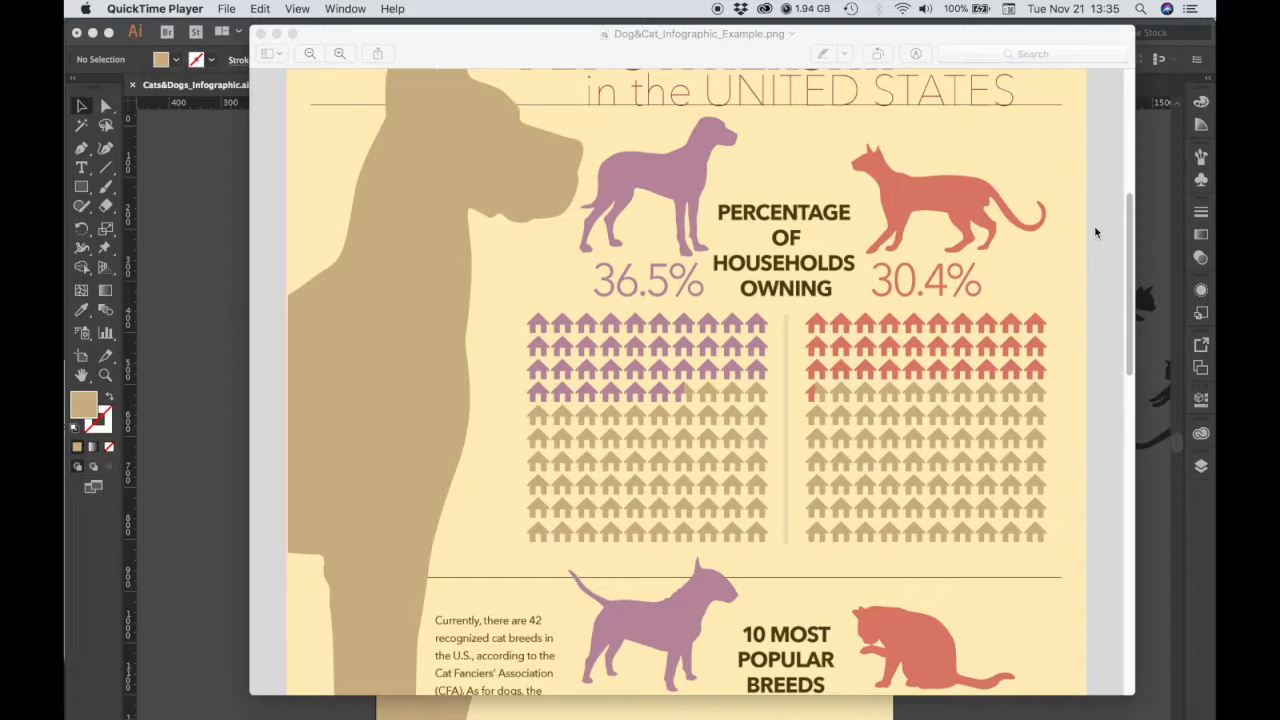
mouse_move(906, 337)
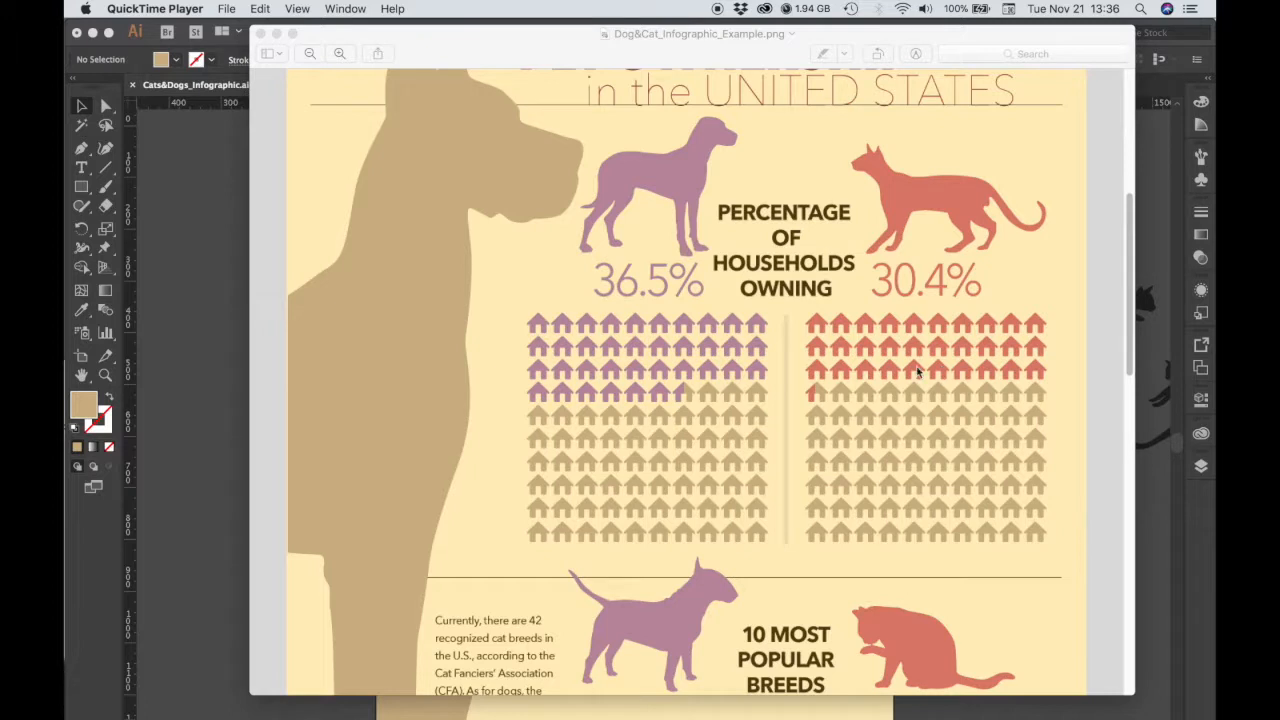
mouse_move(778, 390)
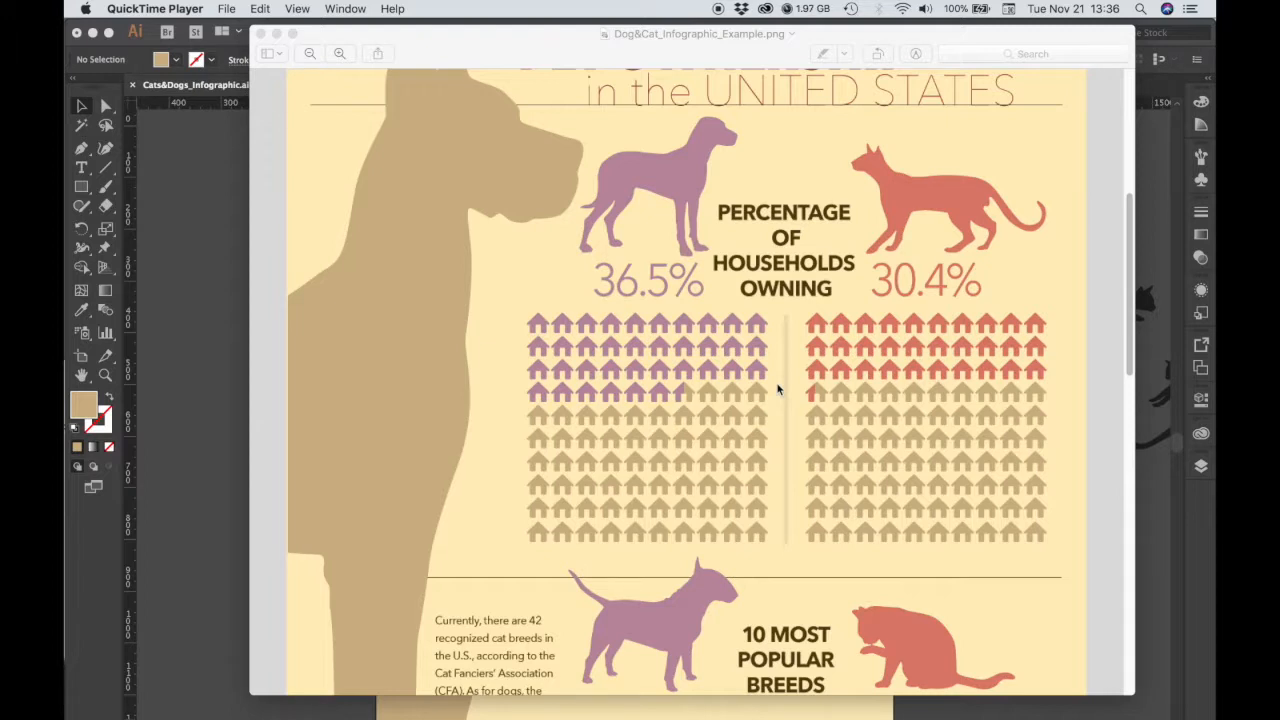
mouse_move(564, 372)
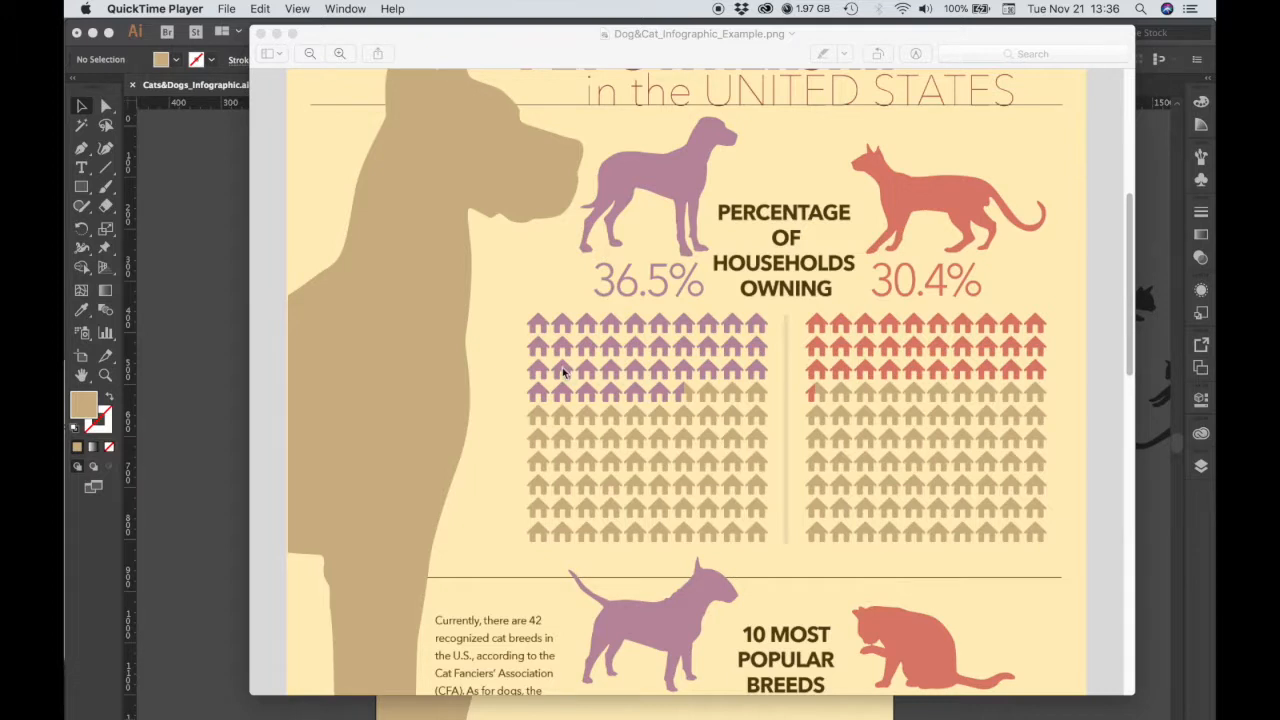
mouse_move(578, 330)
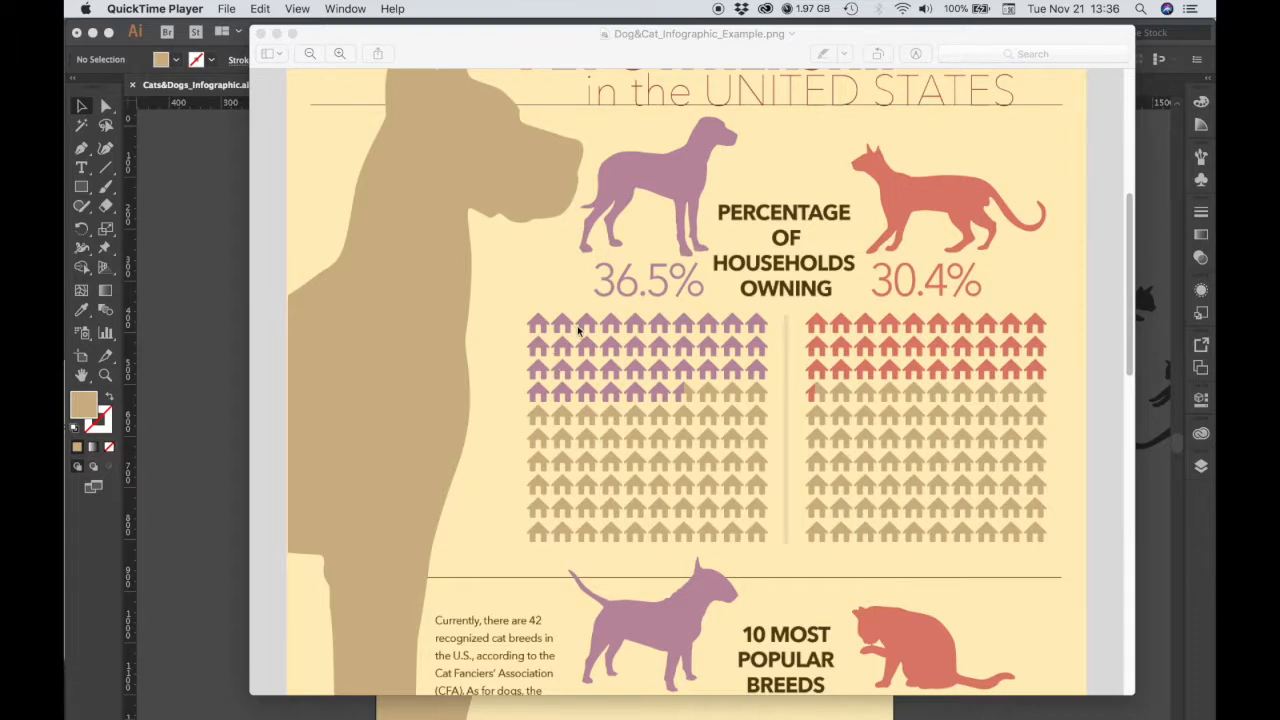
mouse_move(627, 347)
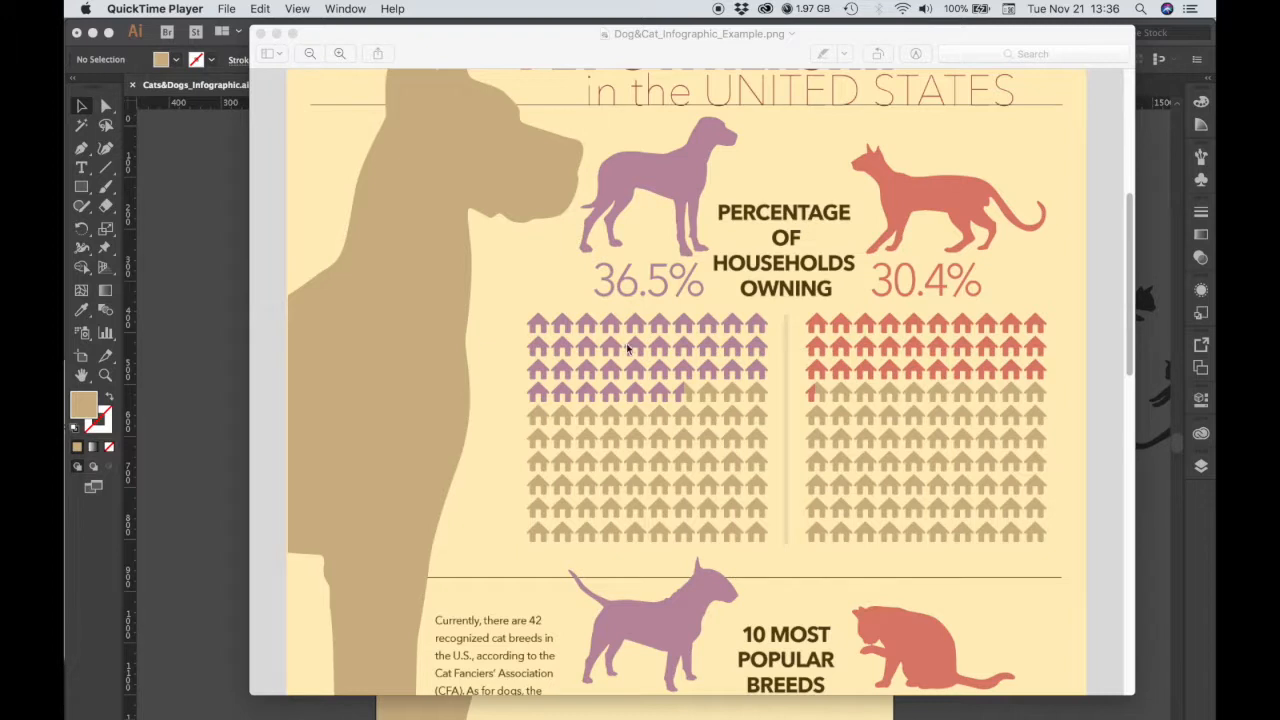
mouse_move(640, 363)
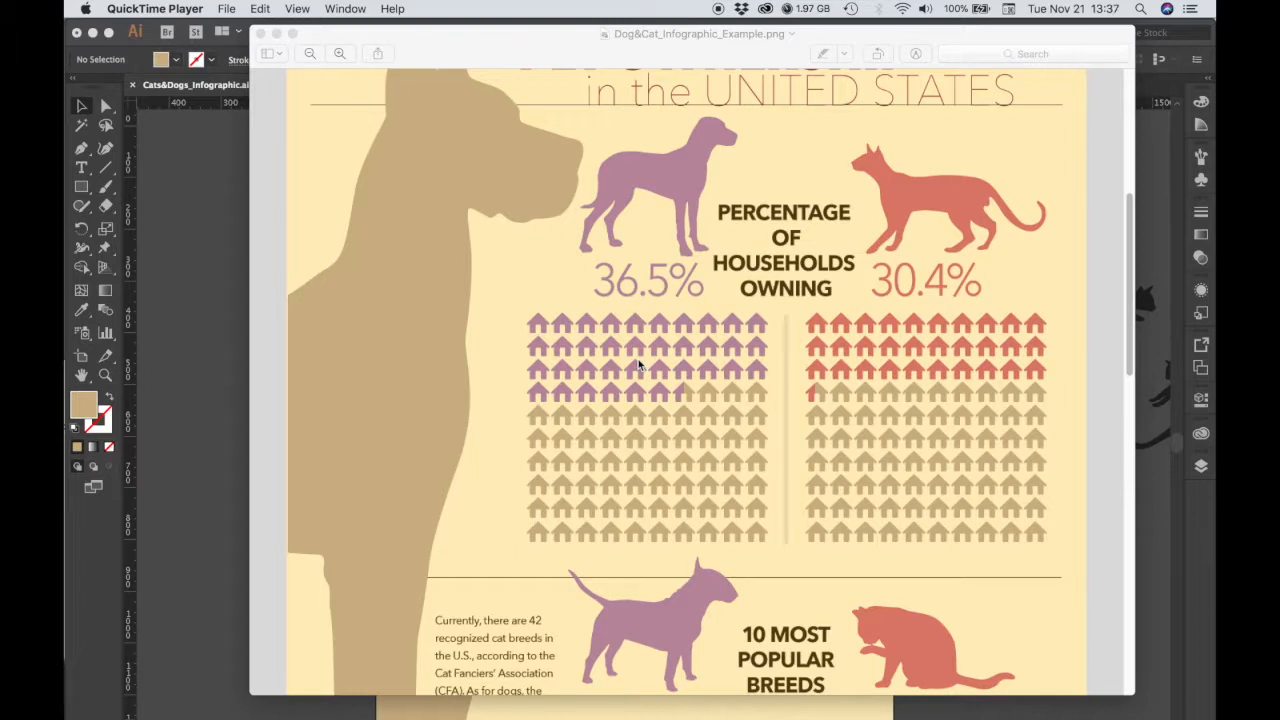
mouse_move(628, 364)
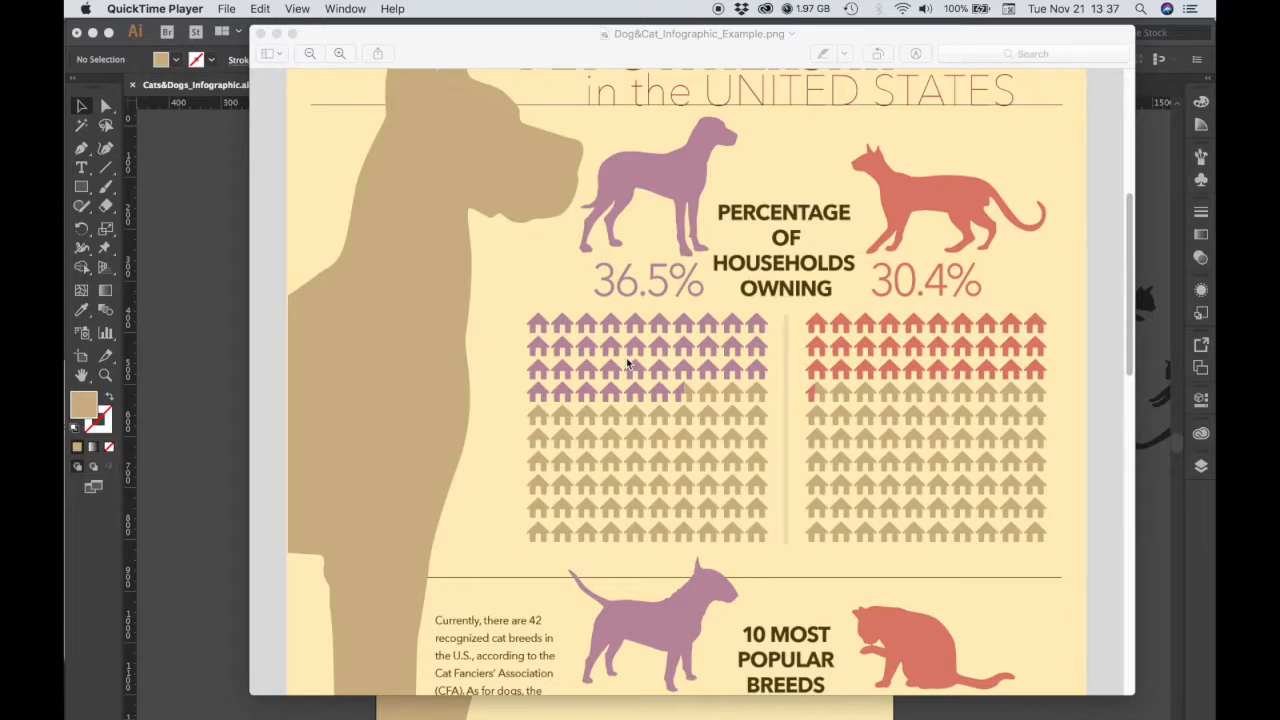
mouse_move(636, 352)
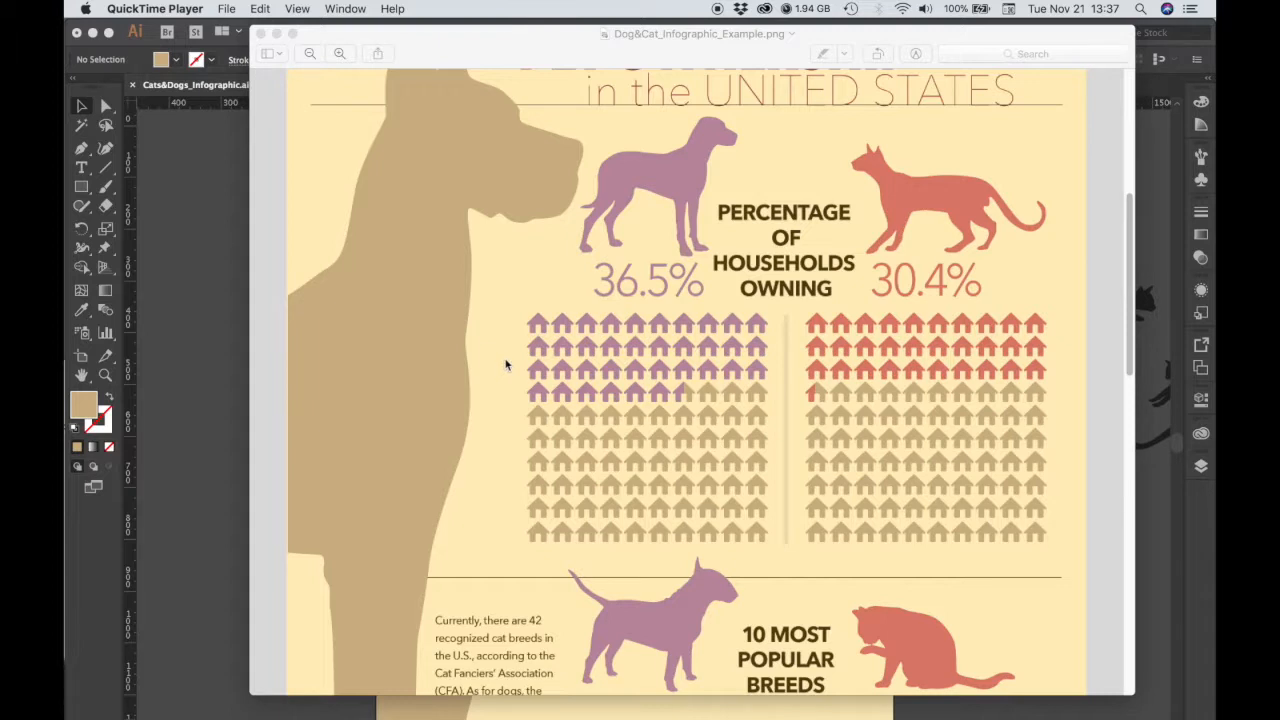
mouse_move(516, 334)
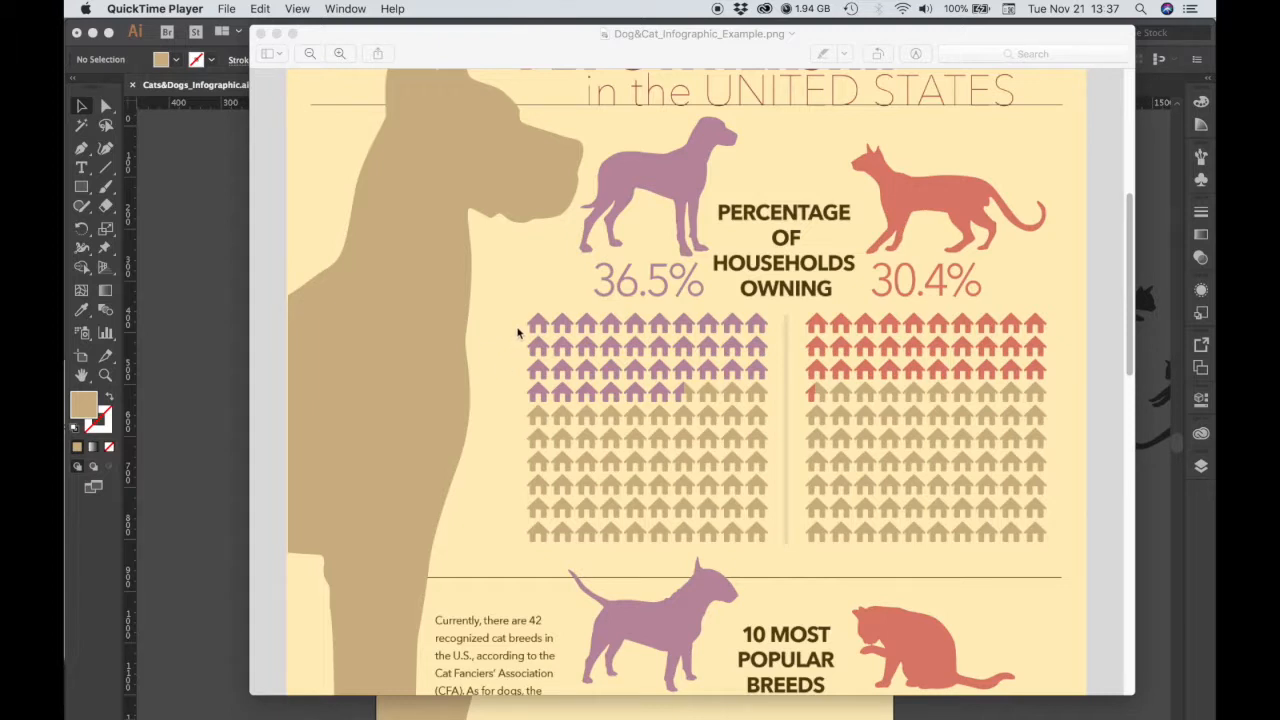
mouse_move(685, 408)
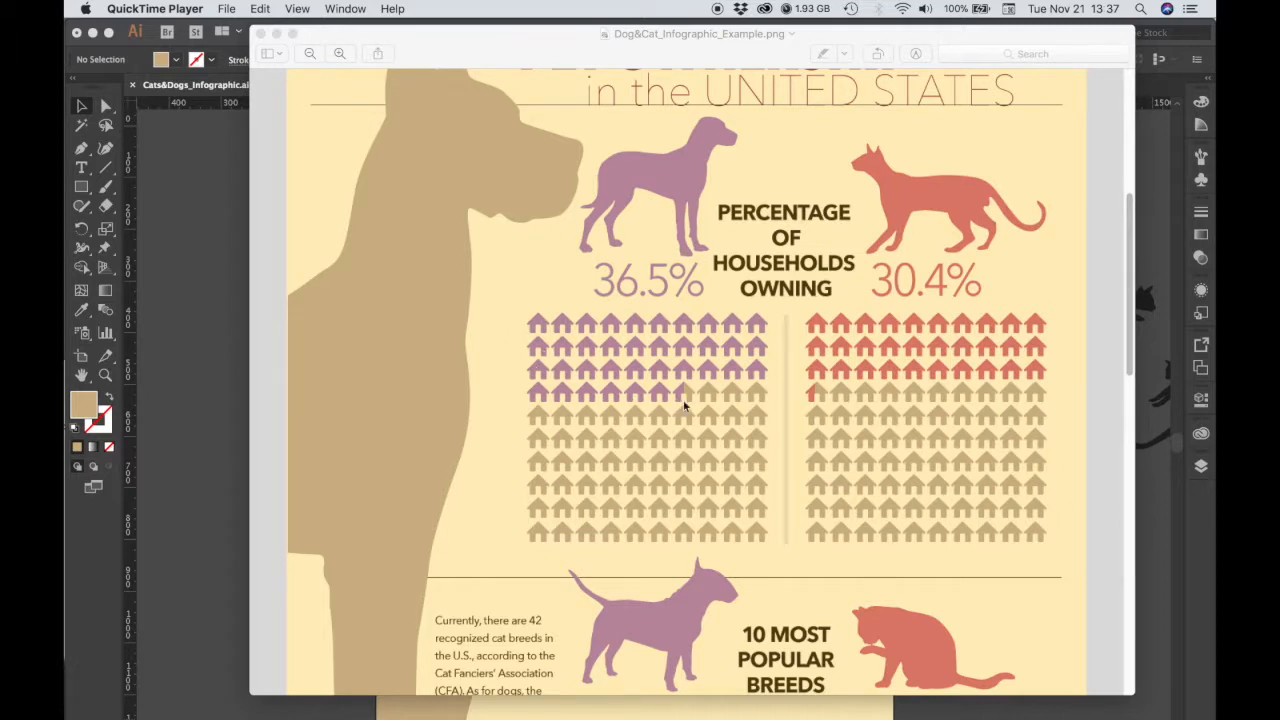
mouse_move(680, 405)
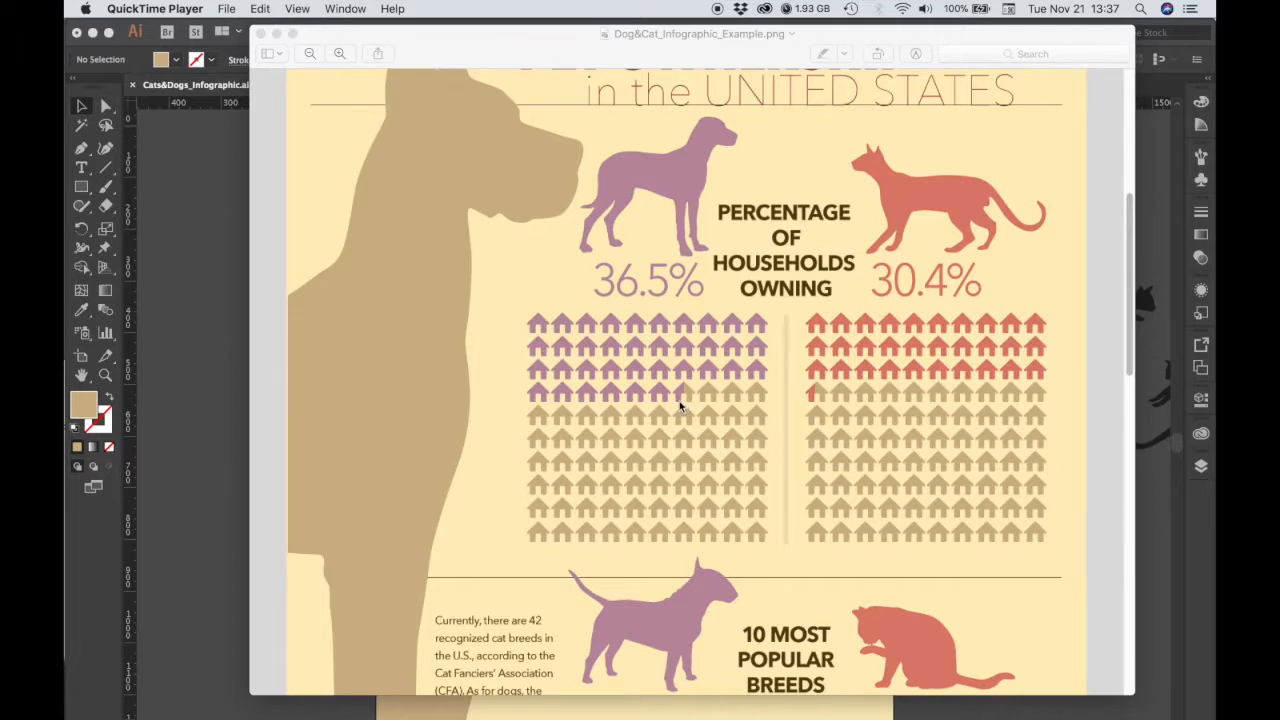
mouse_move(883, 467)
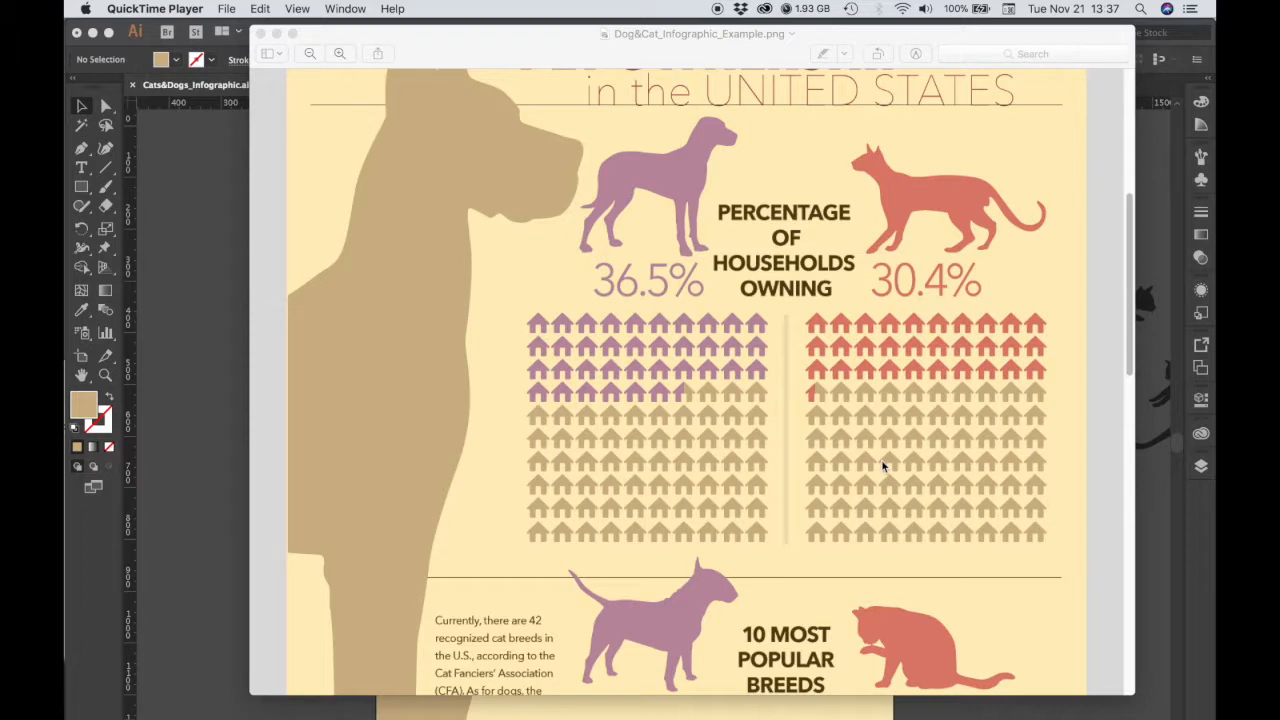
mouse_move(793, 406)
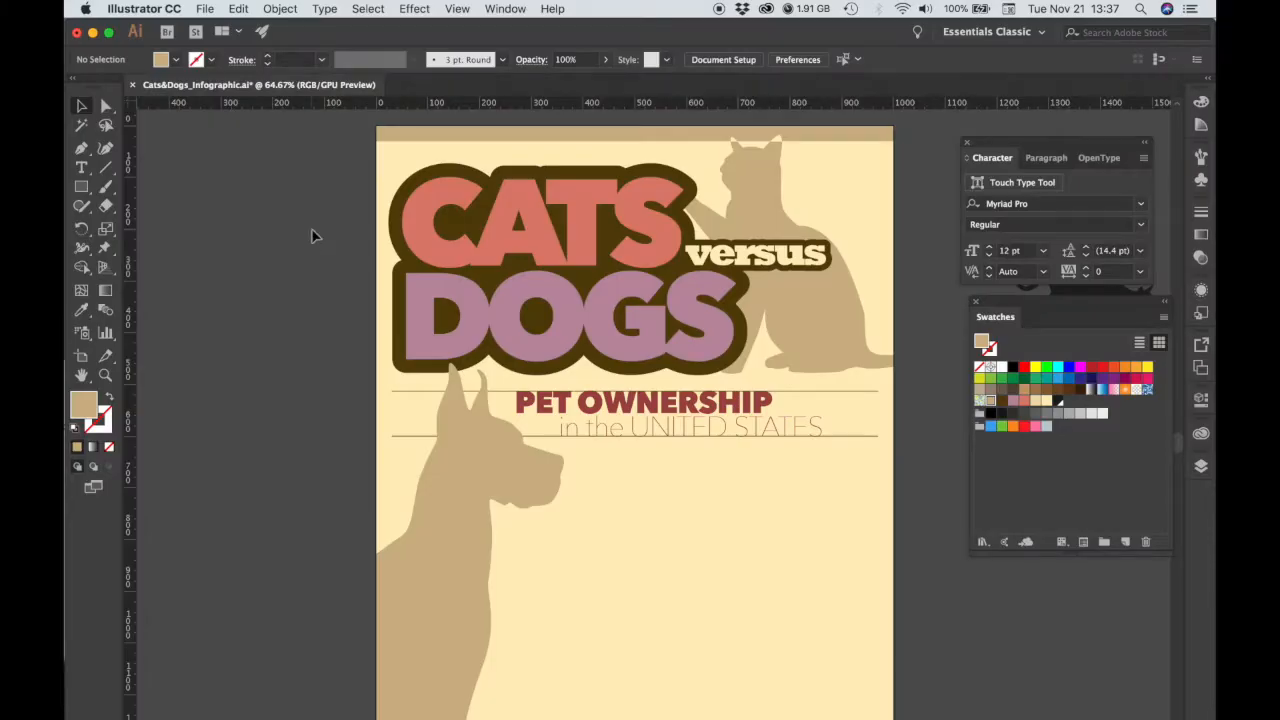
mouse_move(295, 200)
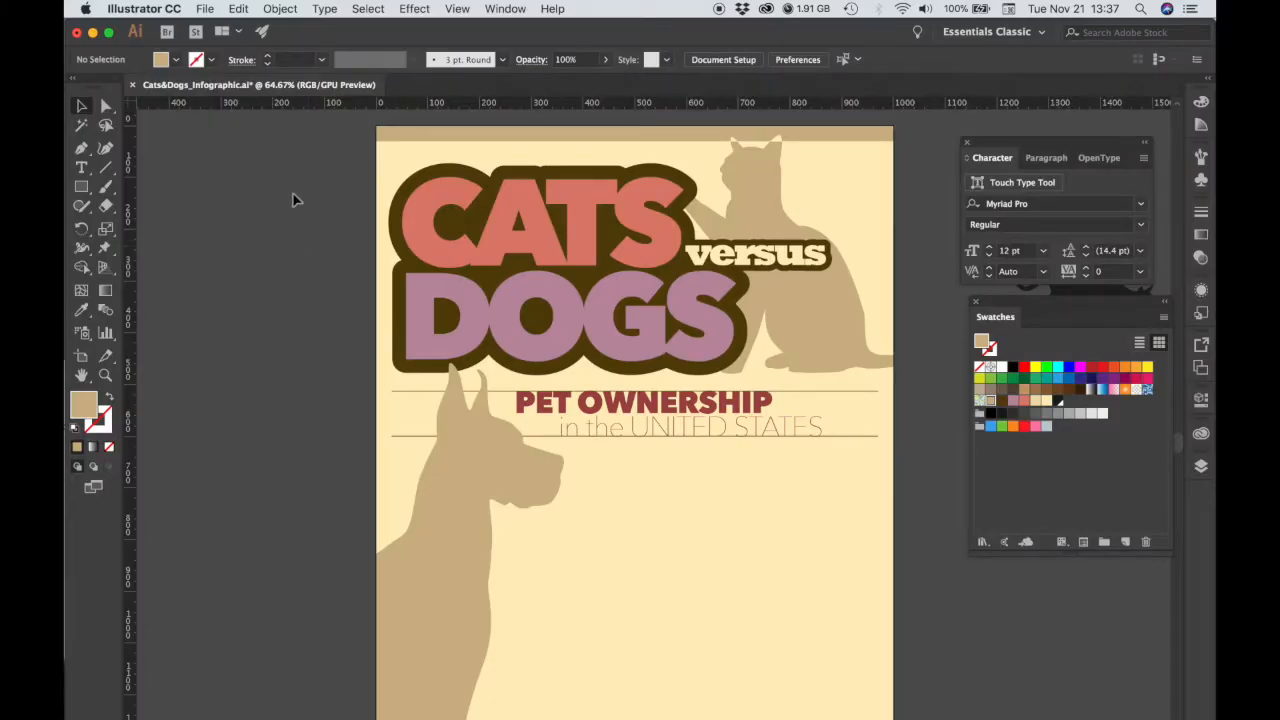
- Open pet.ai from the Resources folder and dismiss the 9-slice scaling alert
left_click(178, 8)
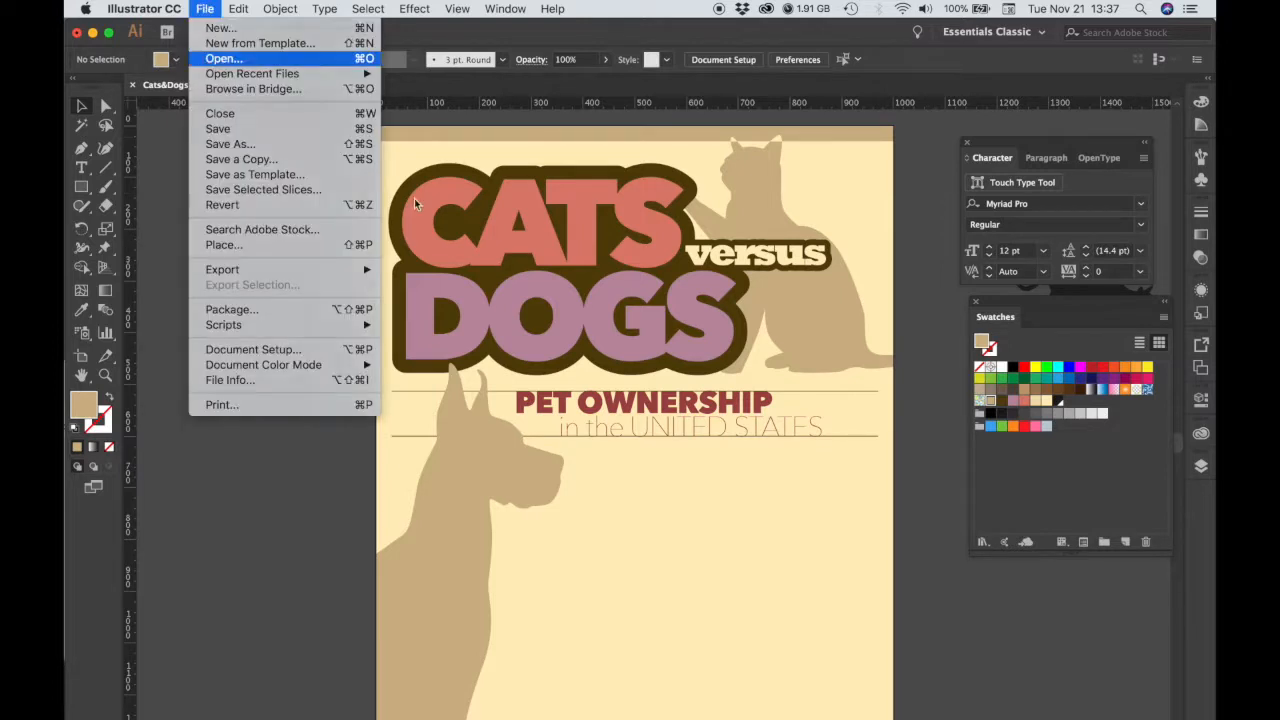
left_click(224, 58)
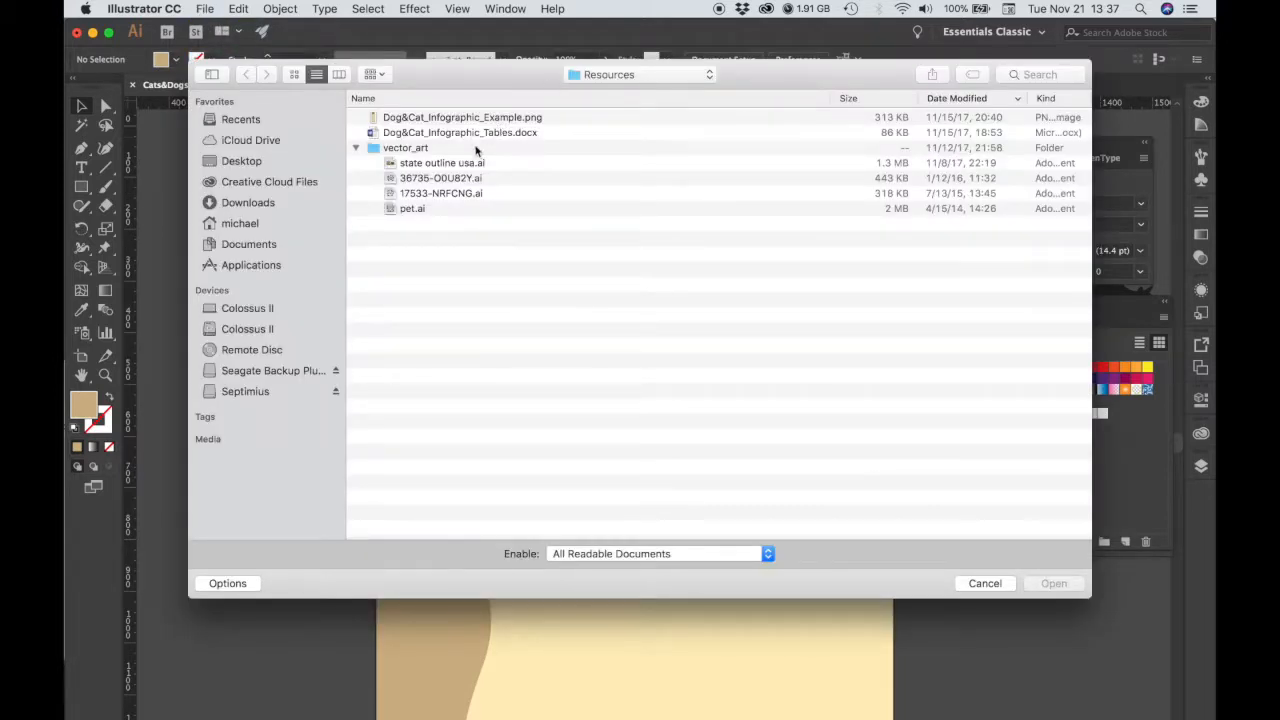
mouse_move(413, 212)
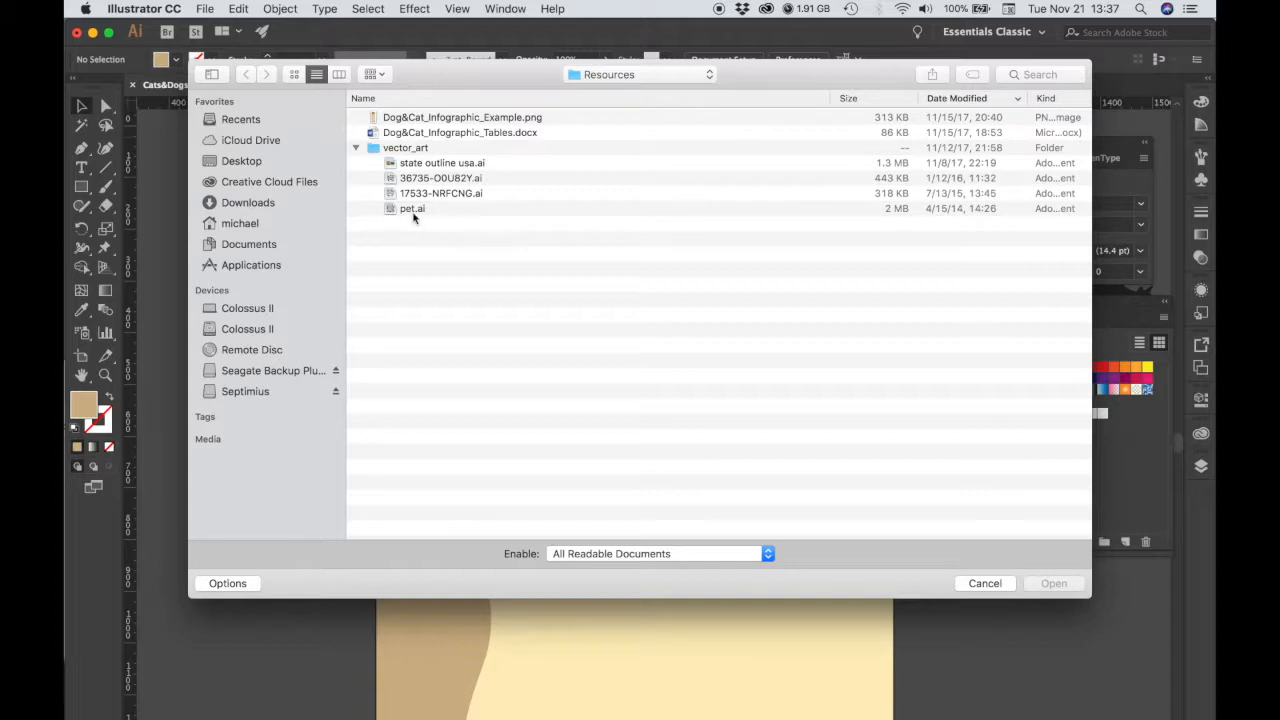
left_click(412, 208)
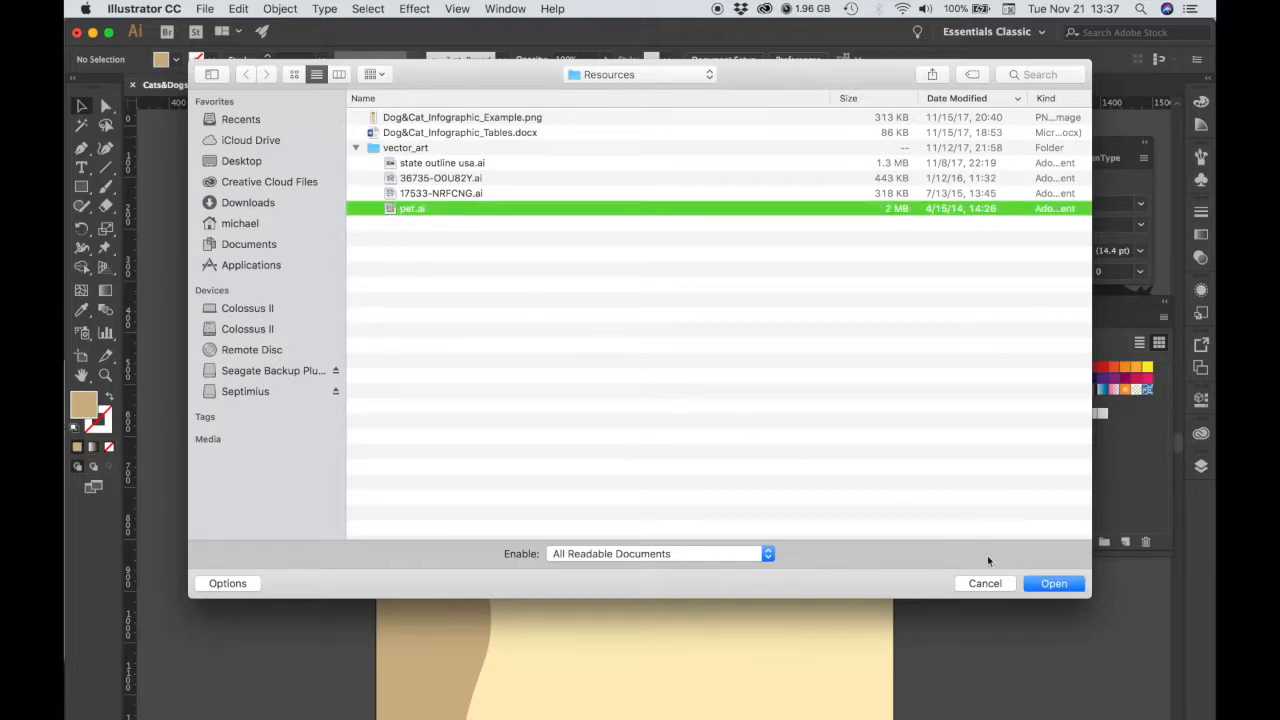
left_click(1053, 583)
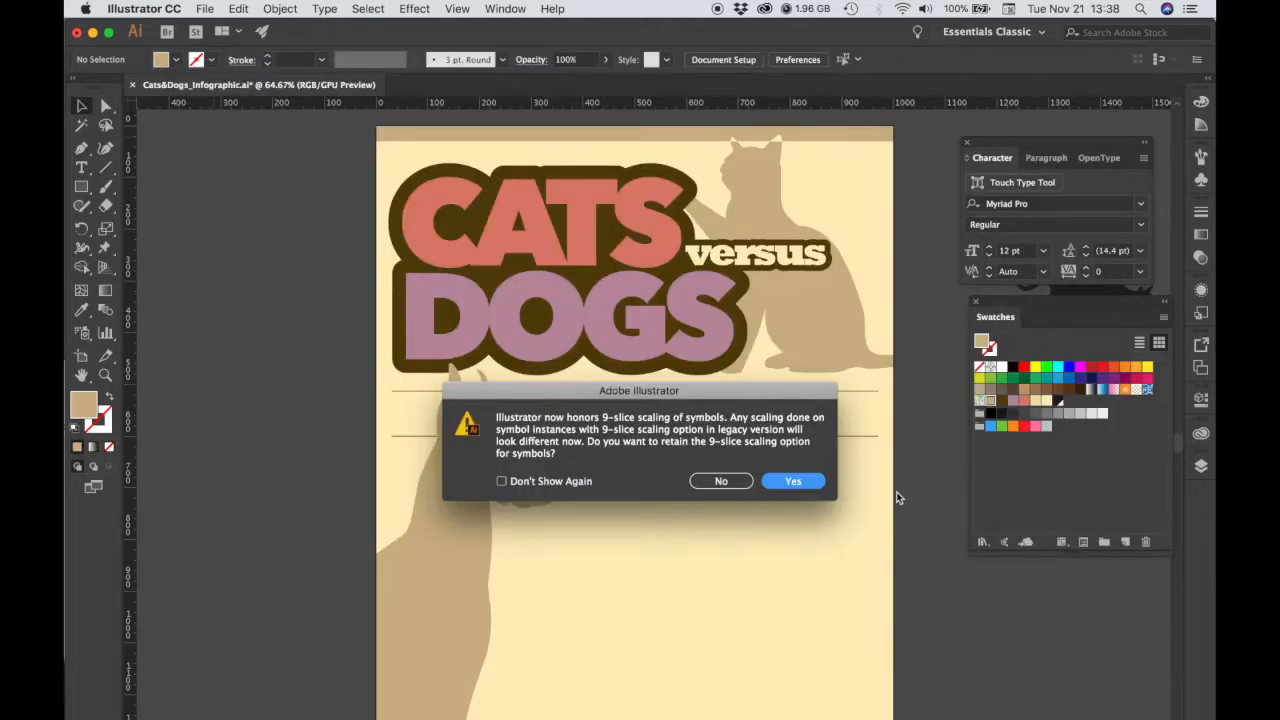
left_click(792, 481)
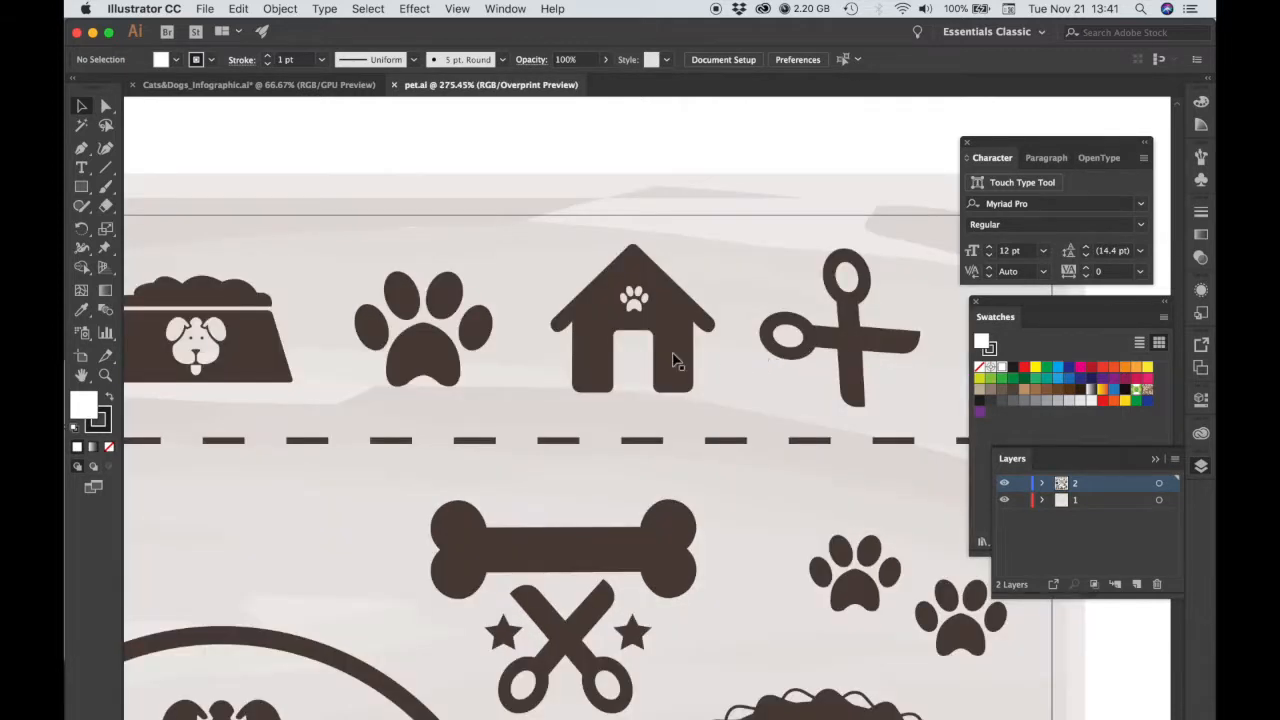
- Release the house icon's compound path into separate shapes
left_click(632, 330)
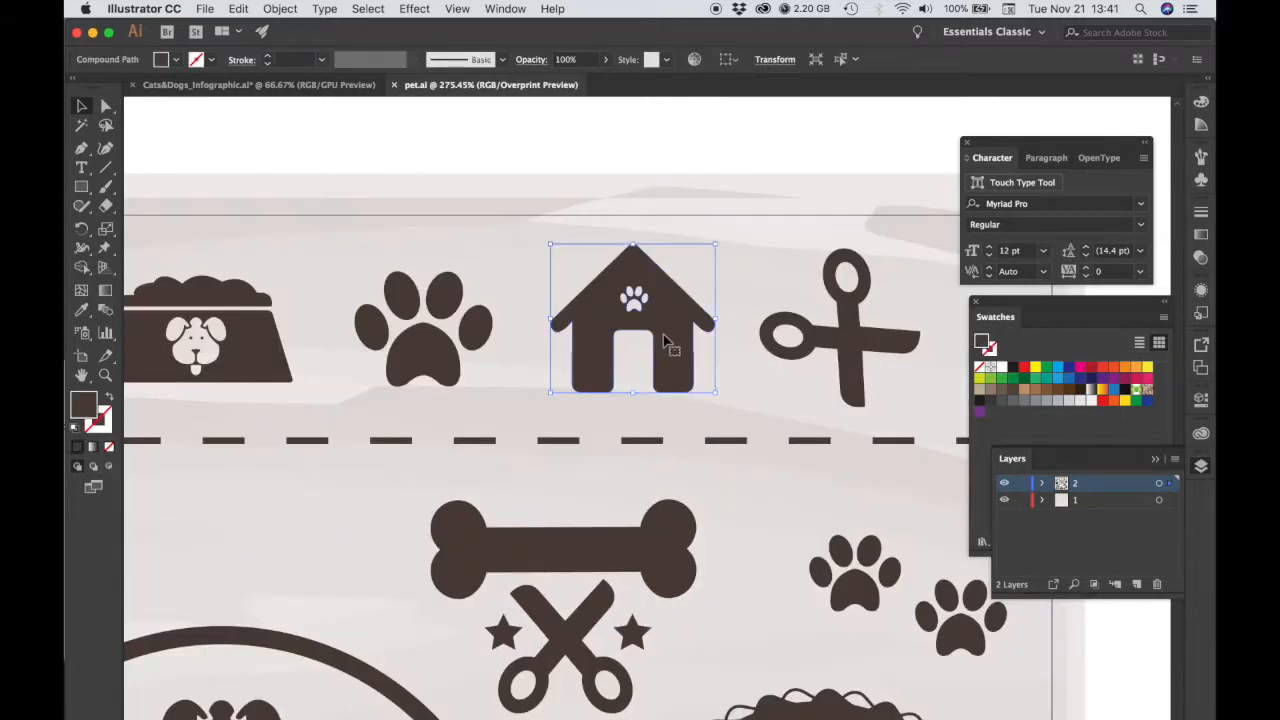
right_click(668, 340)
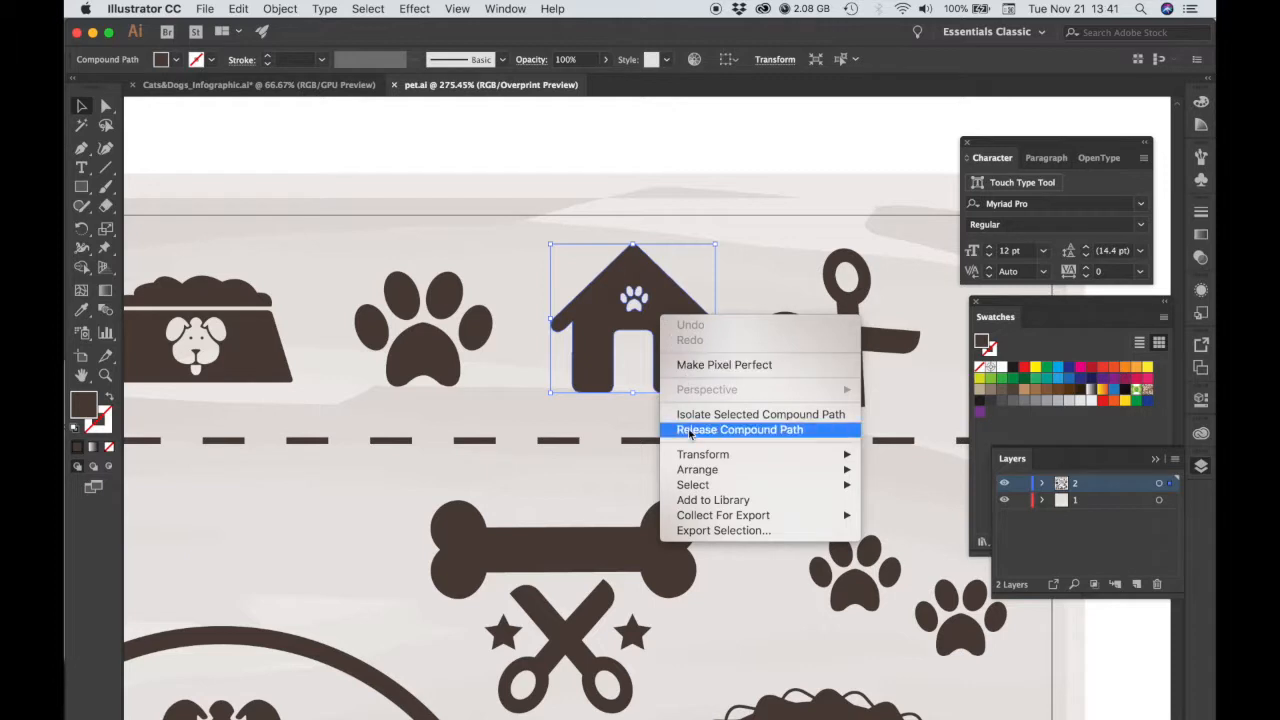
left_click(740, 429)
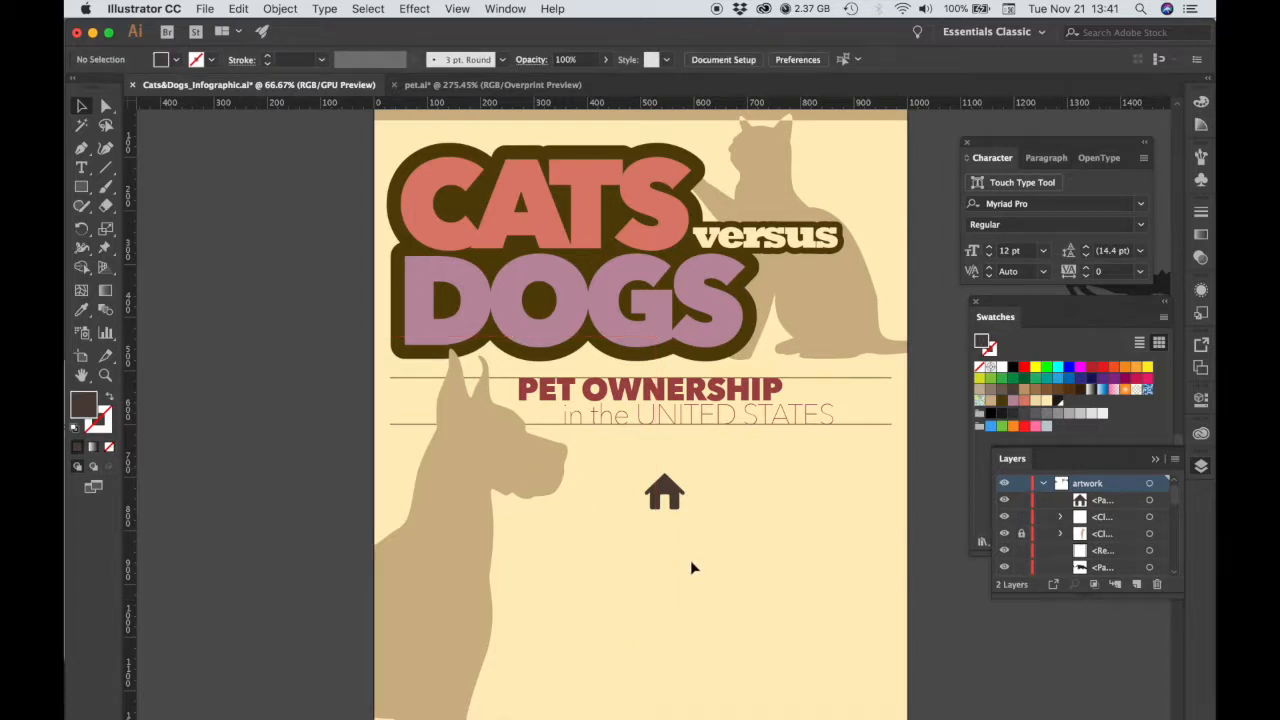
mouse_move(665, 497)
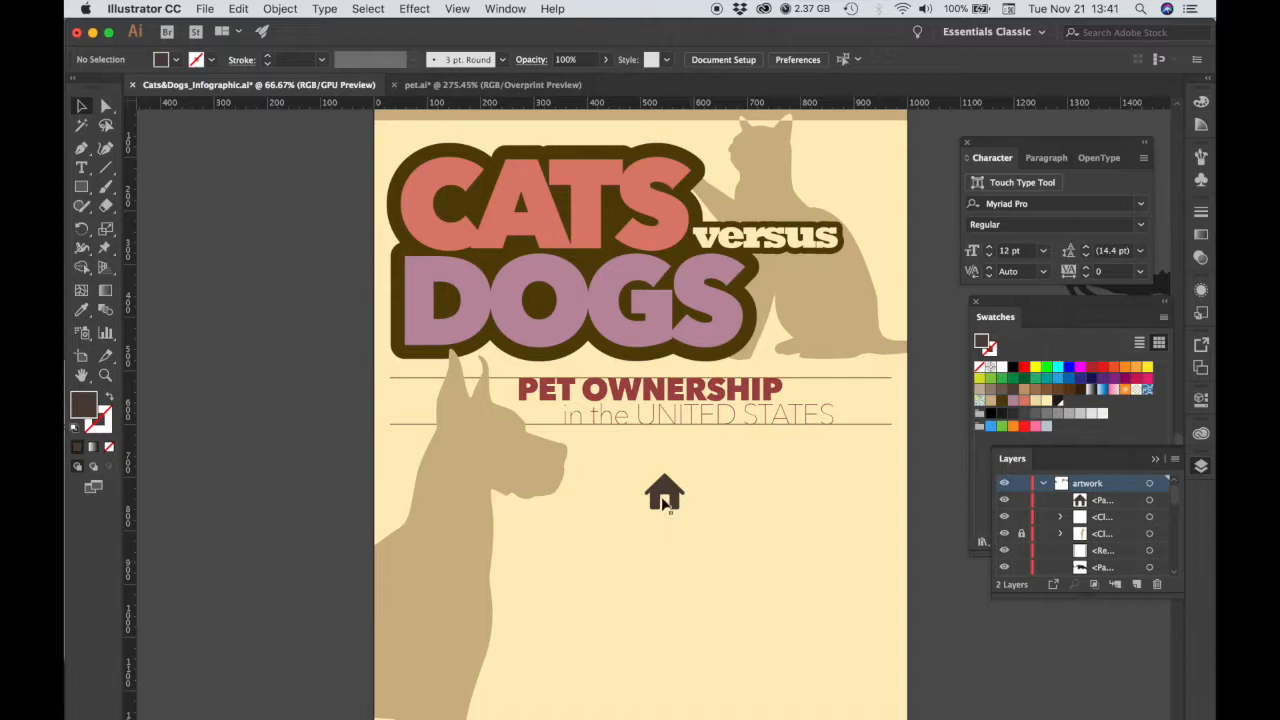
- Select the pasted house icon below the Pet Ownership subtitle
left_click(664, 493)
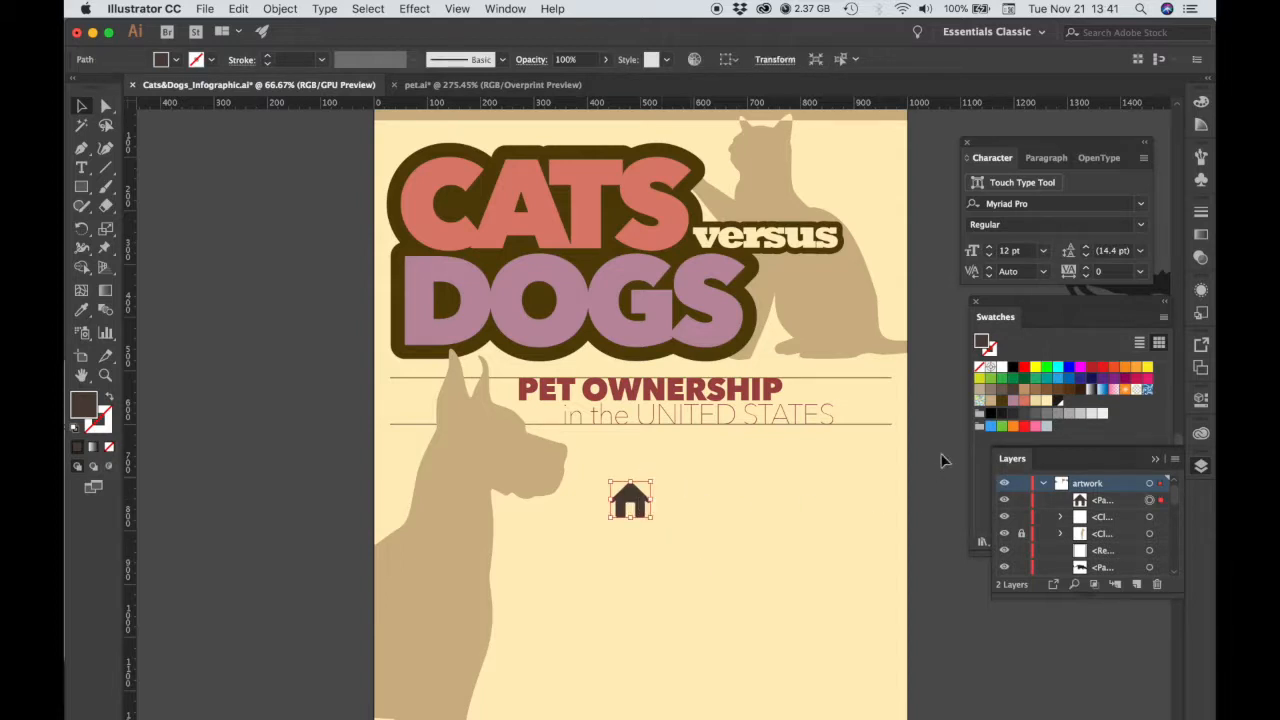
mouse_move(894, 471)
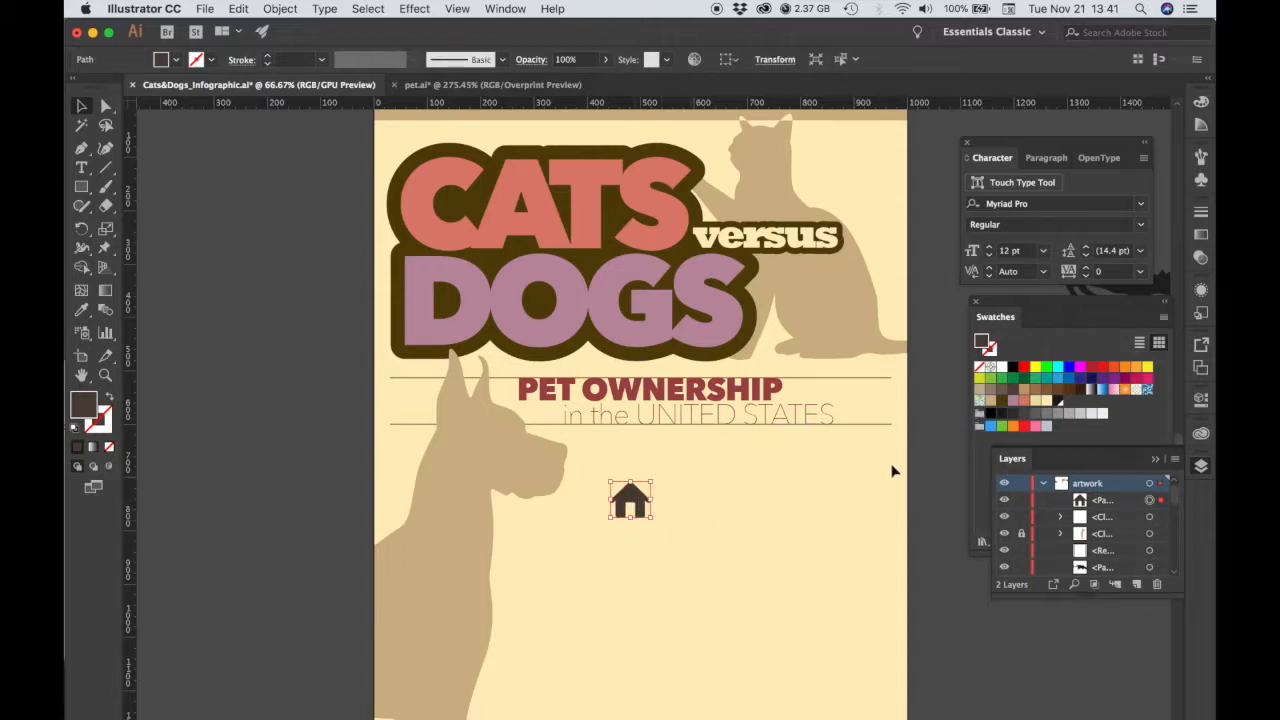
mouse_move(920, 474)
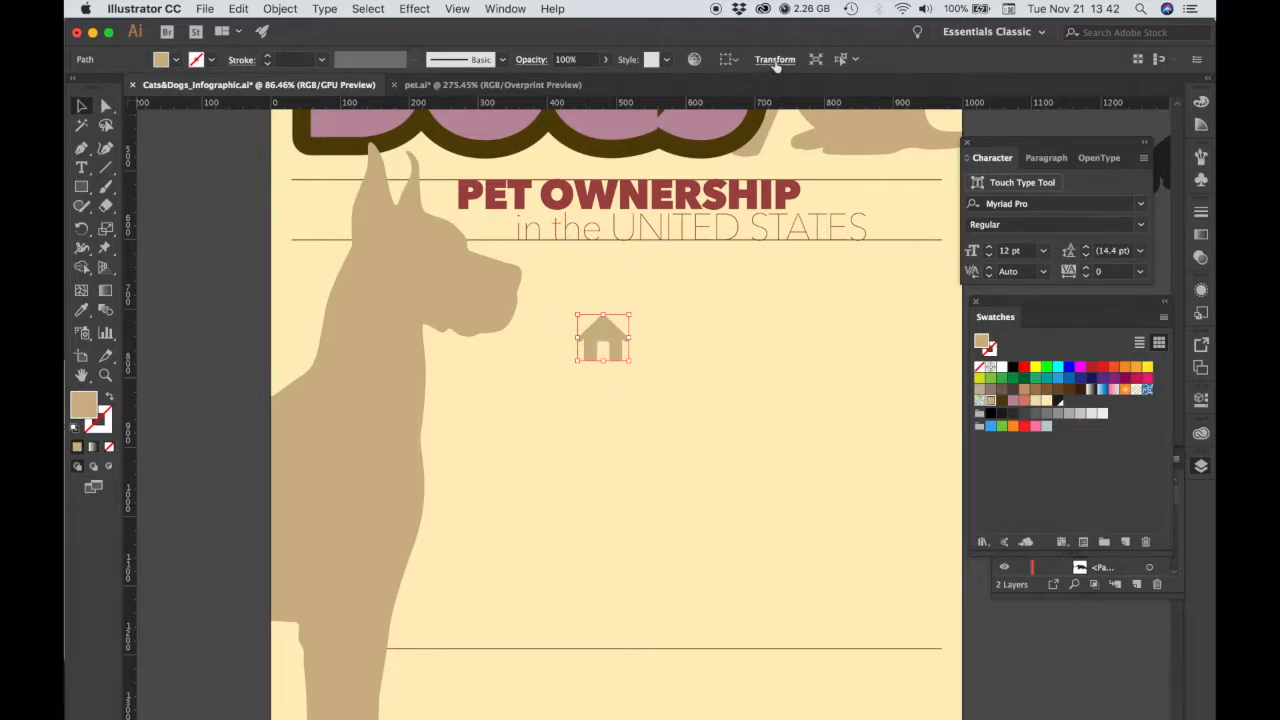
- Constrain the house's width and height proportions in the Transform panel
left_click(774, 59)
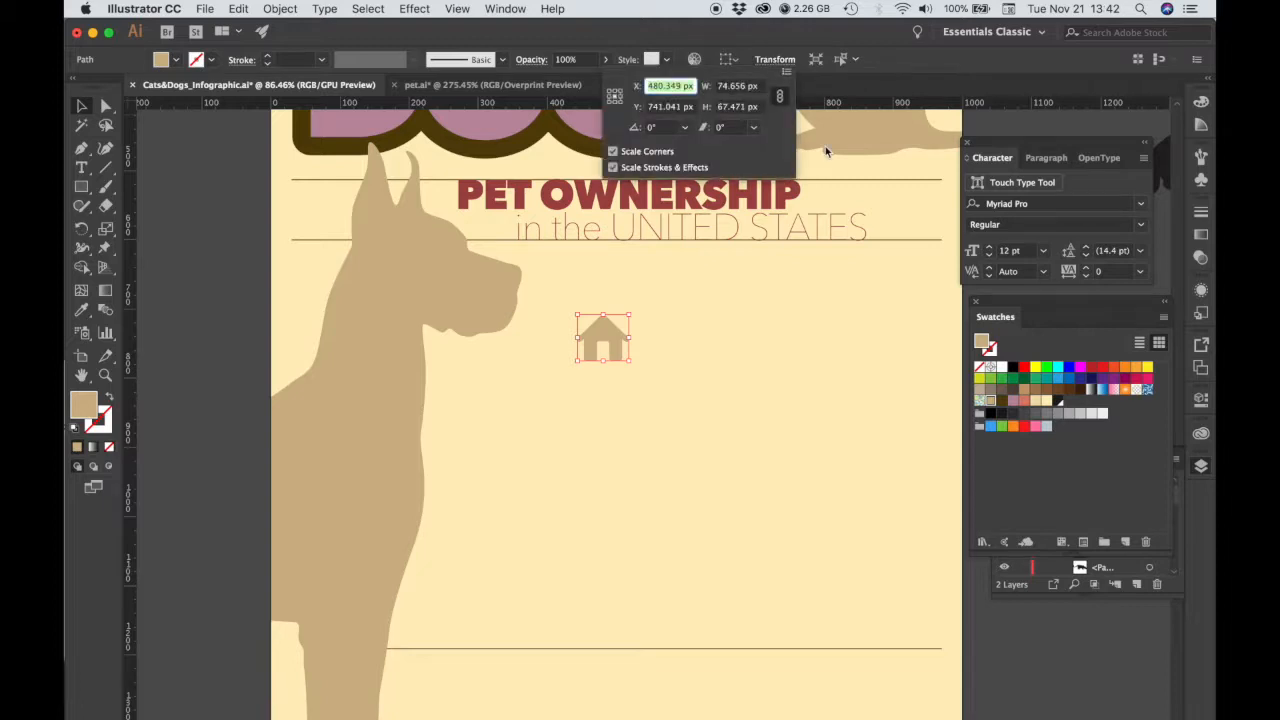
mouse_move(775, 158)
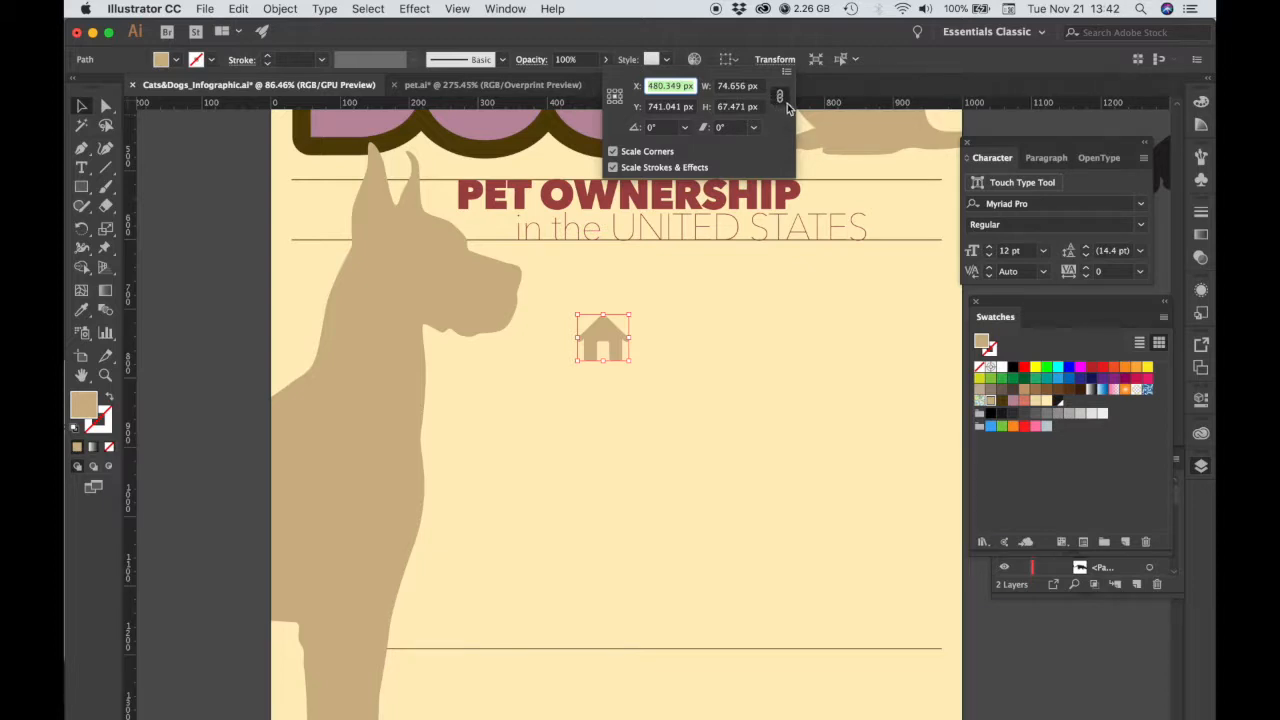
mouse_move(780, 96)
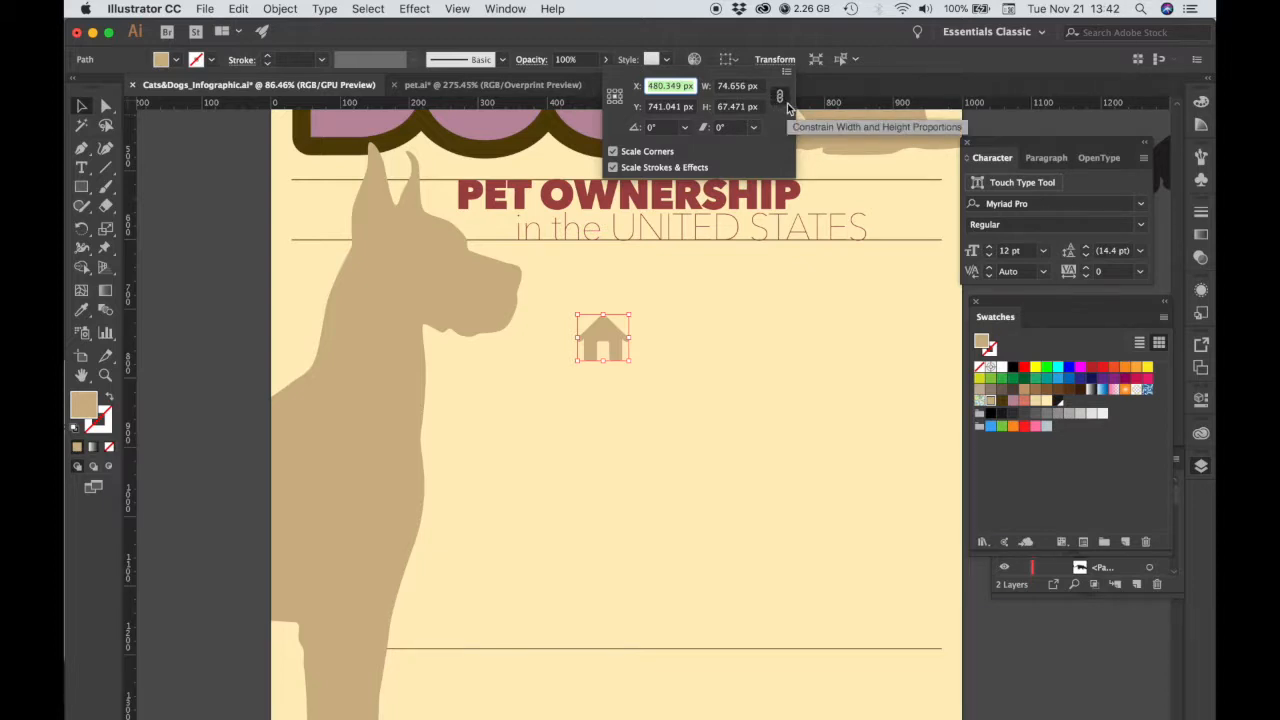
left_click(753, 85)
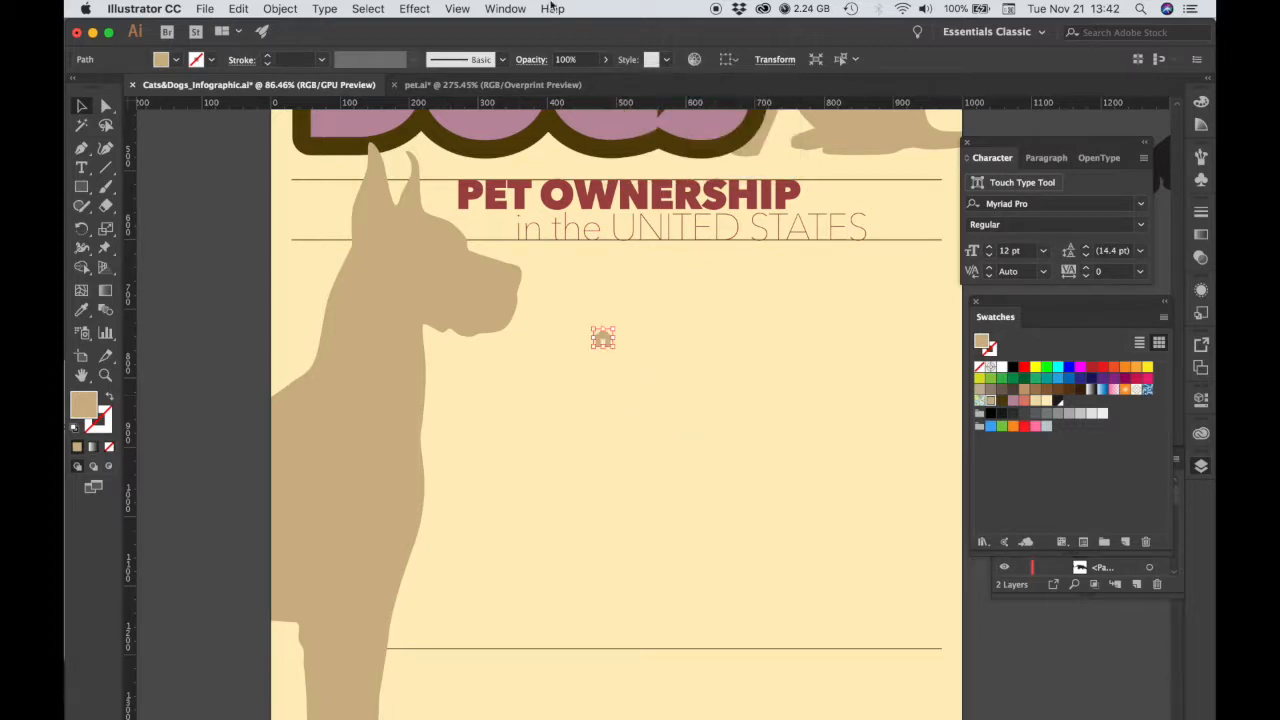
- Apply a Transform effect moving the house 30 px horizontally with 9 copies
left_click(411, 9)
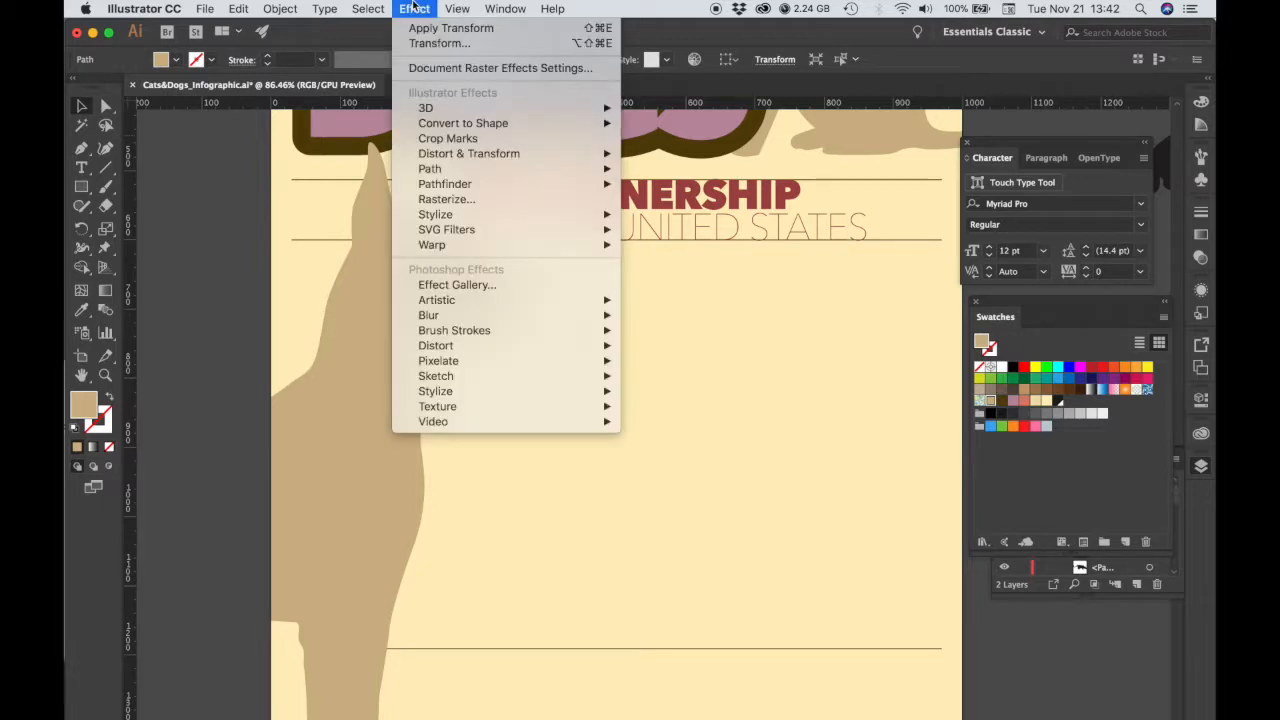
mouse_move(468, 153)
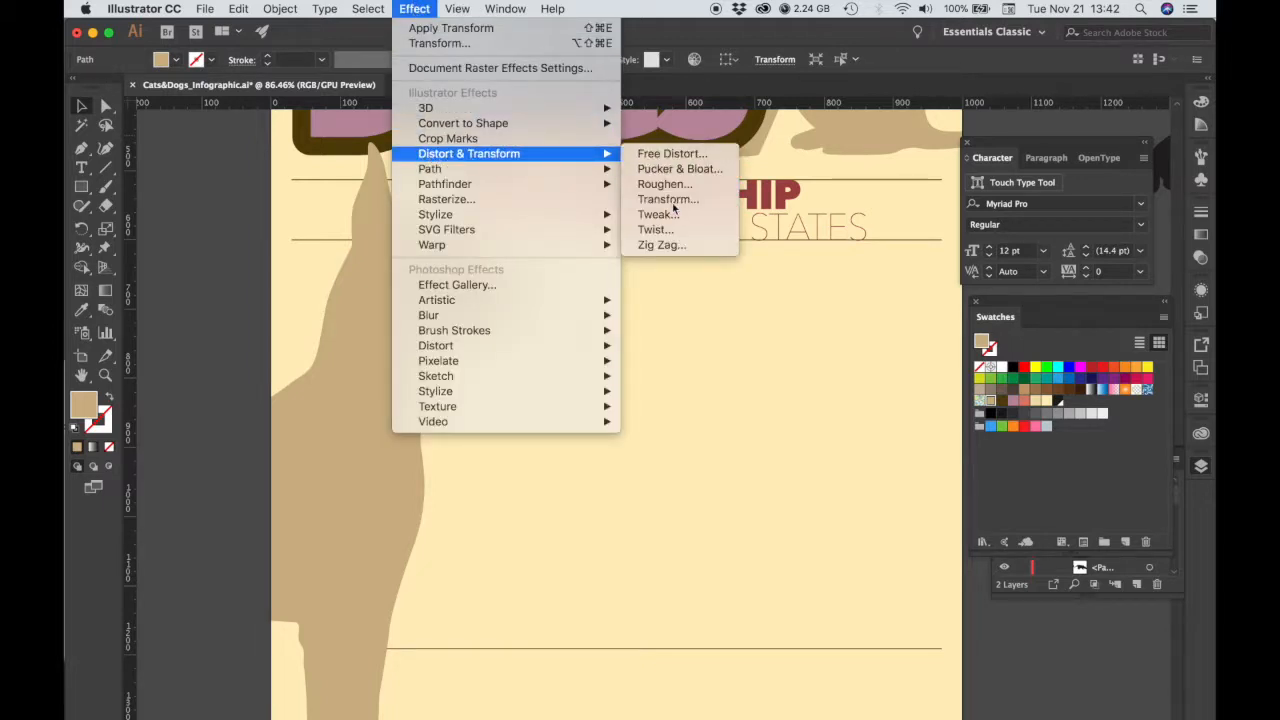
left_click(658, 199)
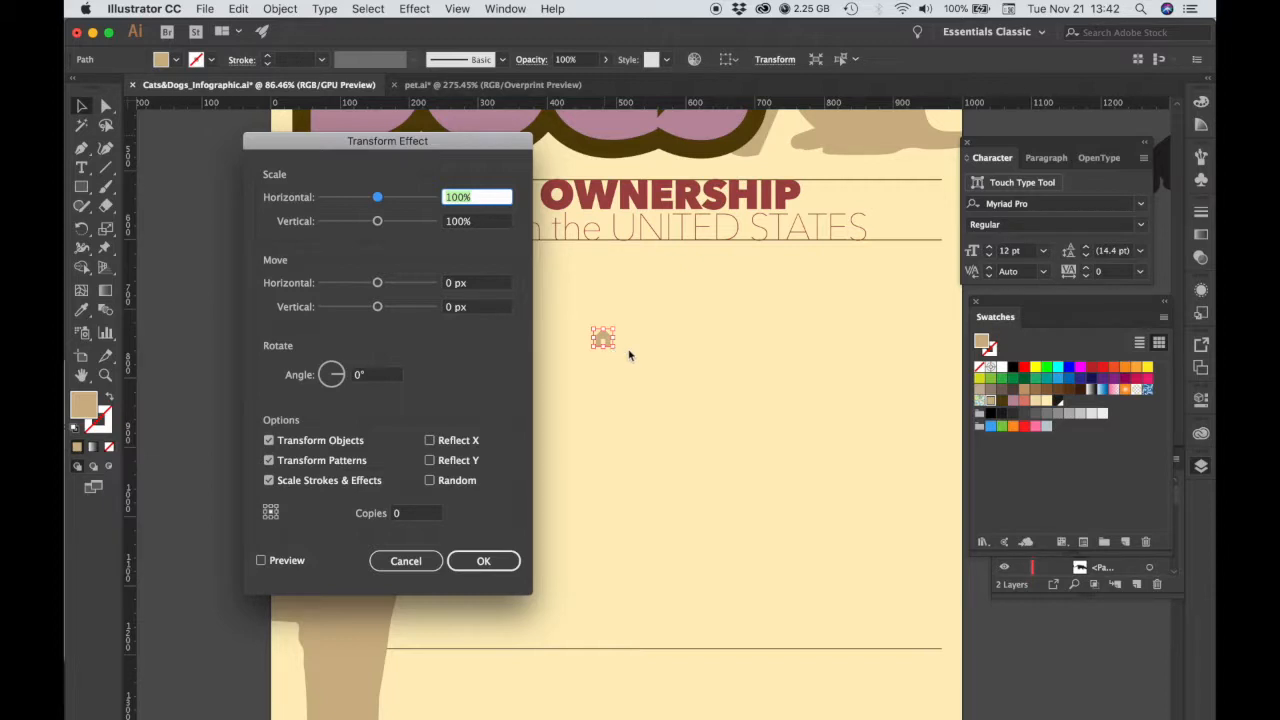
mouse_move(613, 349)
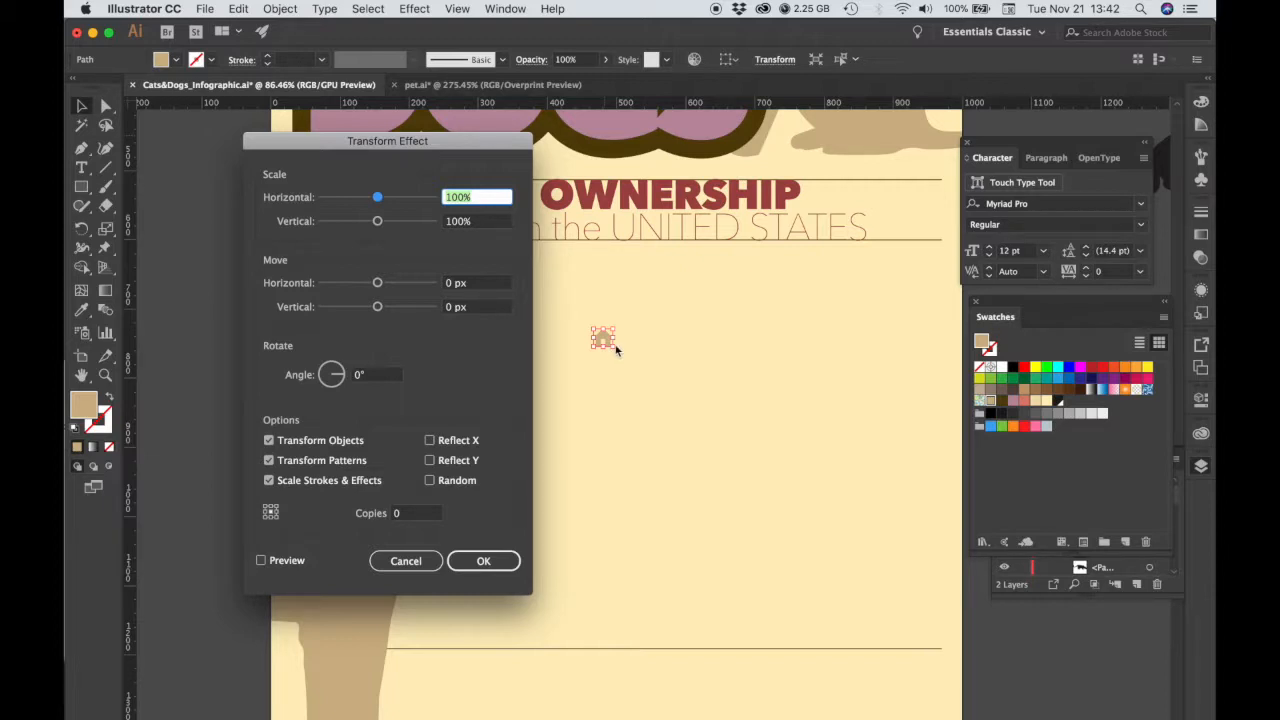
mouse_move(302, 297)
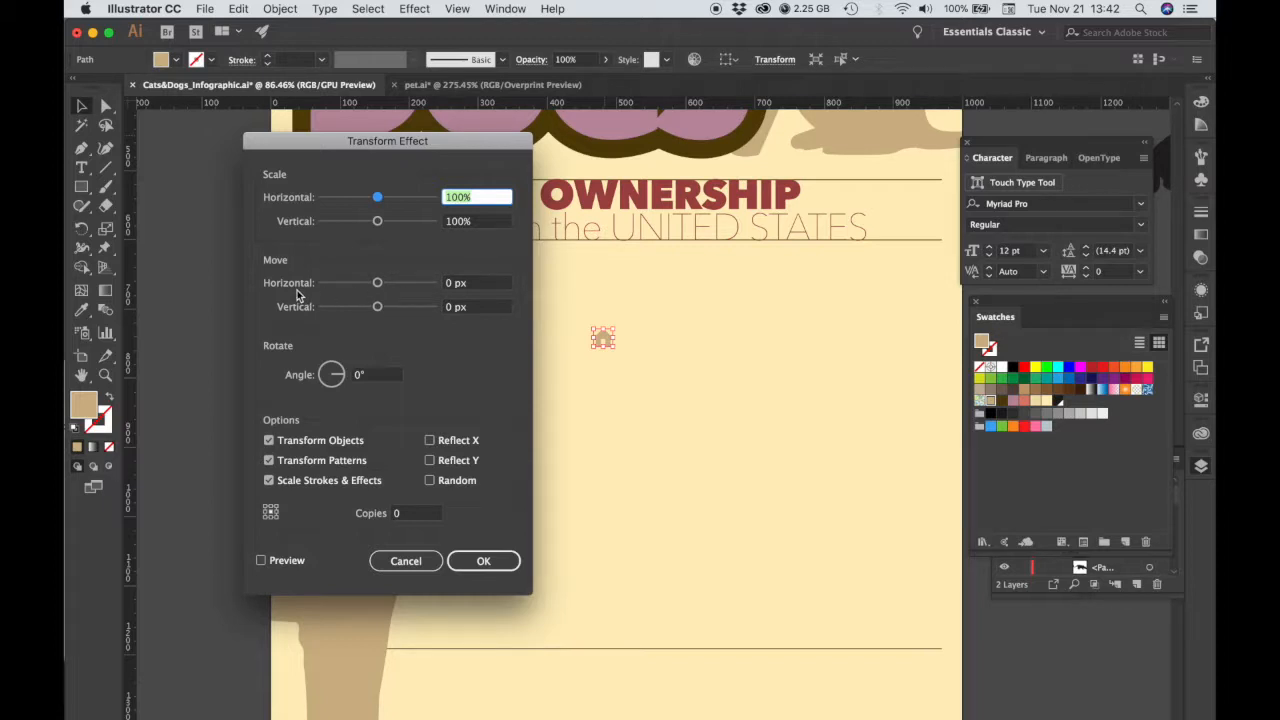
mouse_move(344, 291)
type("30")
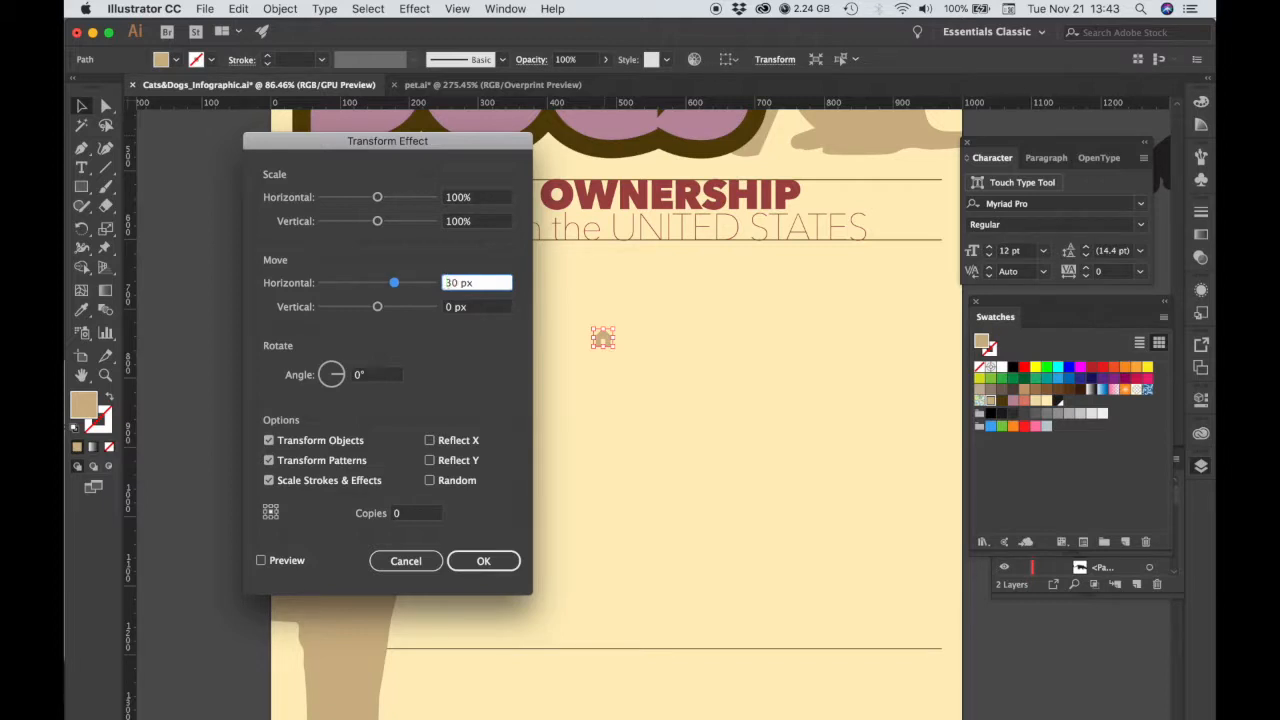
mouse_move(590, 356)
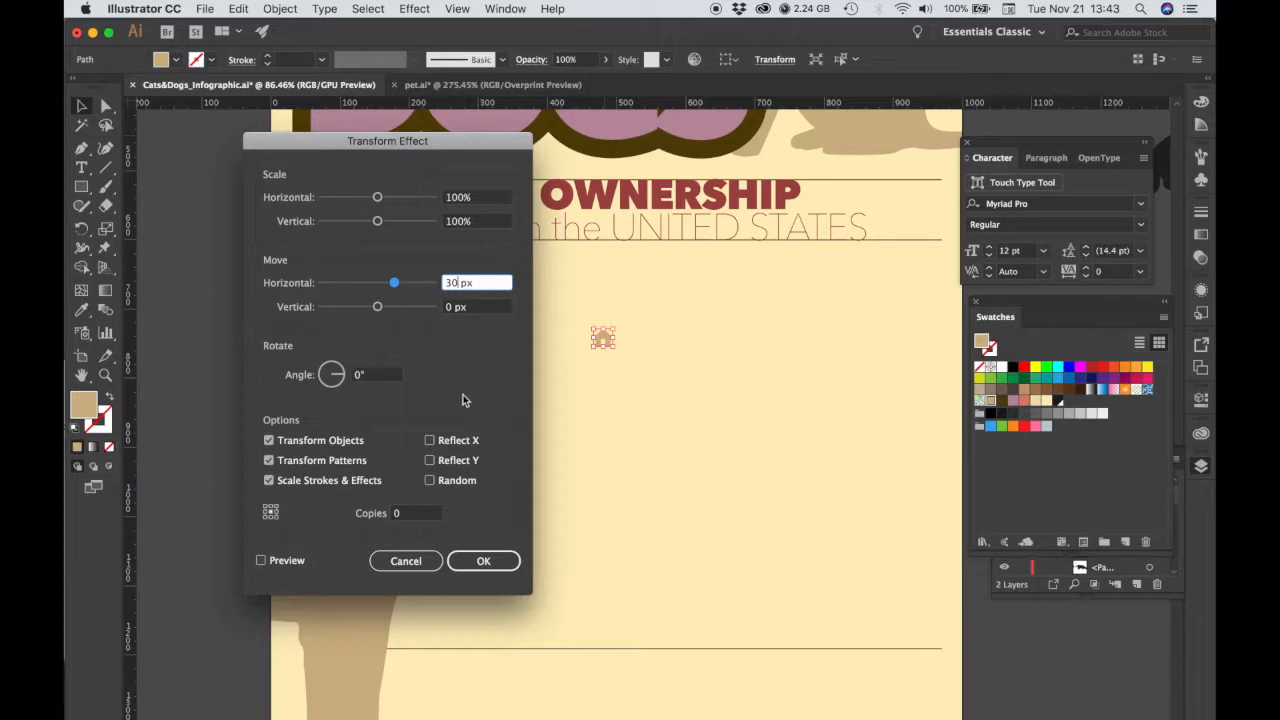
mouse_move(456, 373)
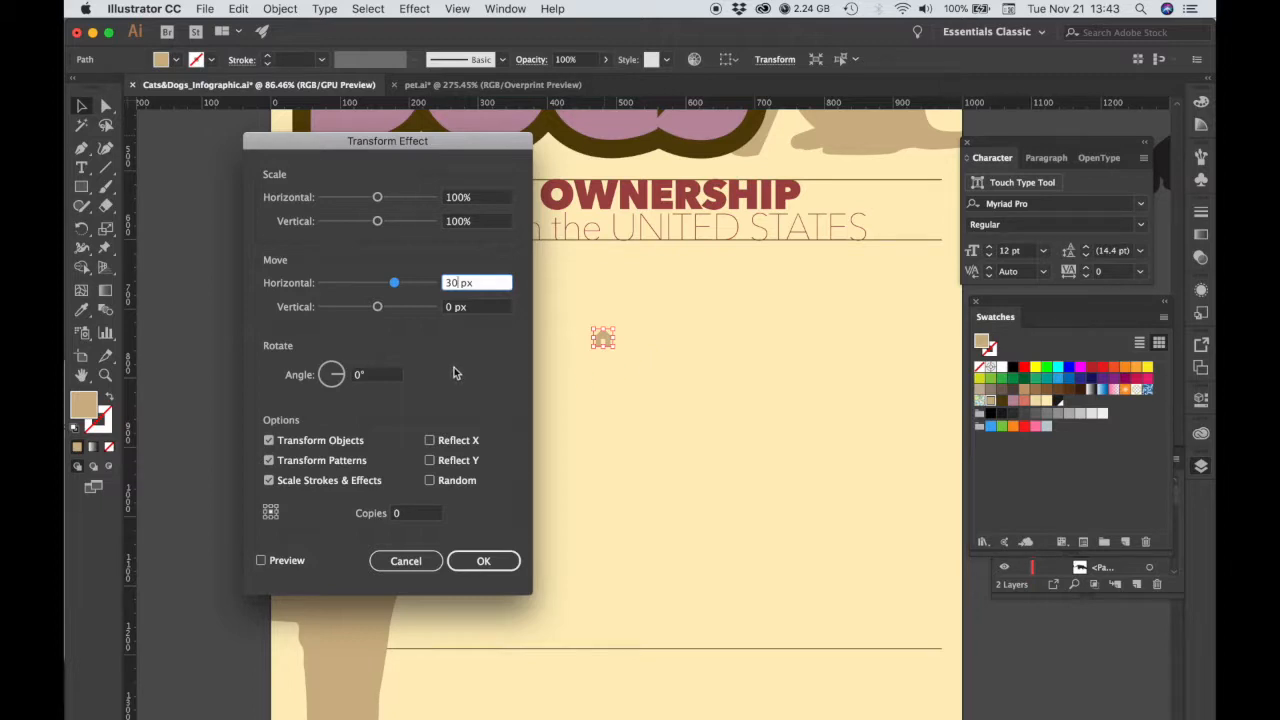
left_click(416, 513)
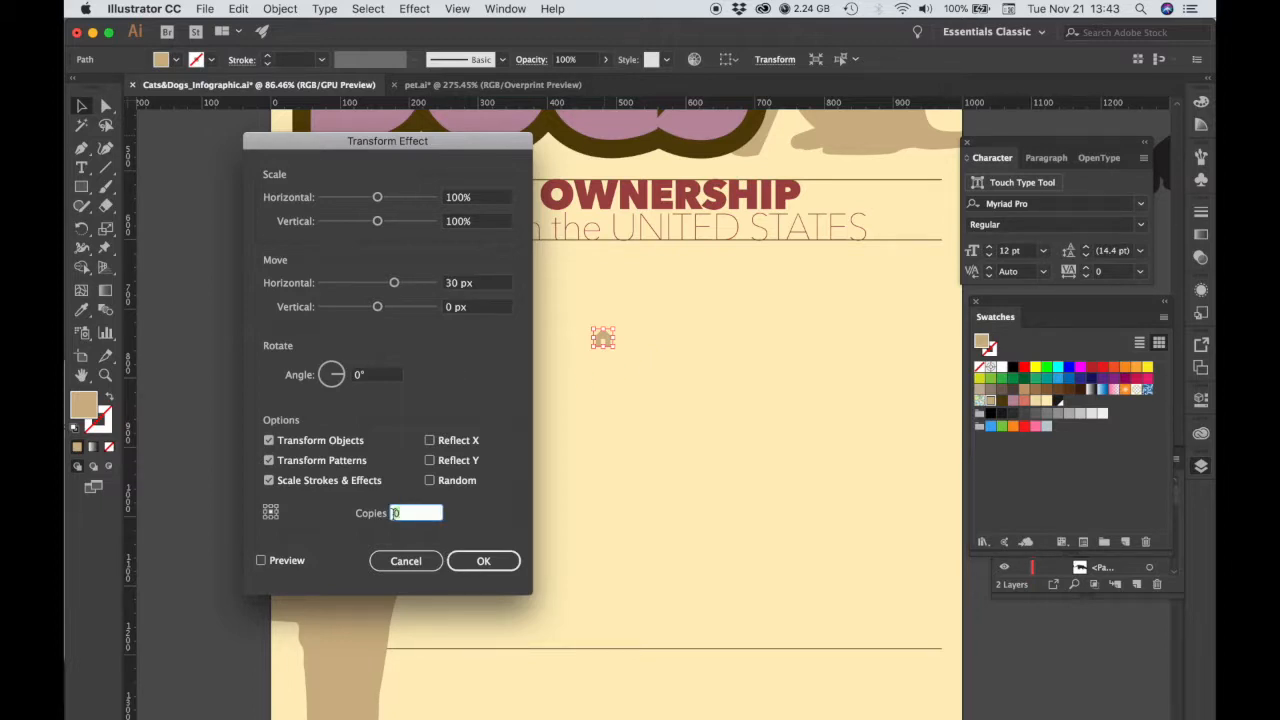
type("9")
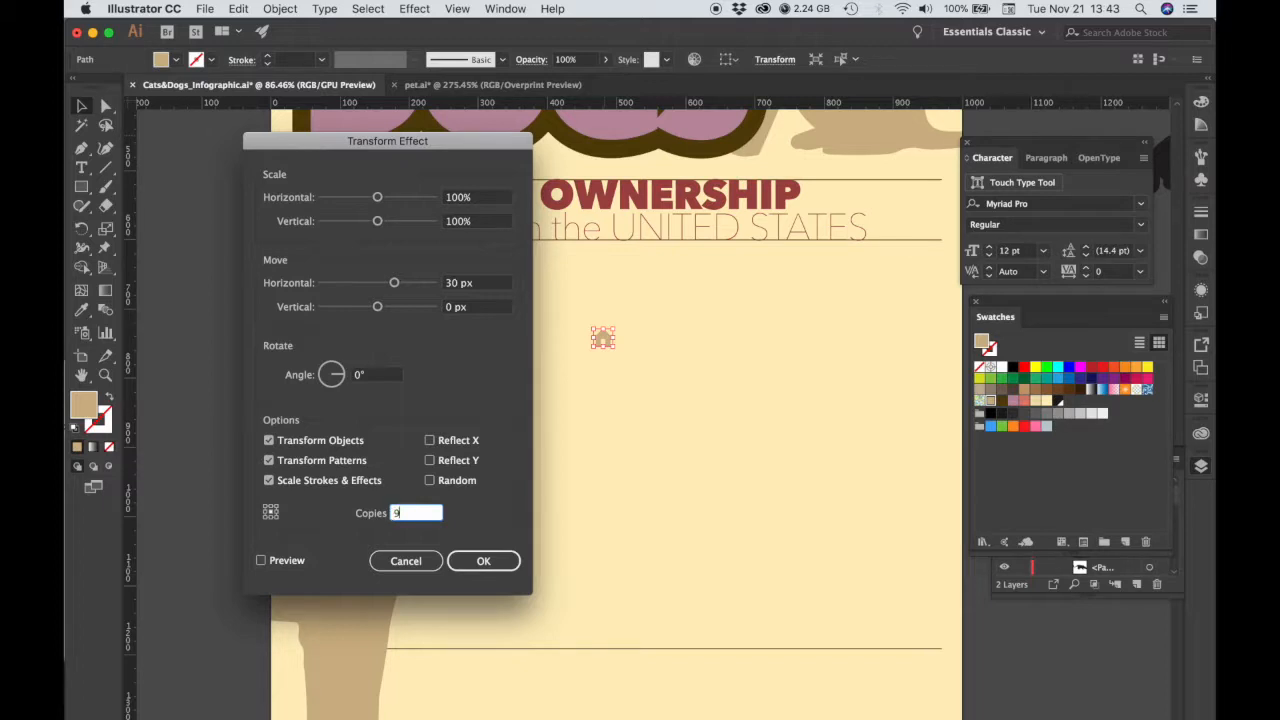
left_click(261, 560)
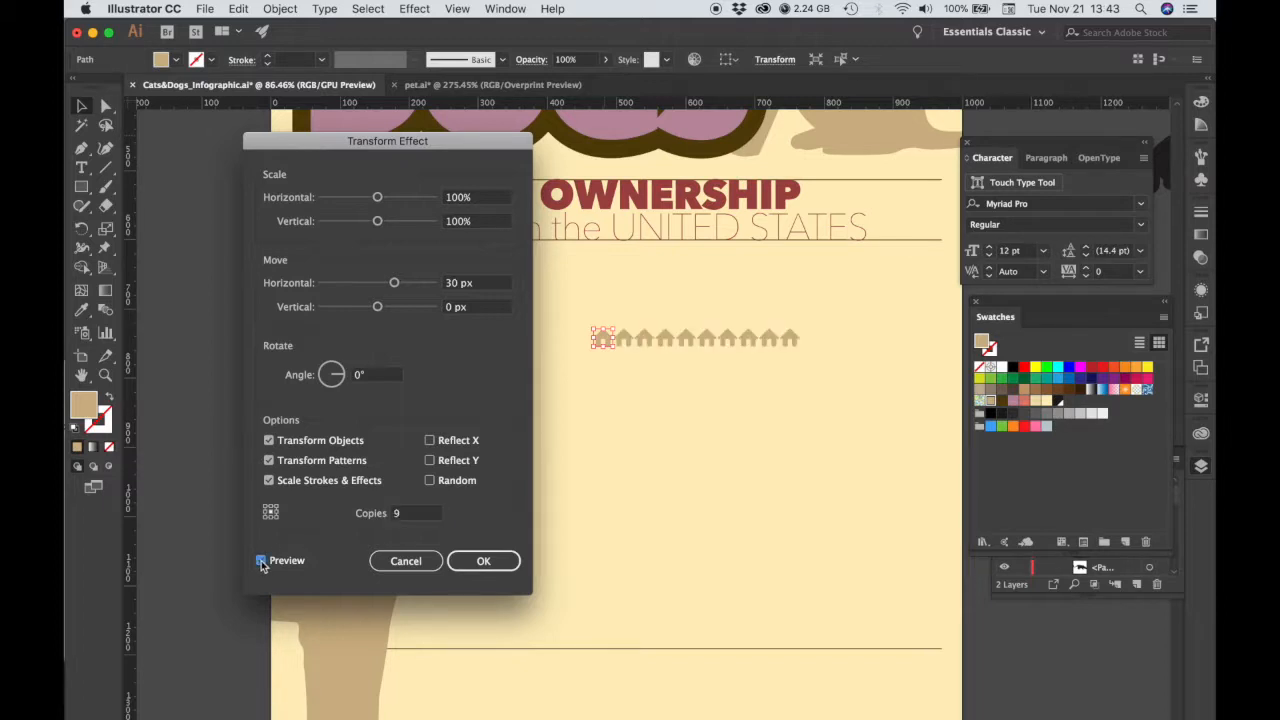
left_click(261, 560)
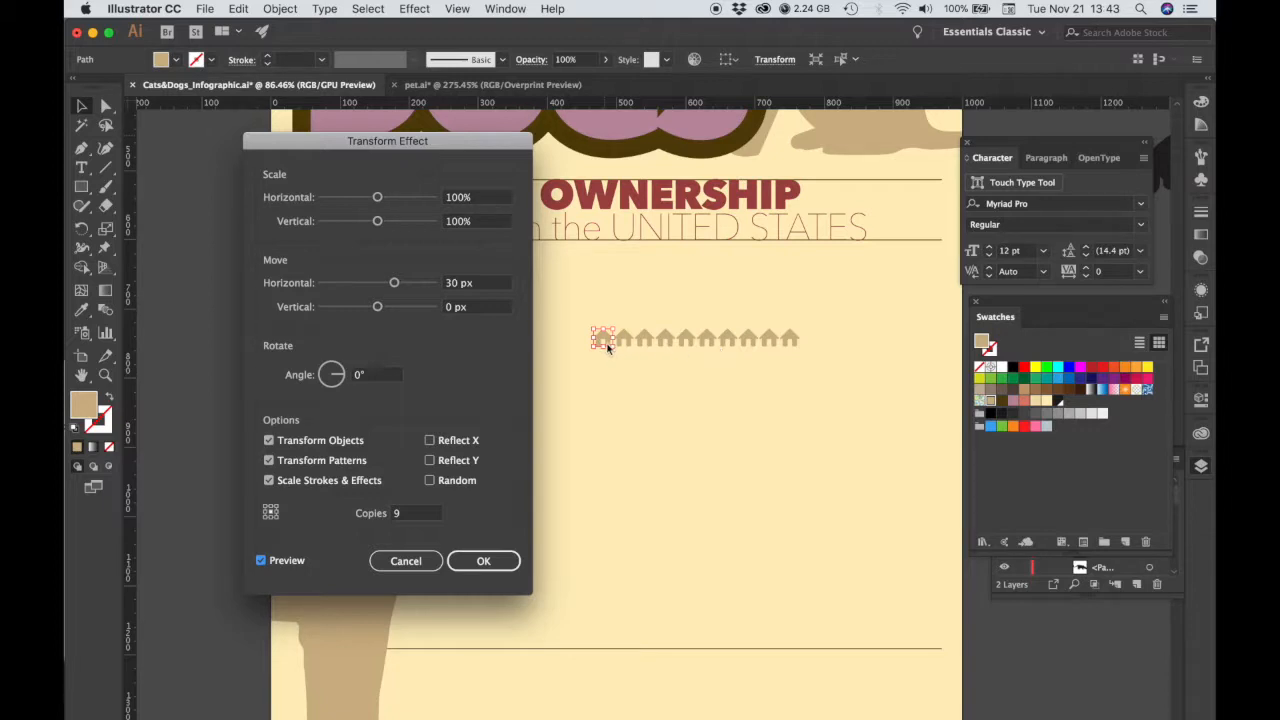
mouse_move(589, 442)
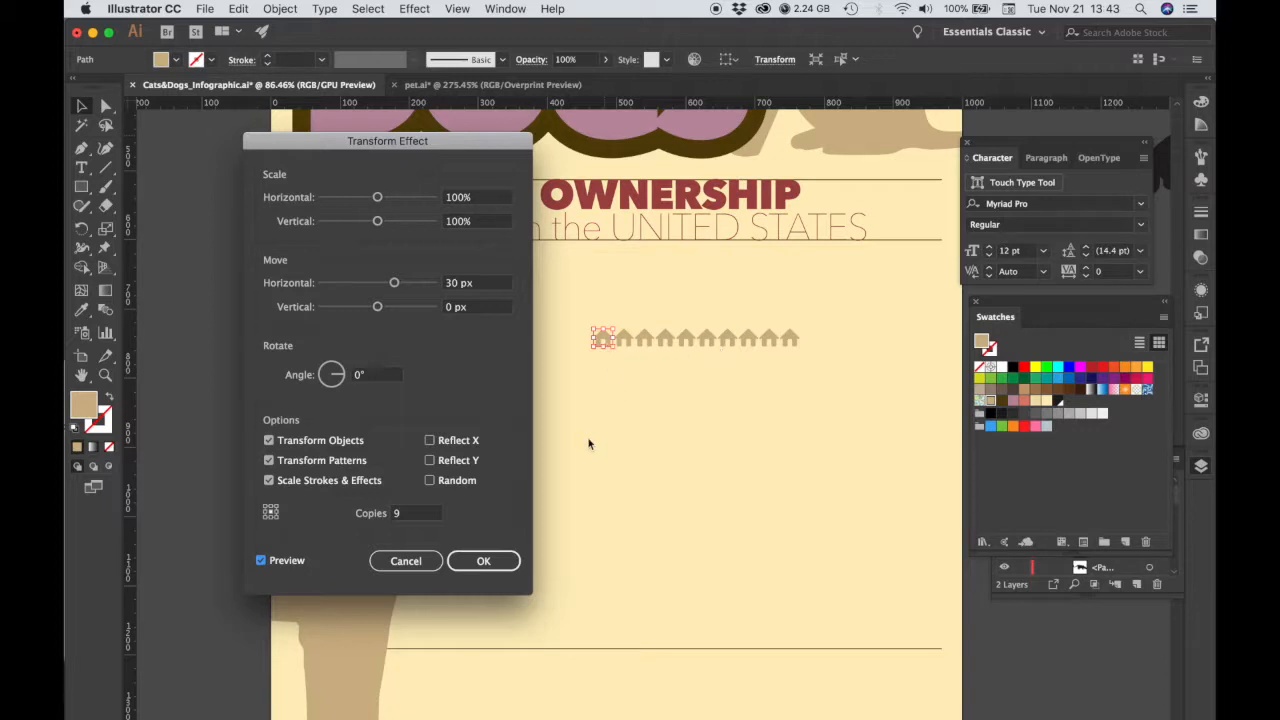
mouse_move(473, 561)
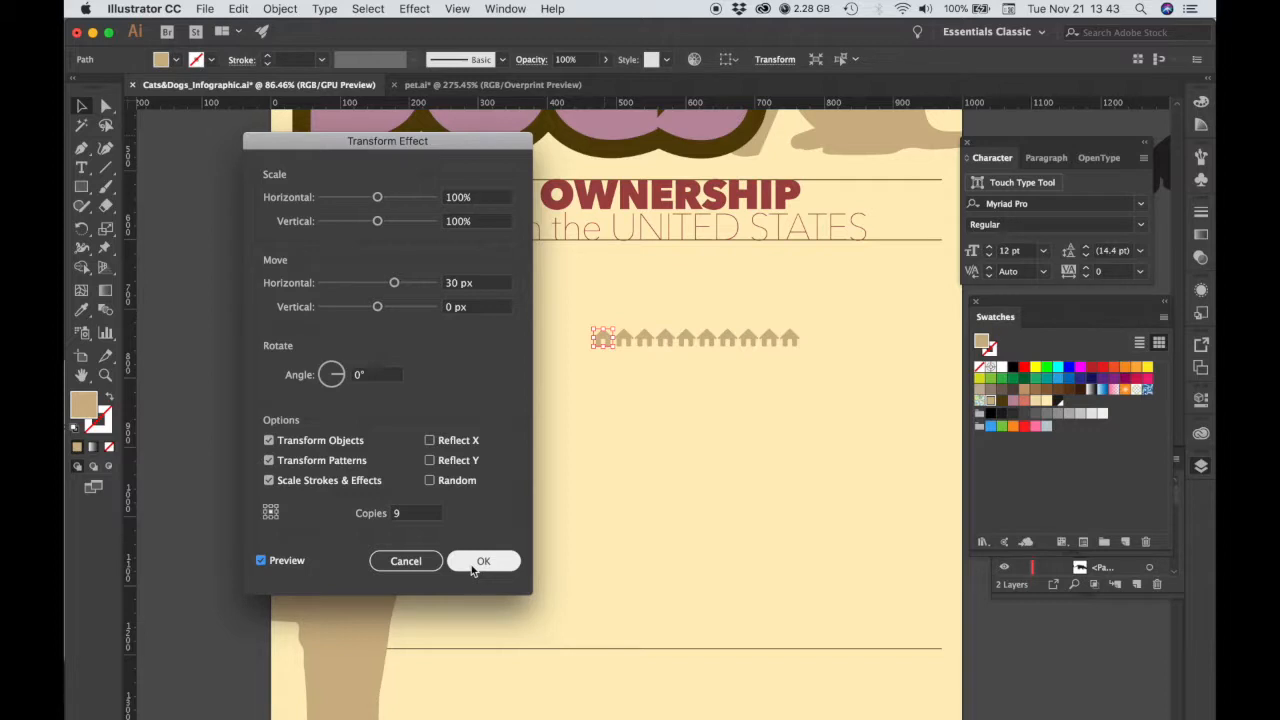
left_click(483, 560)
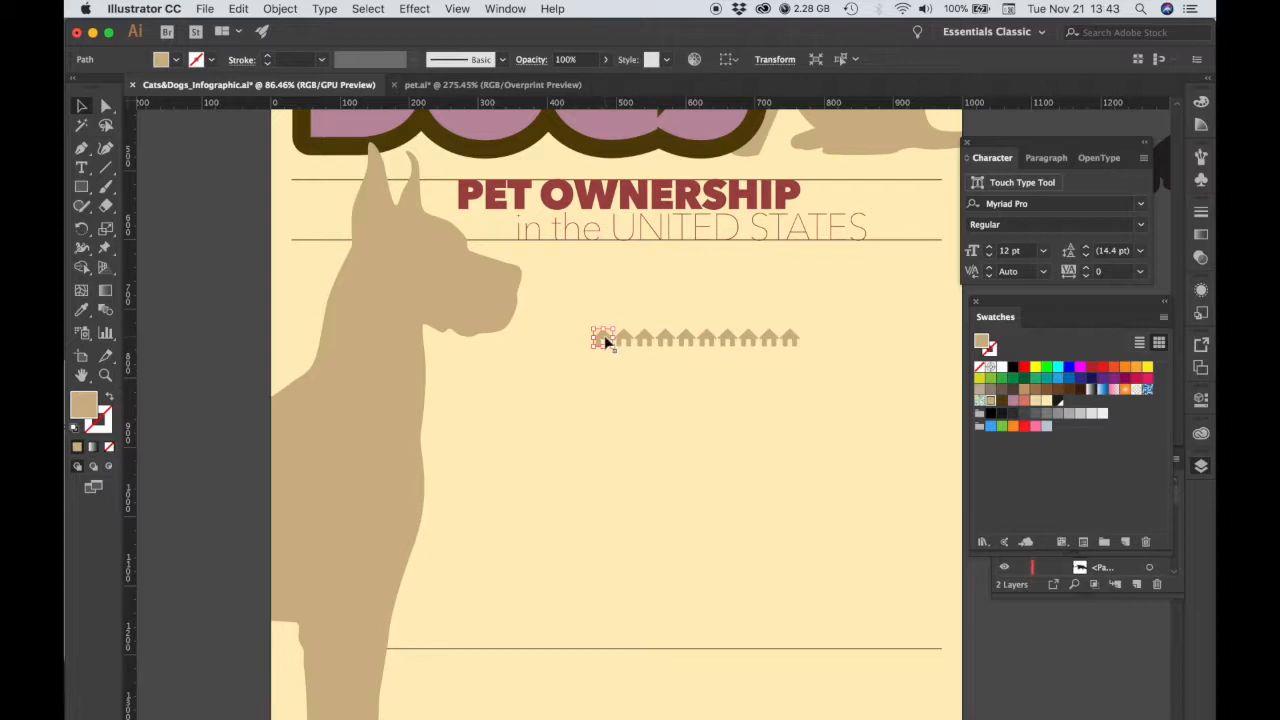
mouse_move(750, 345)
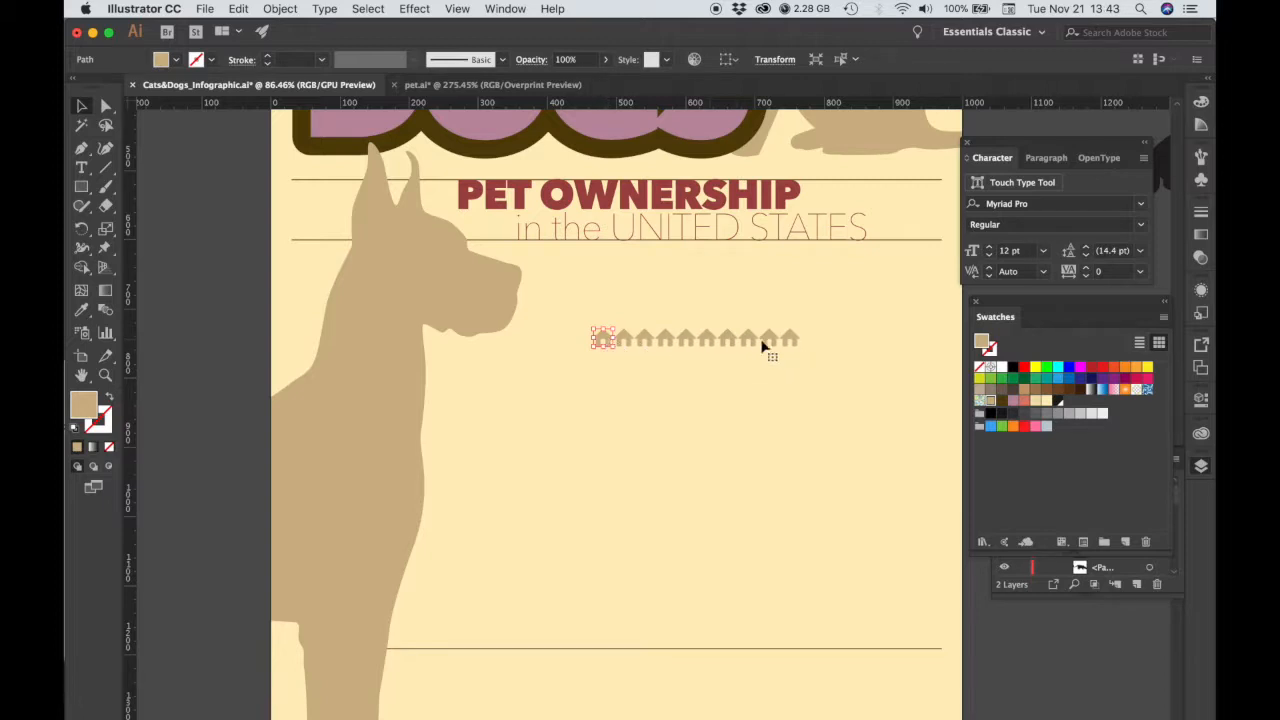
mouse_move(713, 343)
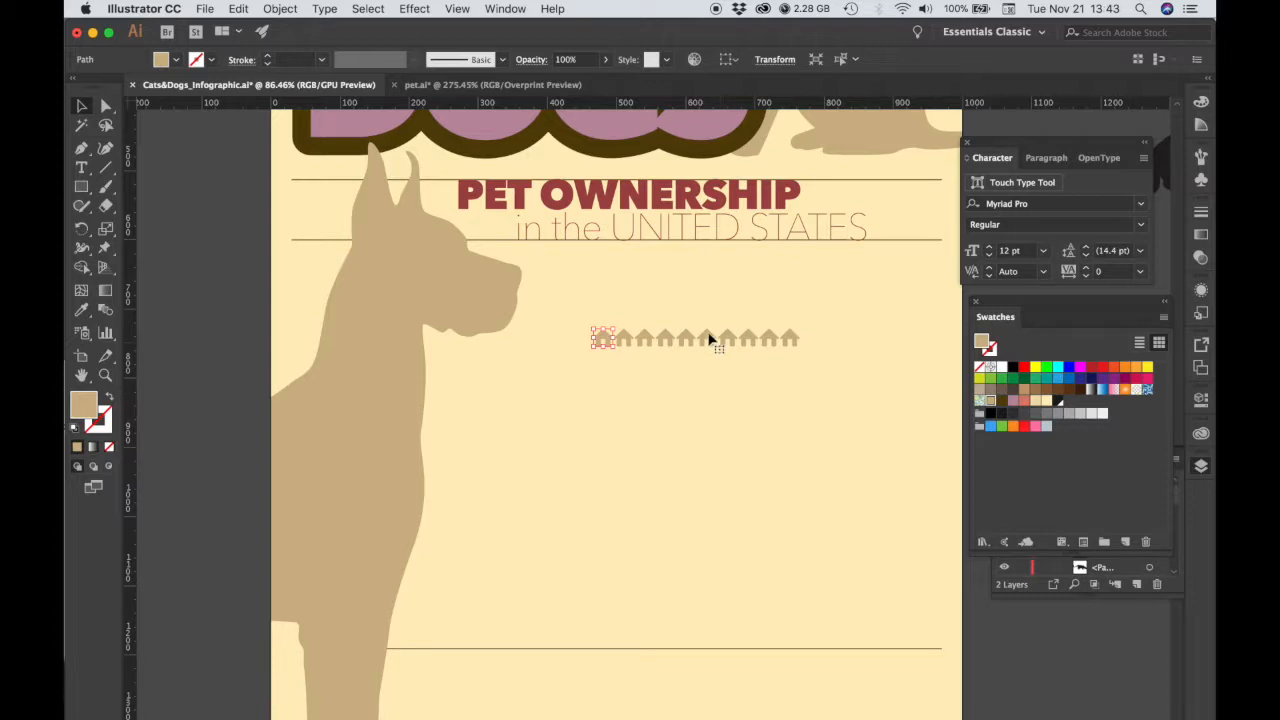
mouse_move(658, 347)
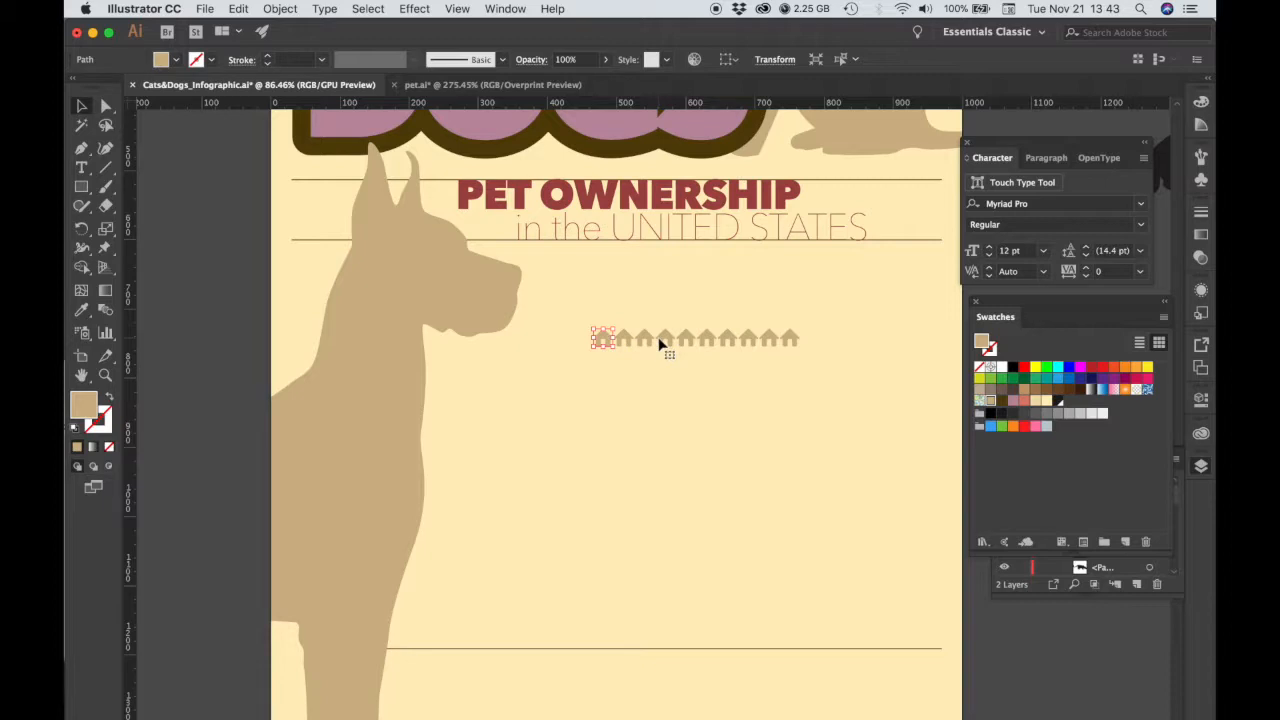
mouse_move(667, 351)
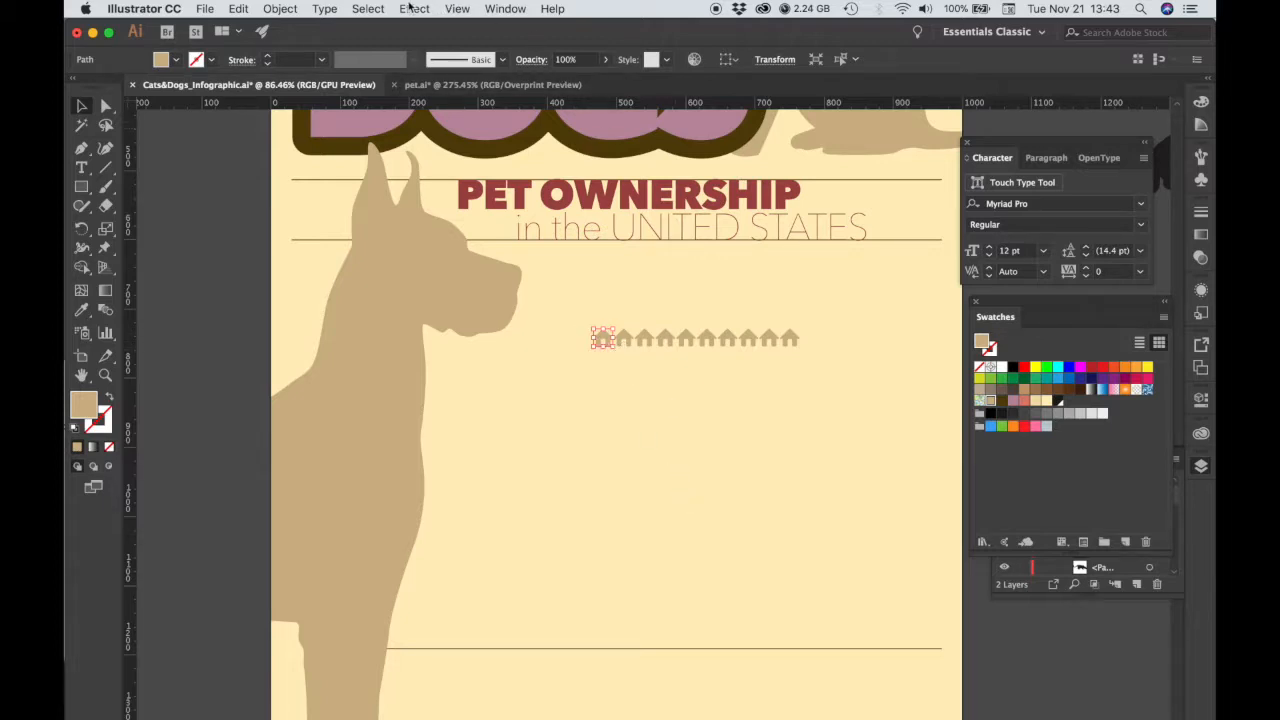
- Add a second Transform effect moving the row 30 px vertically with 9 copies
left_click(413, 8)
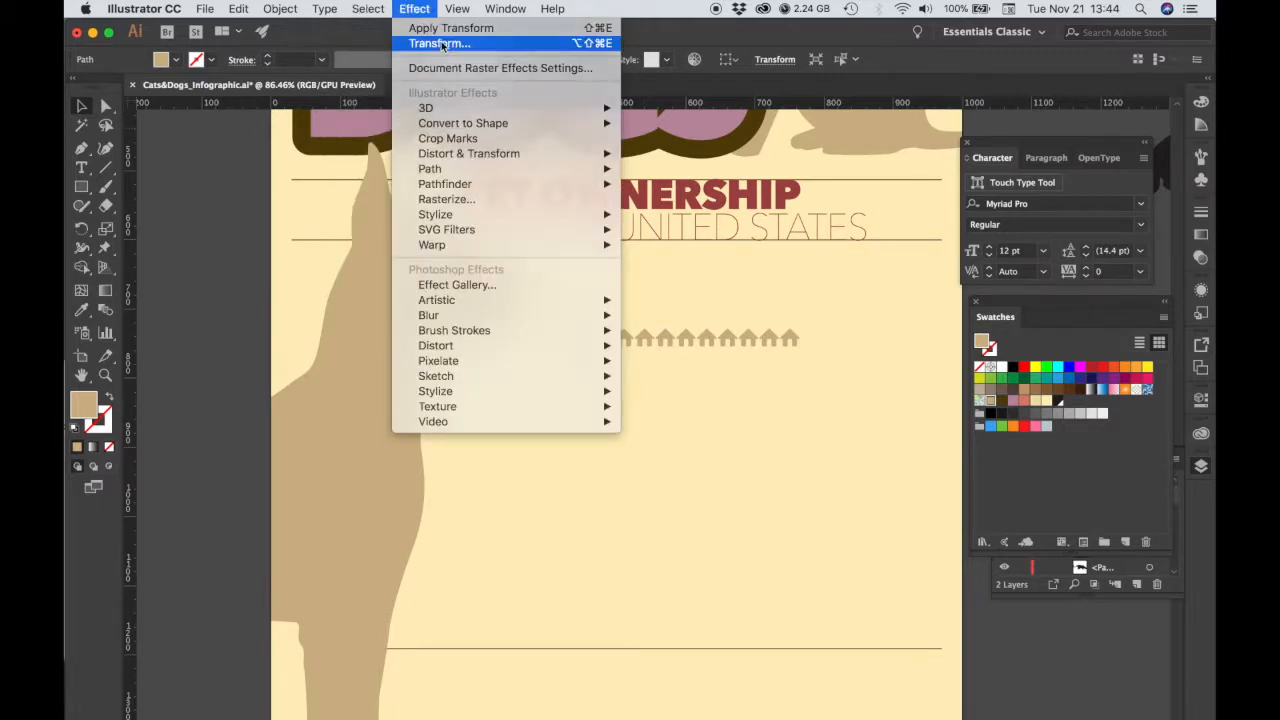
left_click(442, 43)
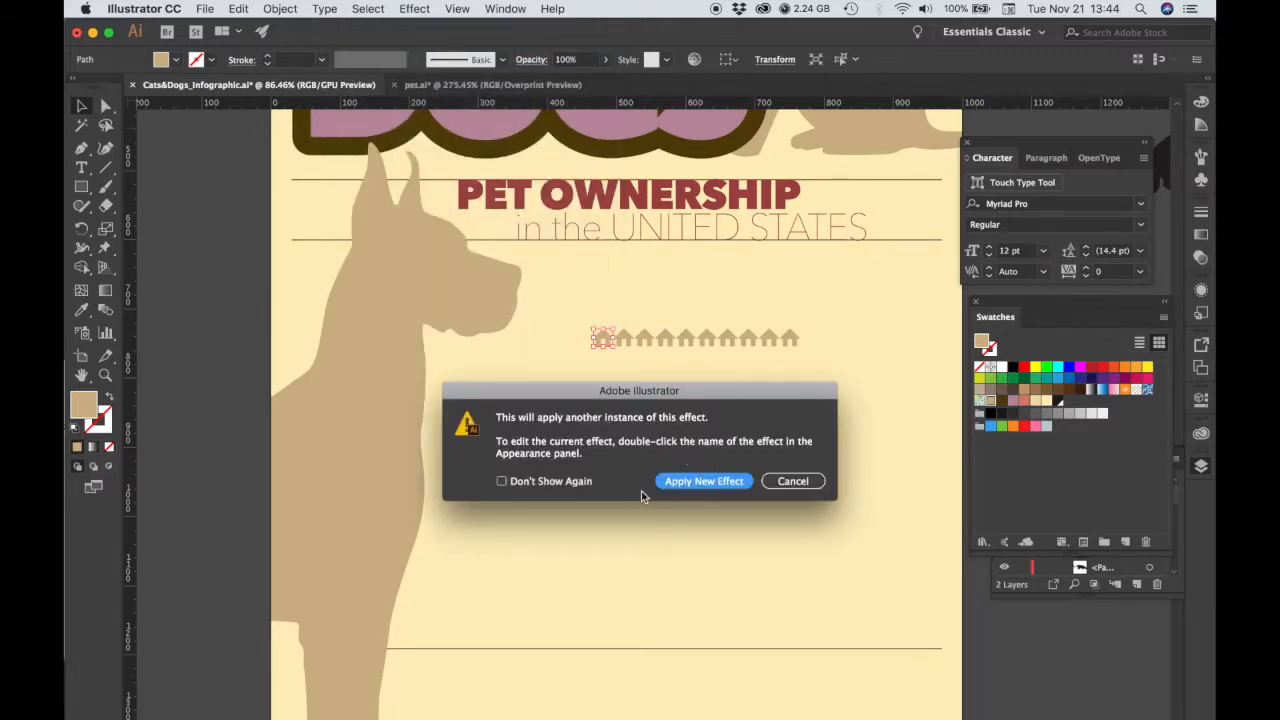
left_click(703, 481)
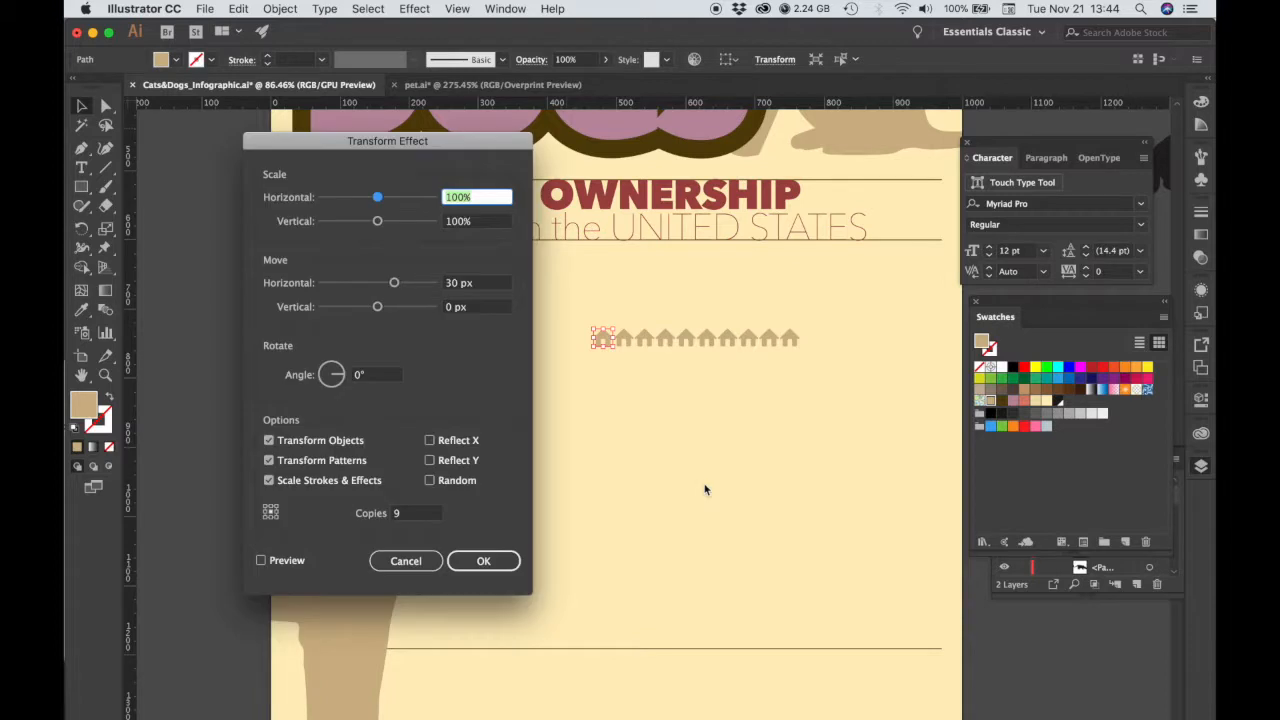
mouse_move(417, 294)
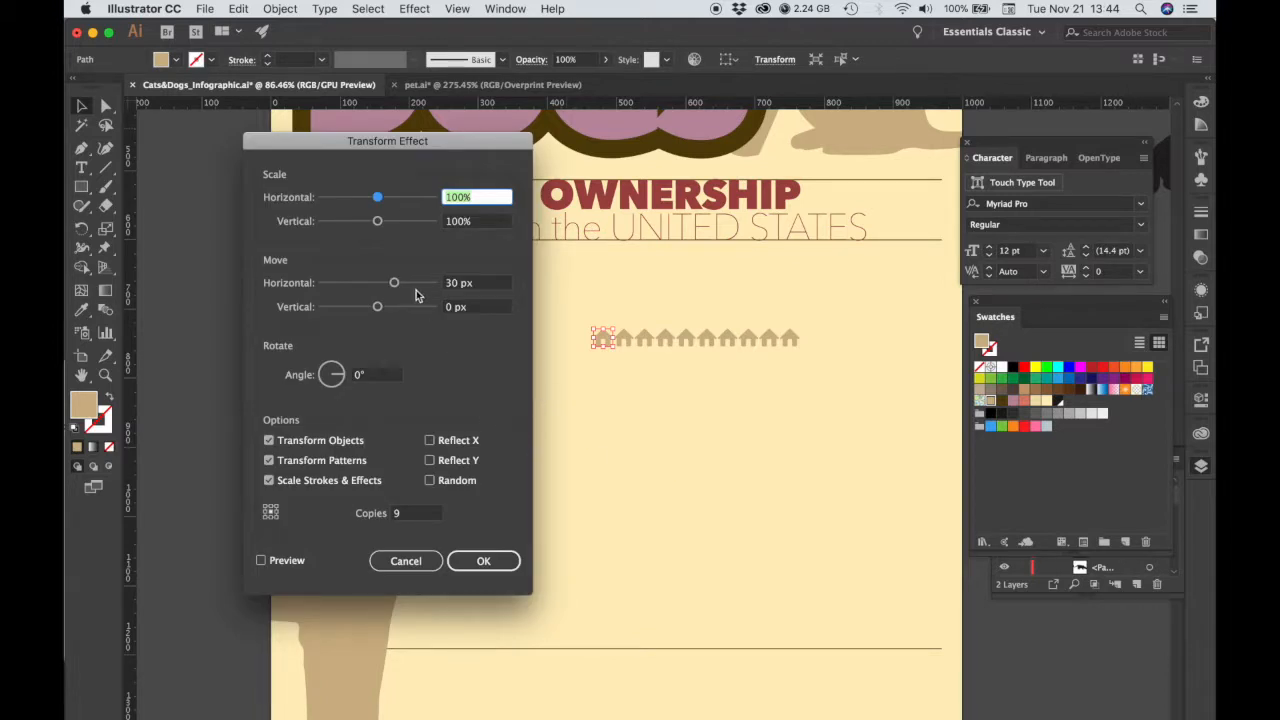
mouse_move(401, 315)
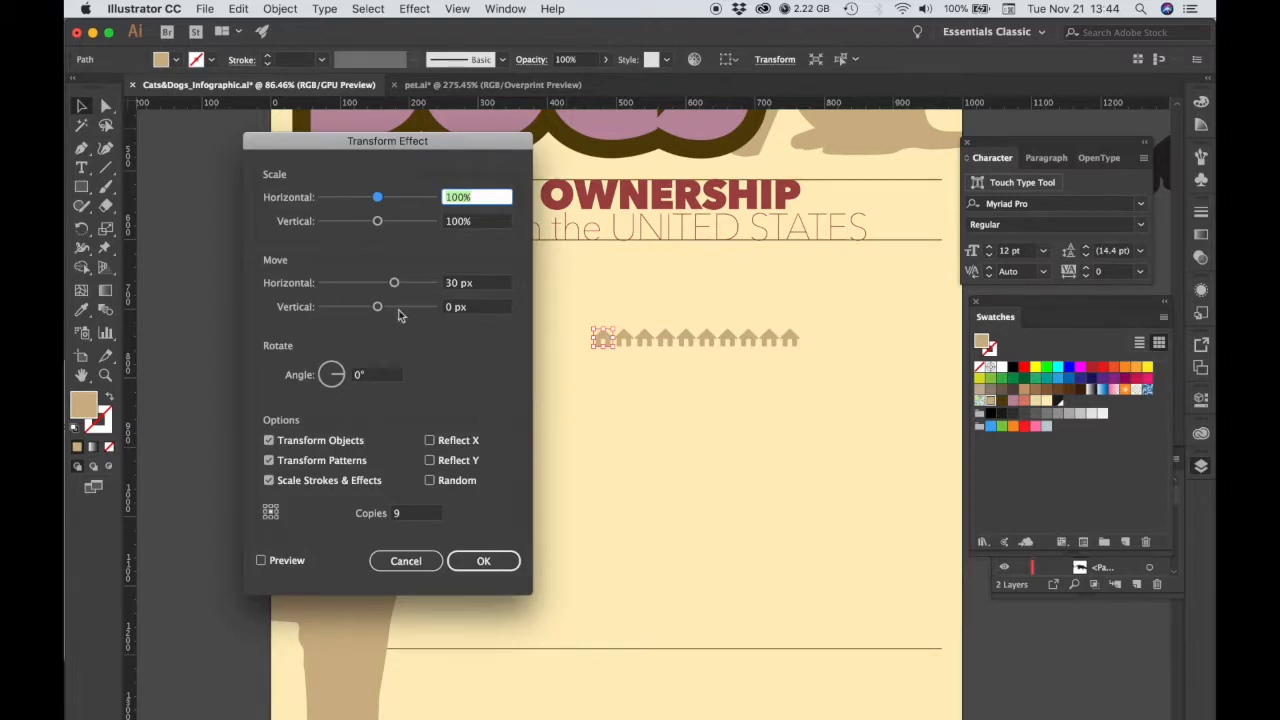
left_click(476, 282)
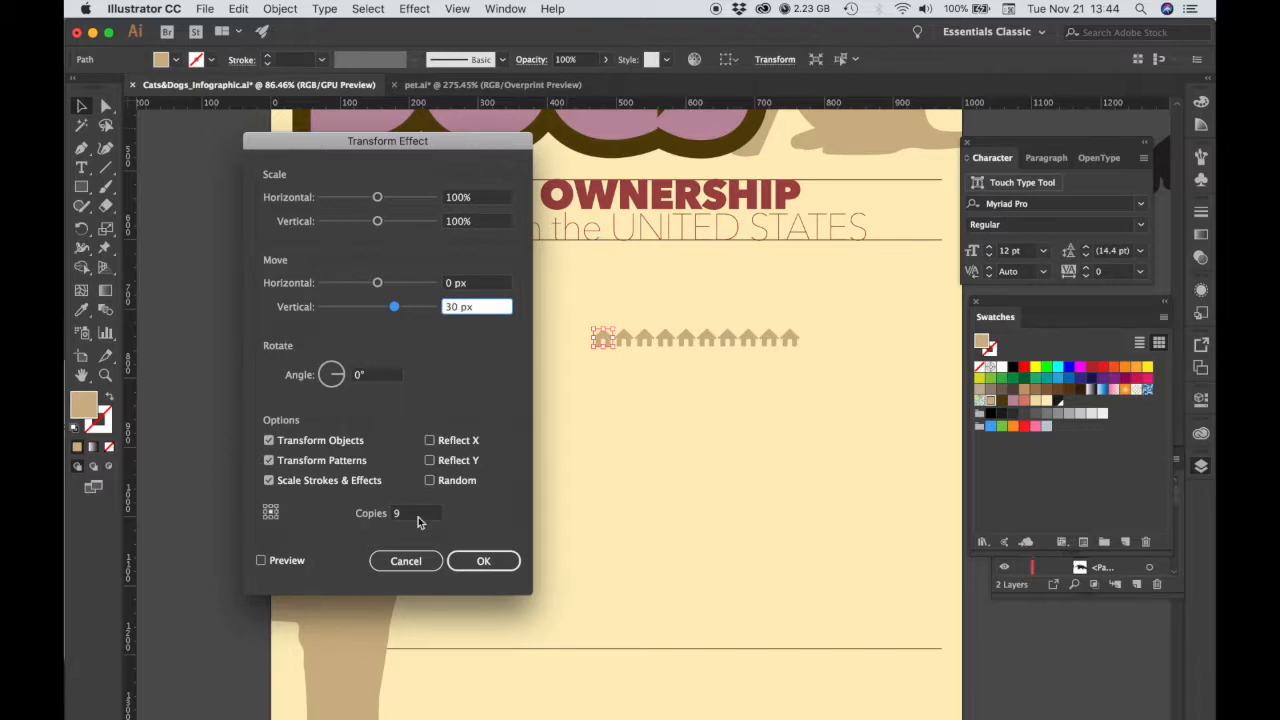
left_click(262, 560)
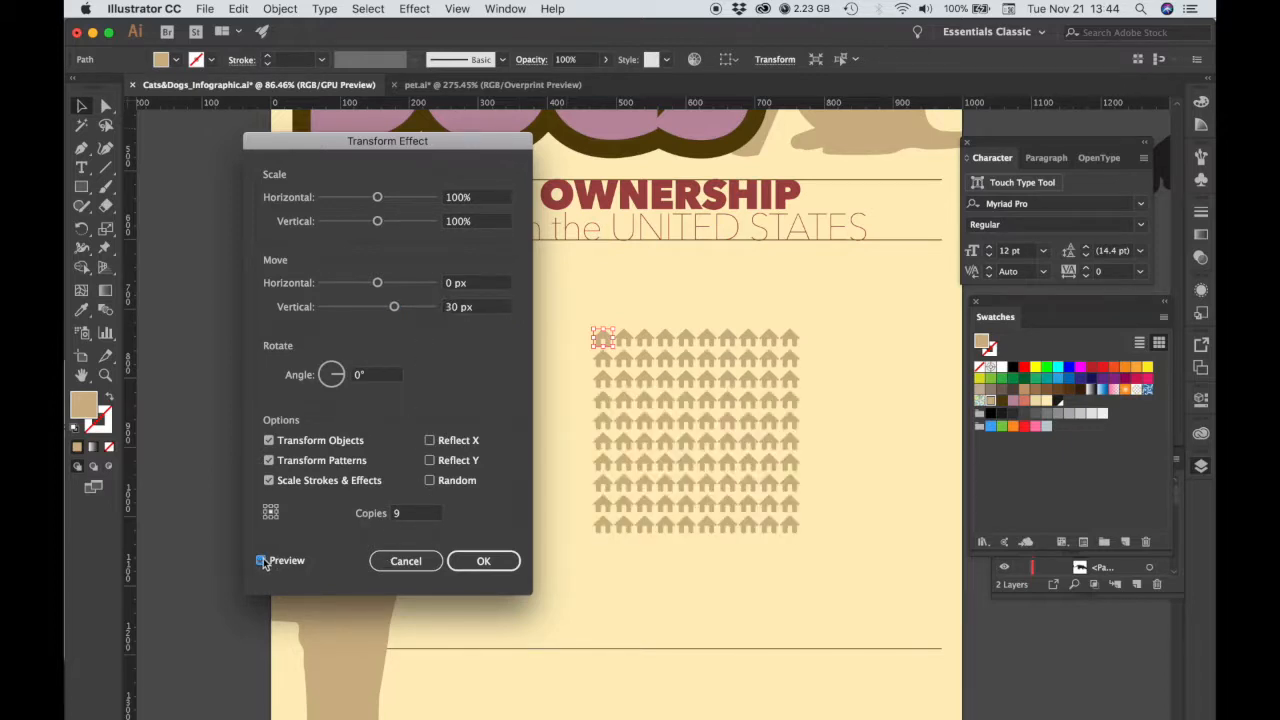
left_click(261, 560)
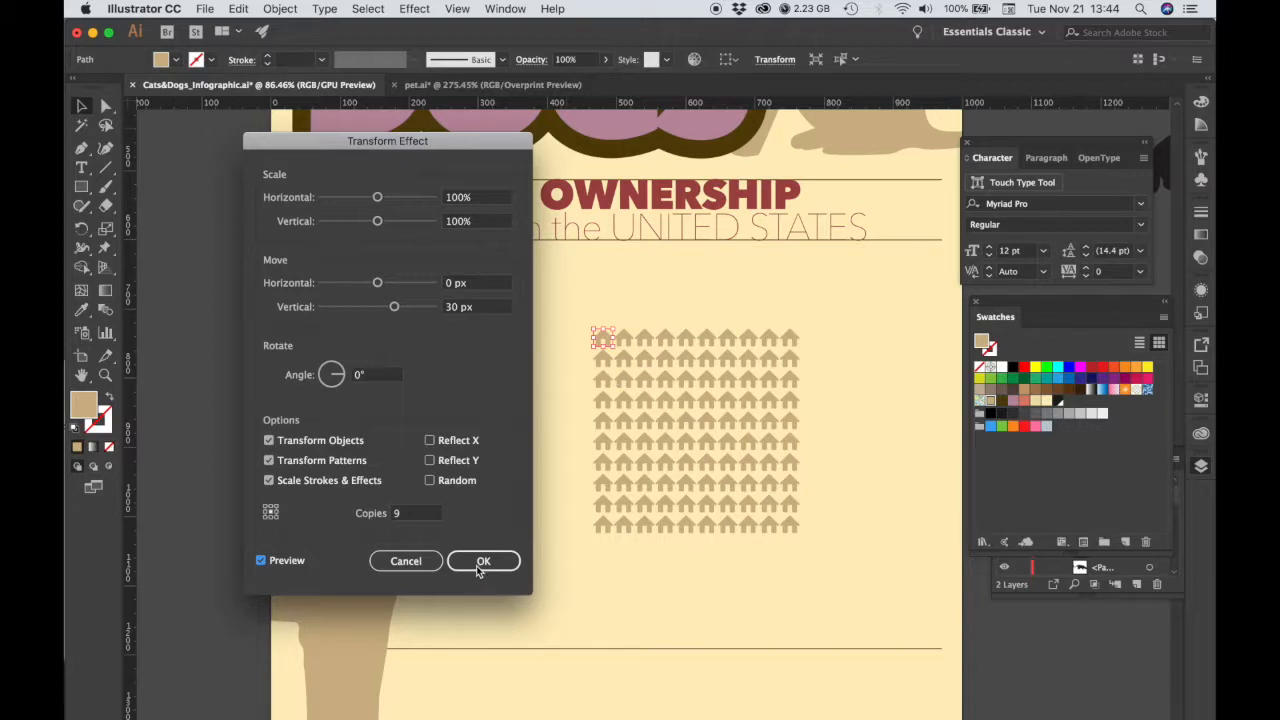
left_click(483, 561)
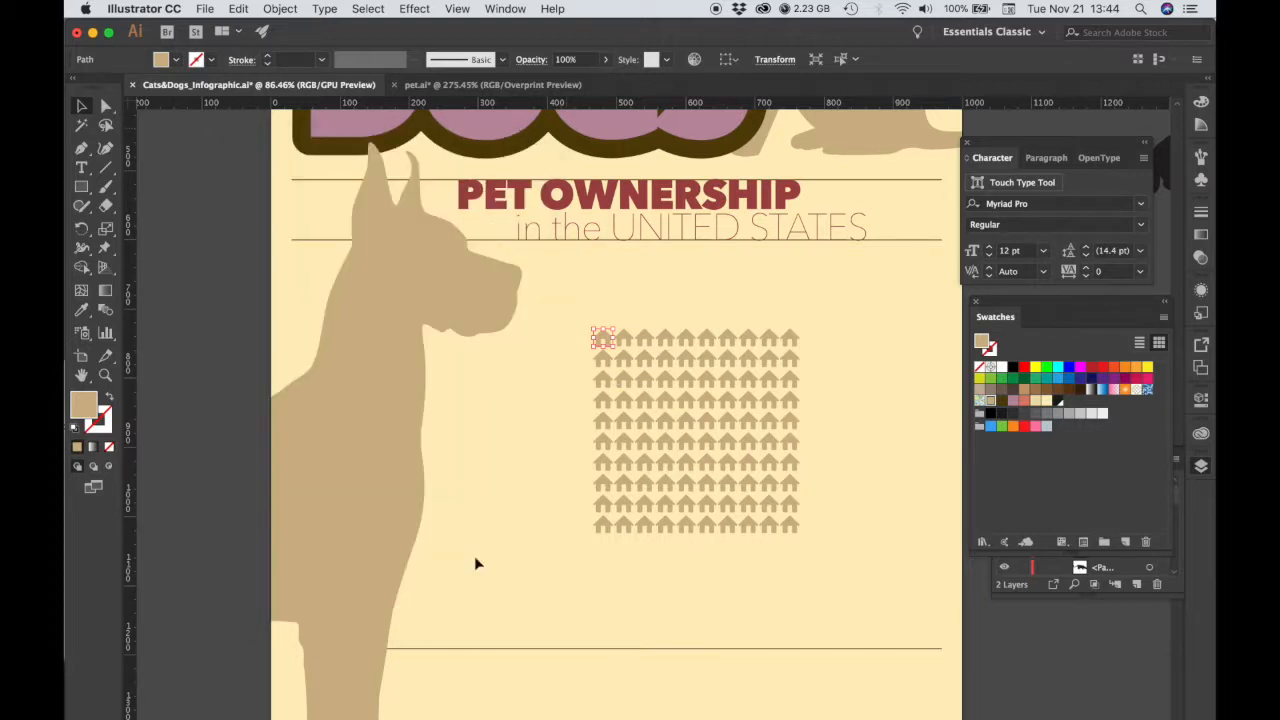
mouse_move(685, 392)
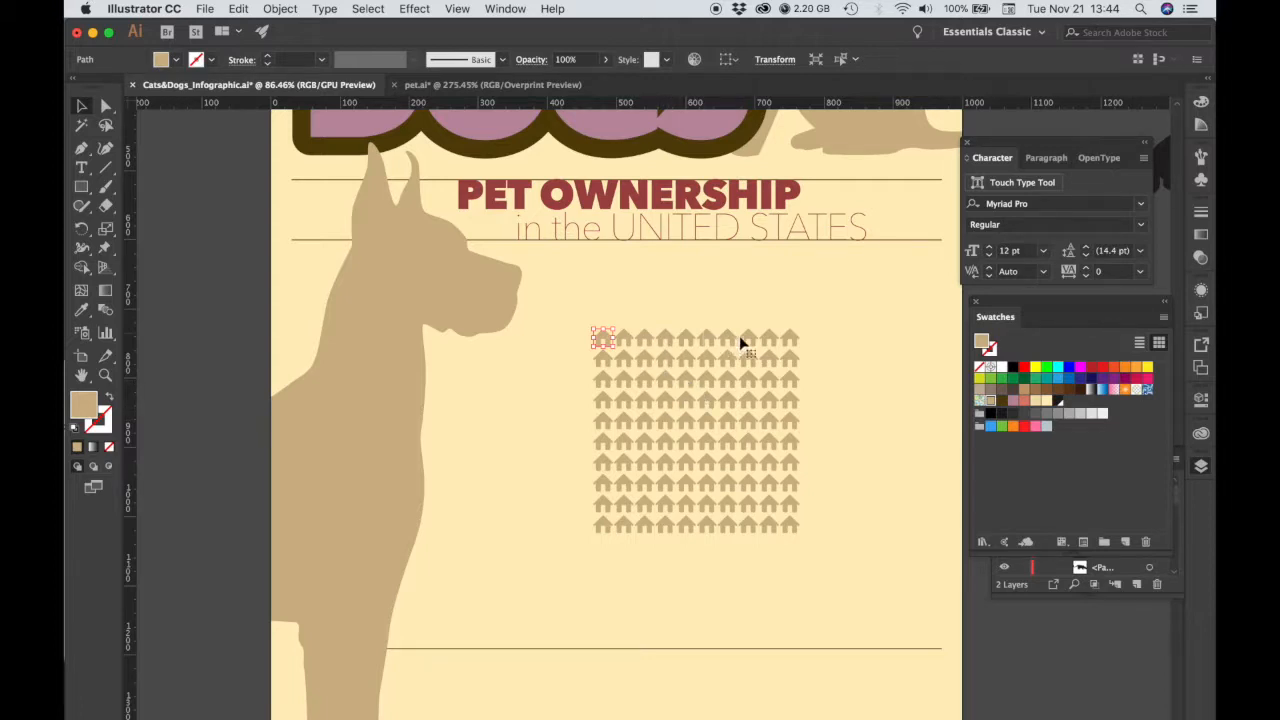
mouse_move(764, 365)
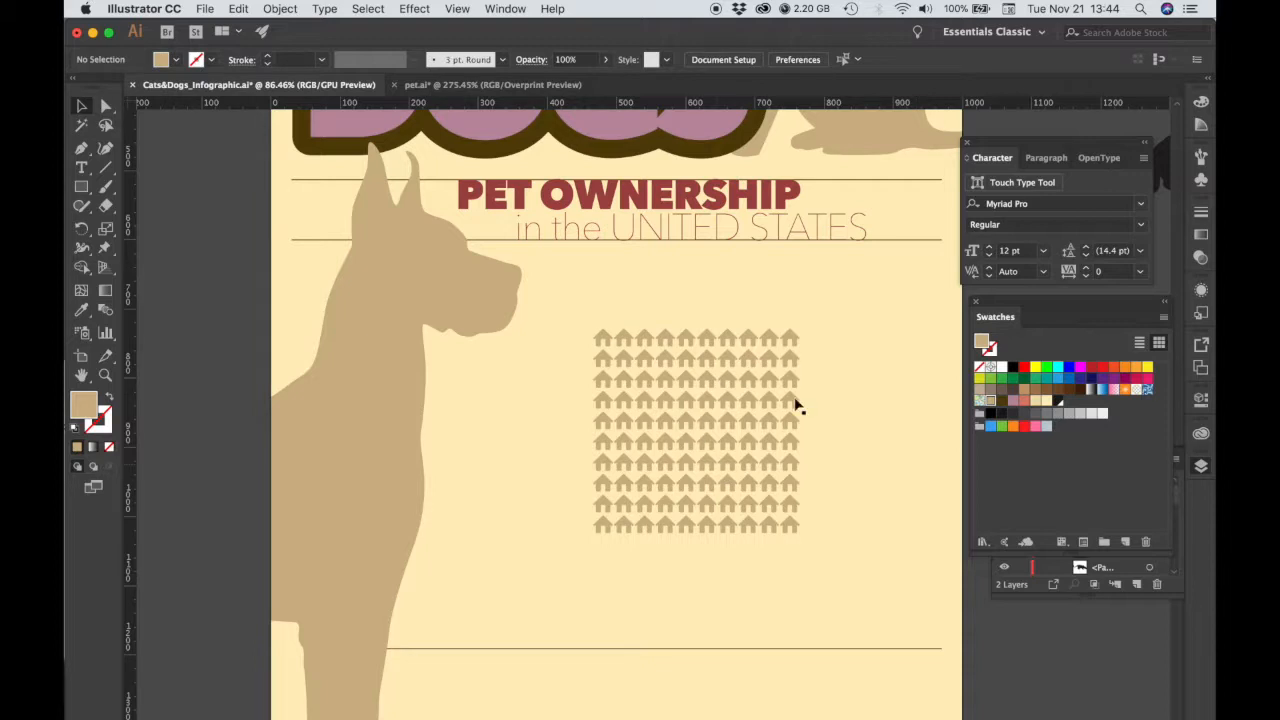
mouse_move(768, 424)
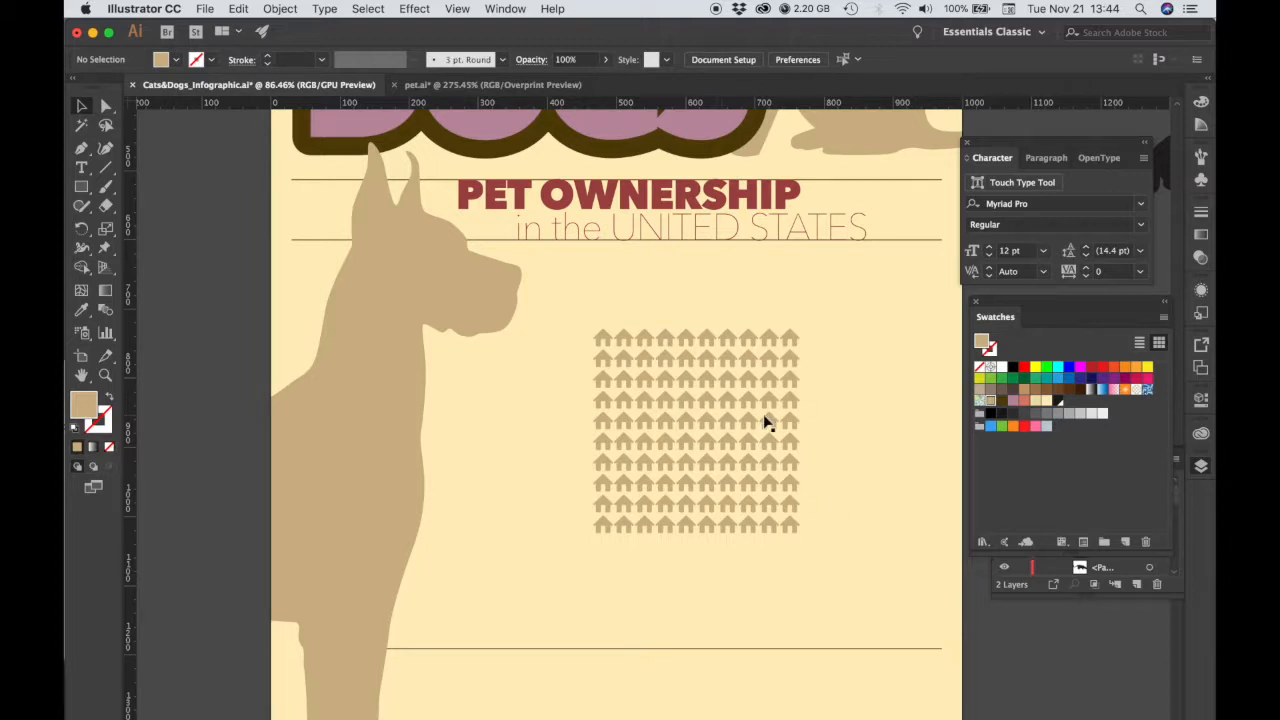
left_click(604, 338)
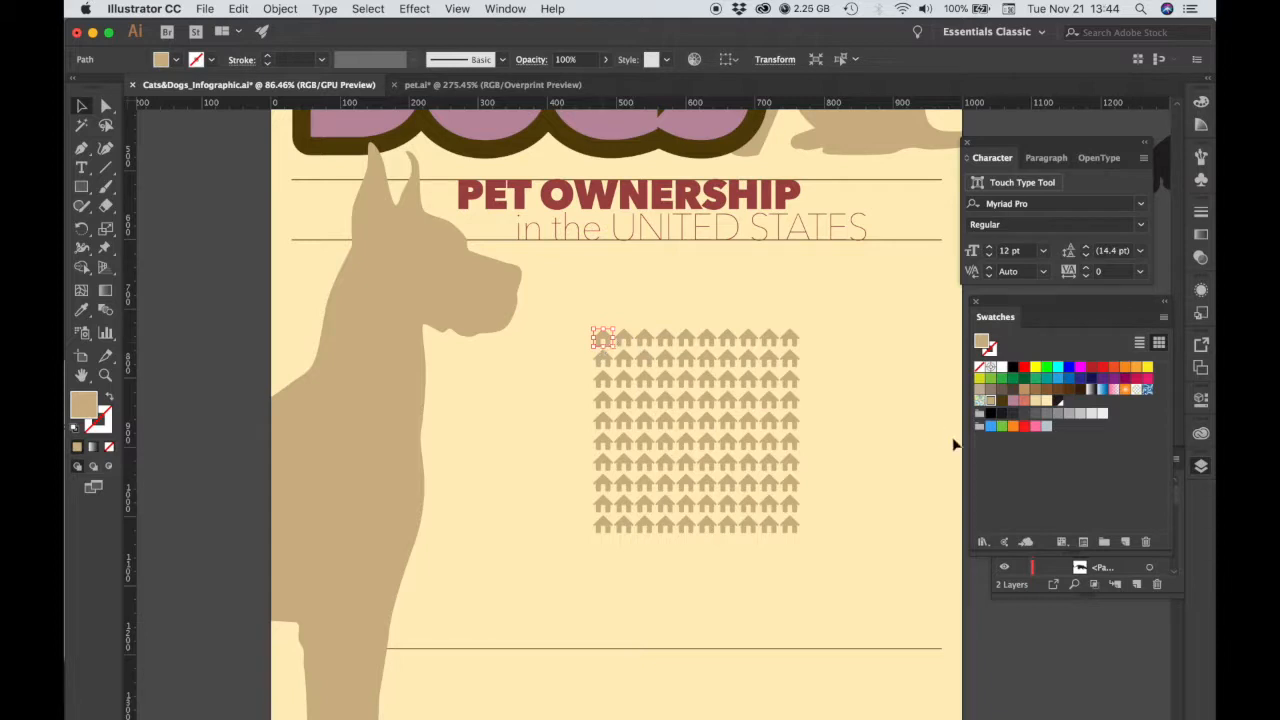
mouse_move(630, 355)
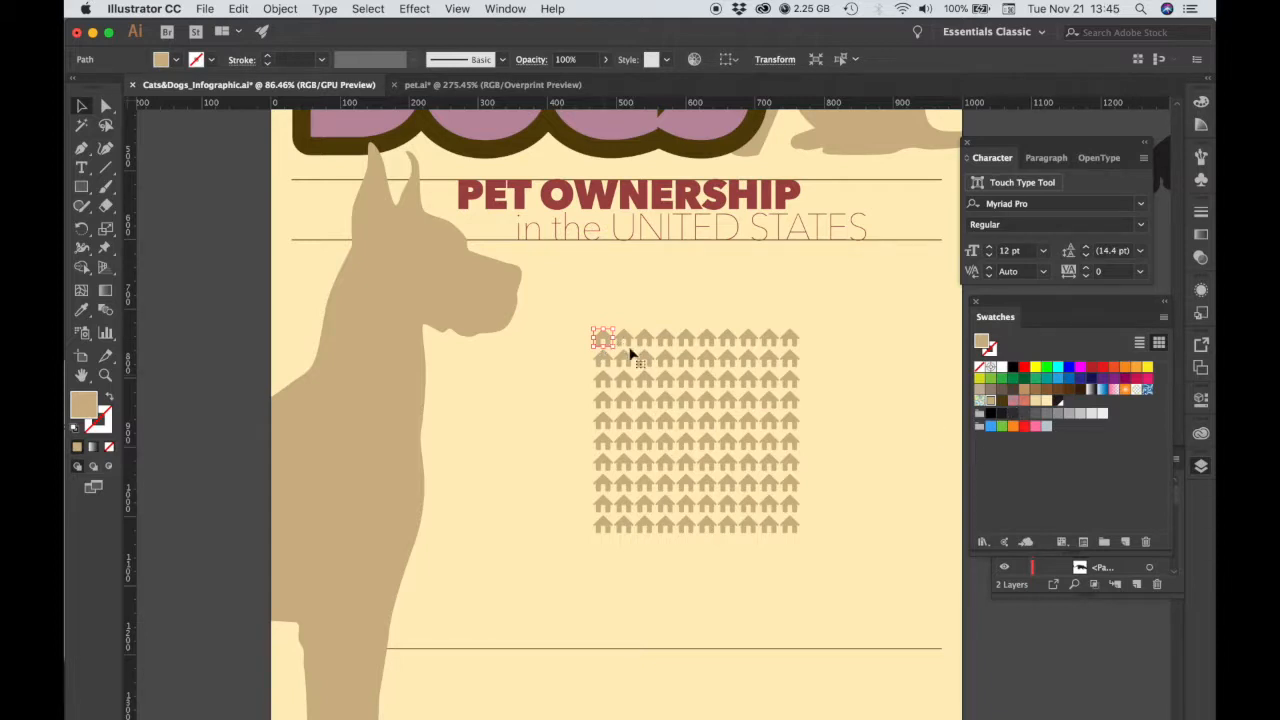
mouse_move(729, 470)
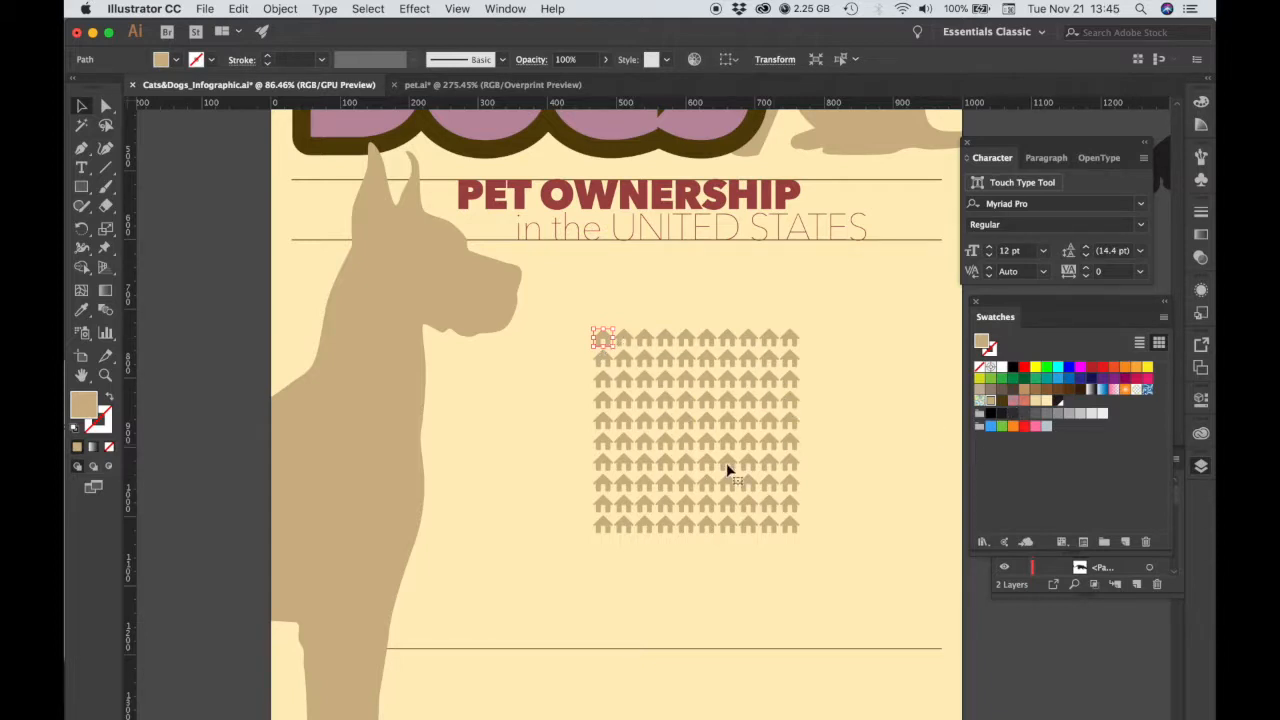
mouse_move(920, 425)
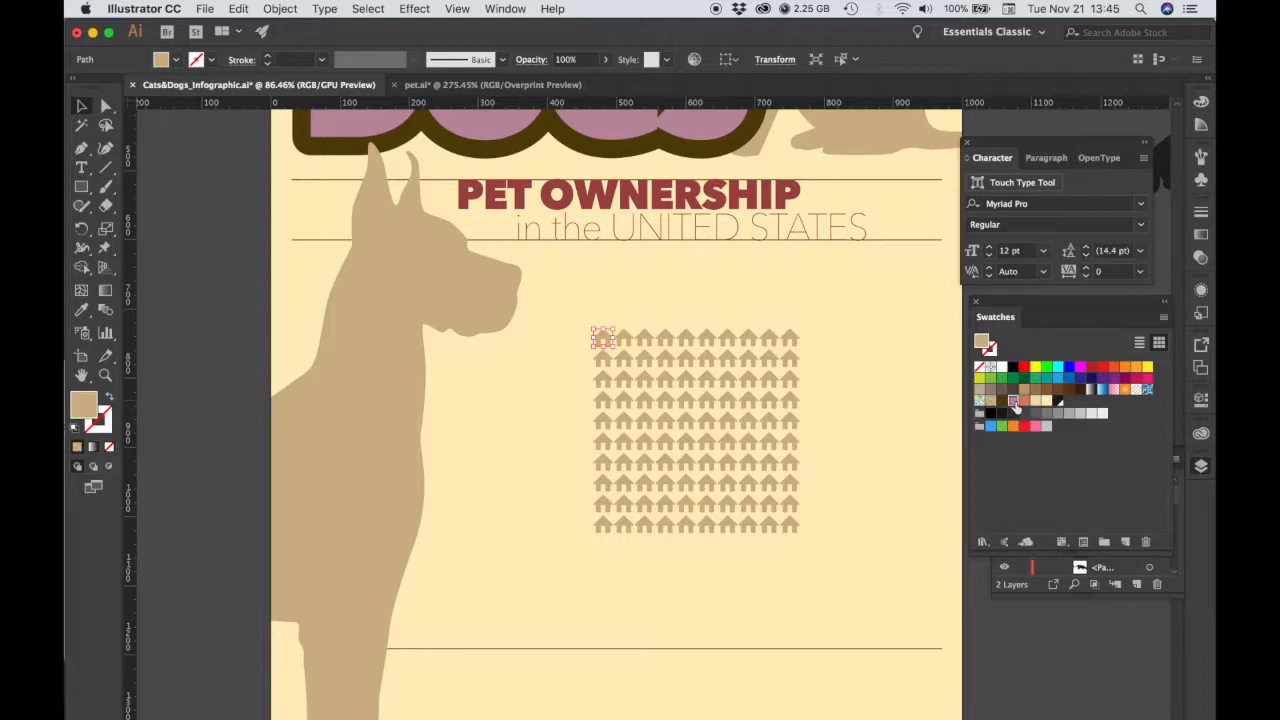
left_click(1014, 400)
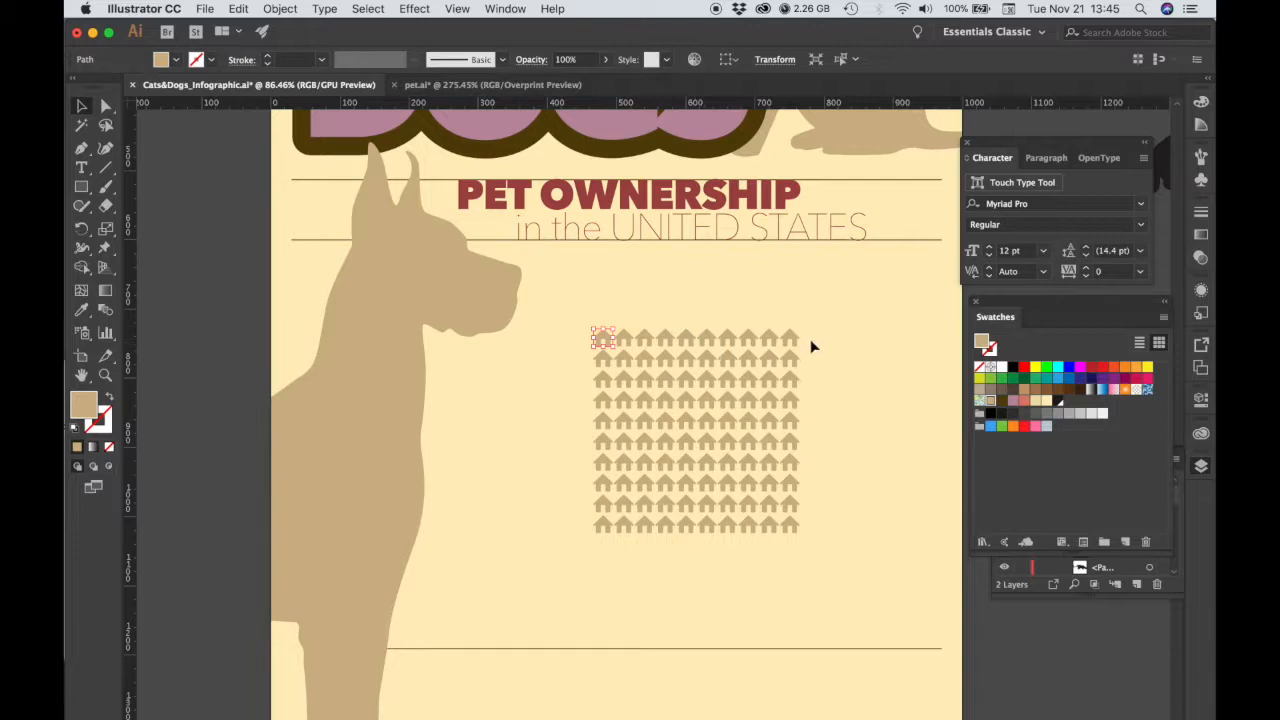
mouse_move(765, 385)
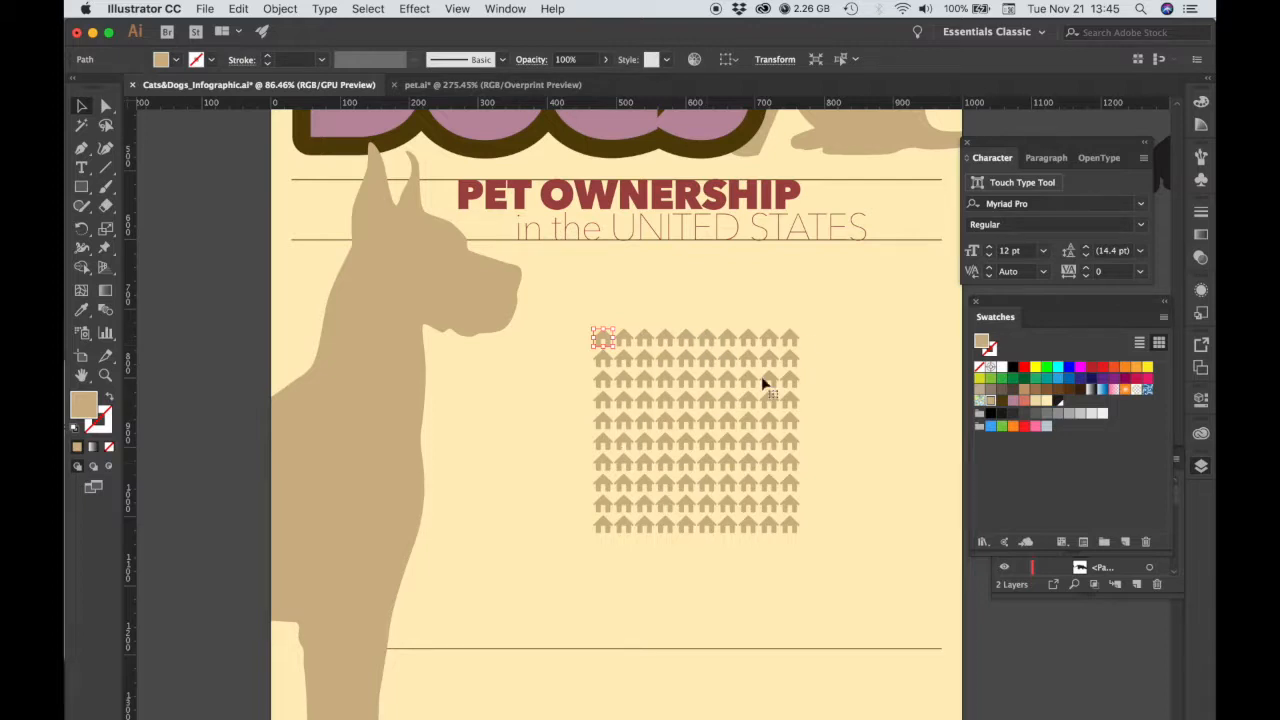
mouse_move(647, 367)
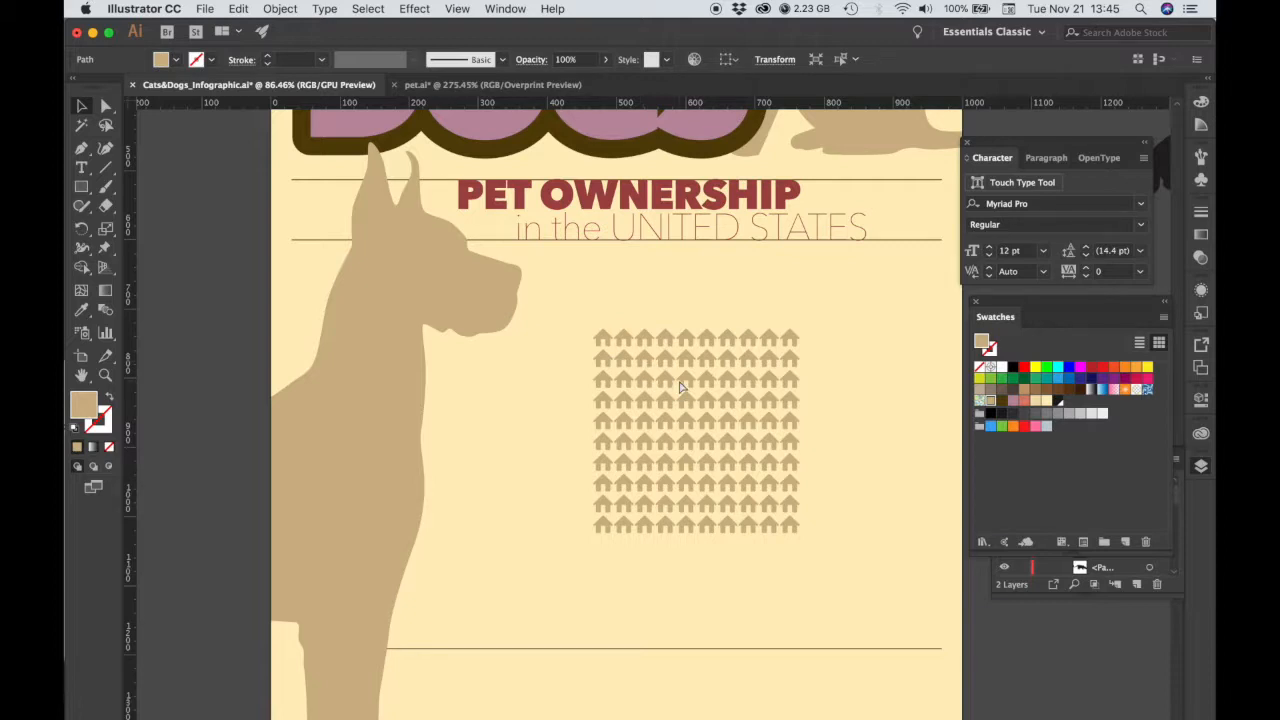
mouse_move(635, 386)
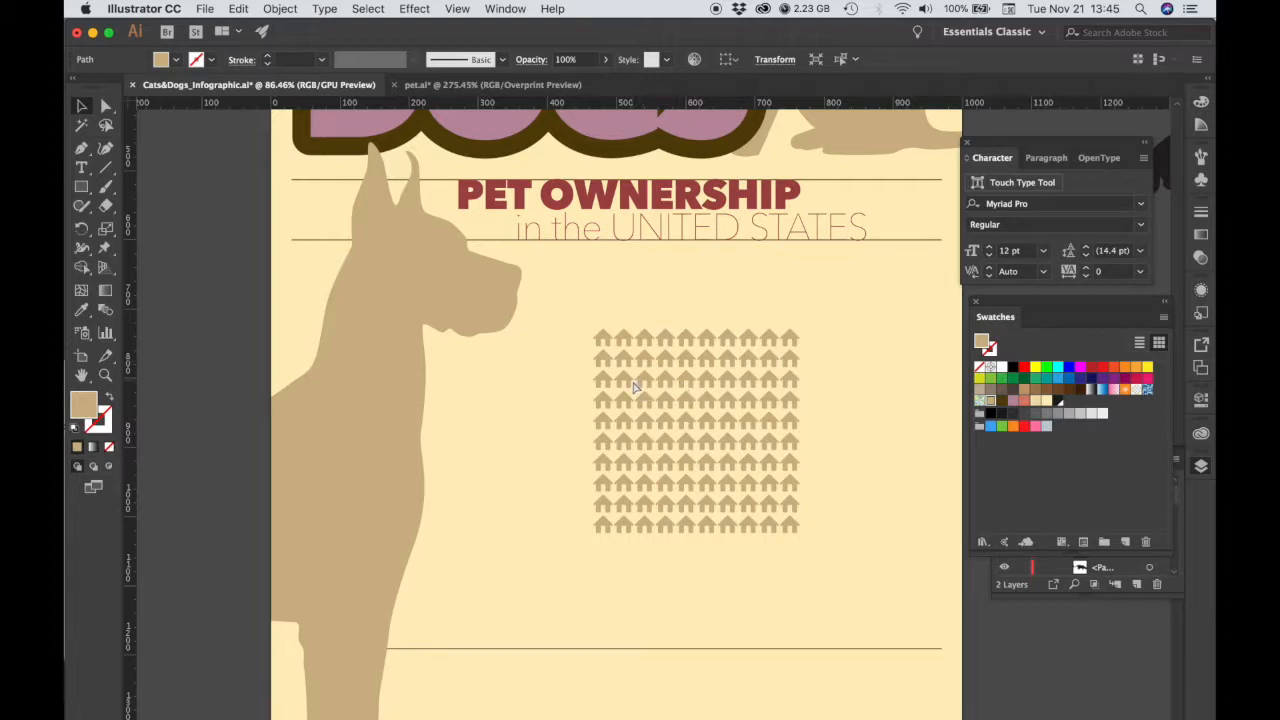
- Select grid houses and scroll the view to frame both side-by-side house grids
left_click(602, 338)
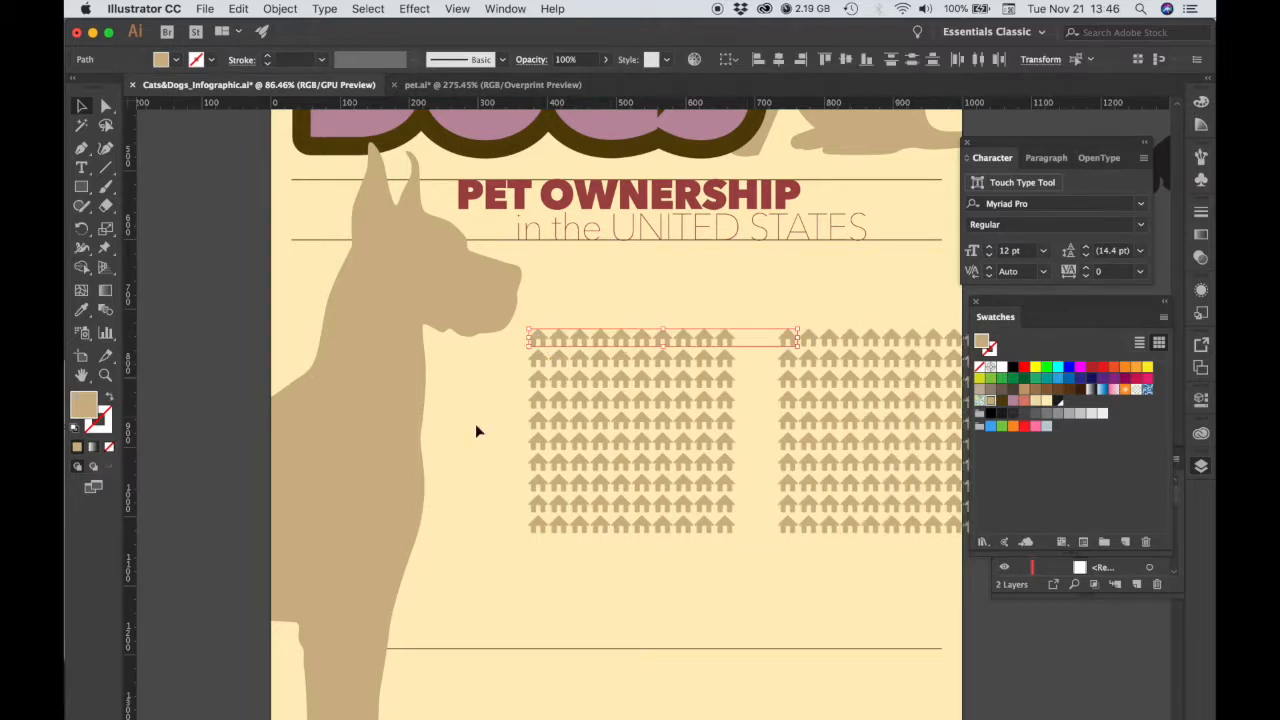
left_click(753, 653)
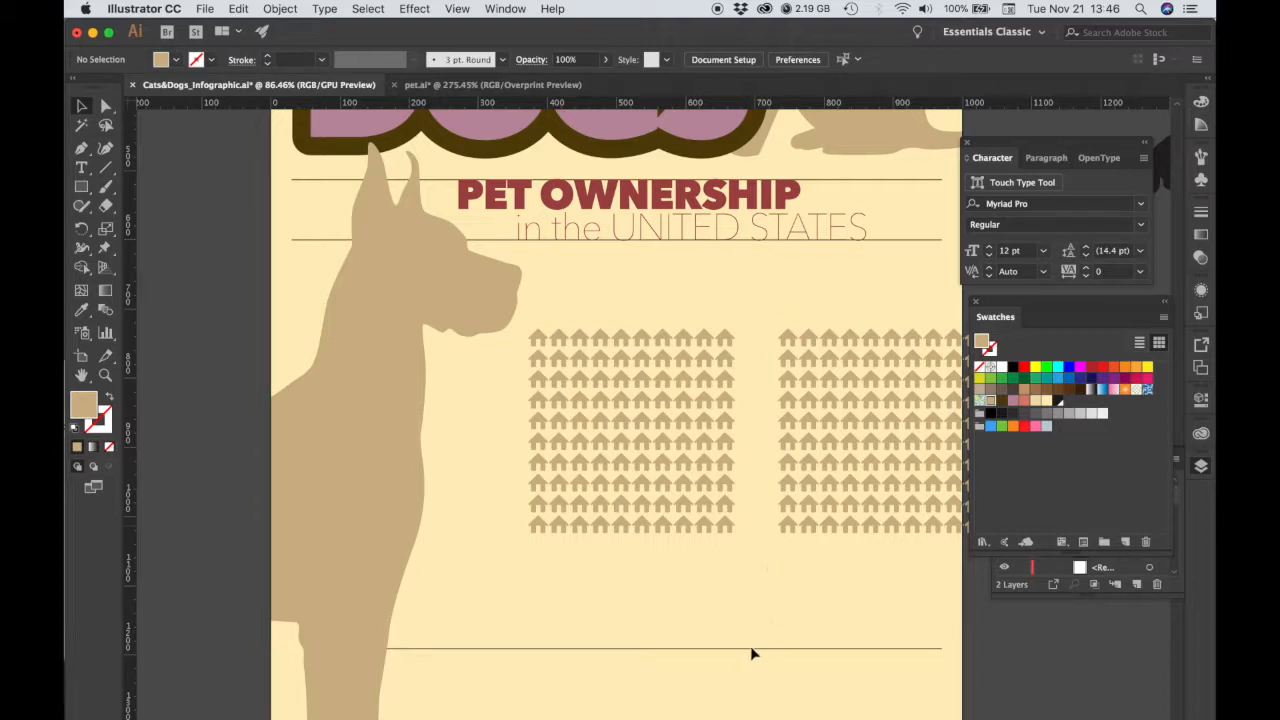
mouse_move(704, 432)
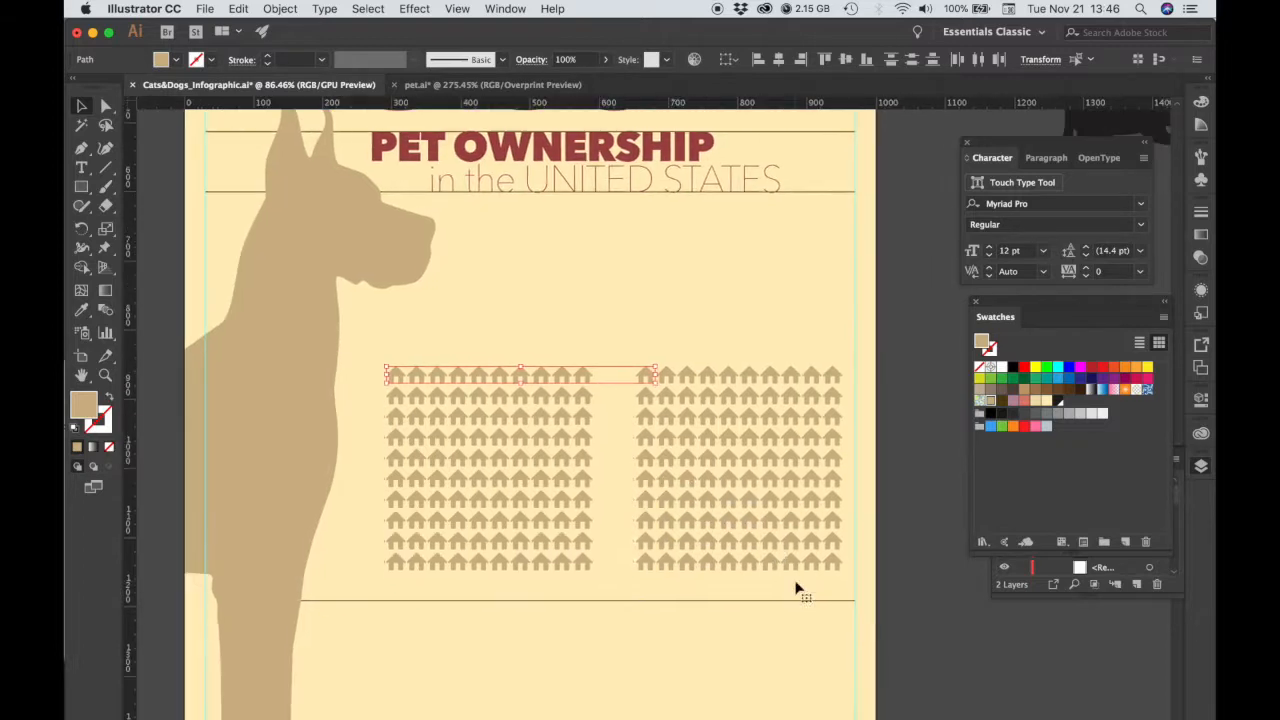
scroll("down", 3)
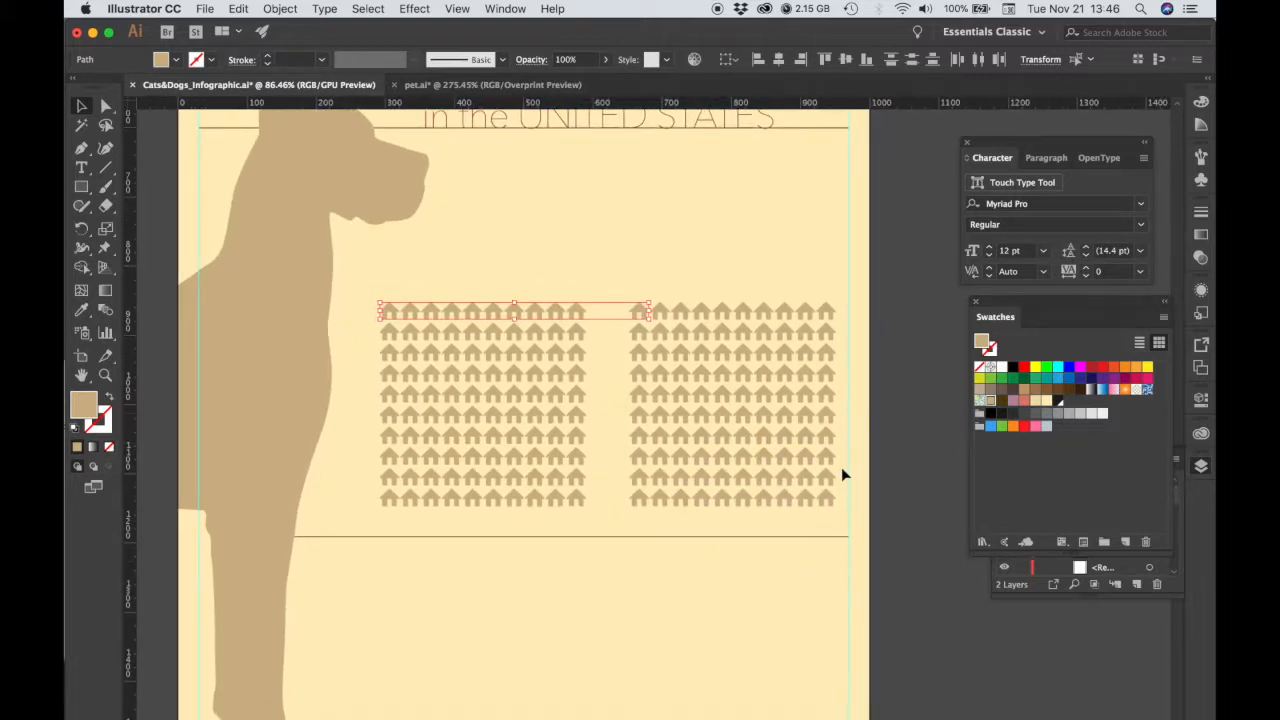
mouse_move(194, 294)
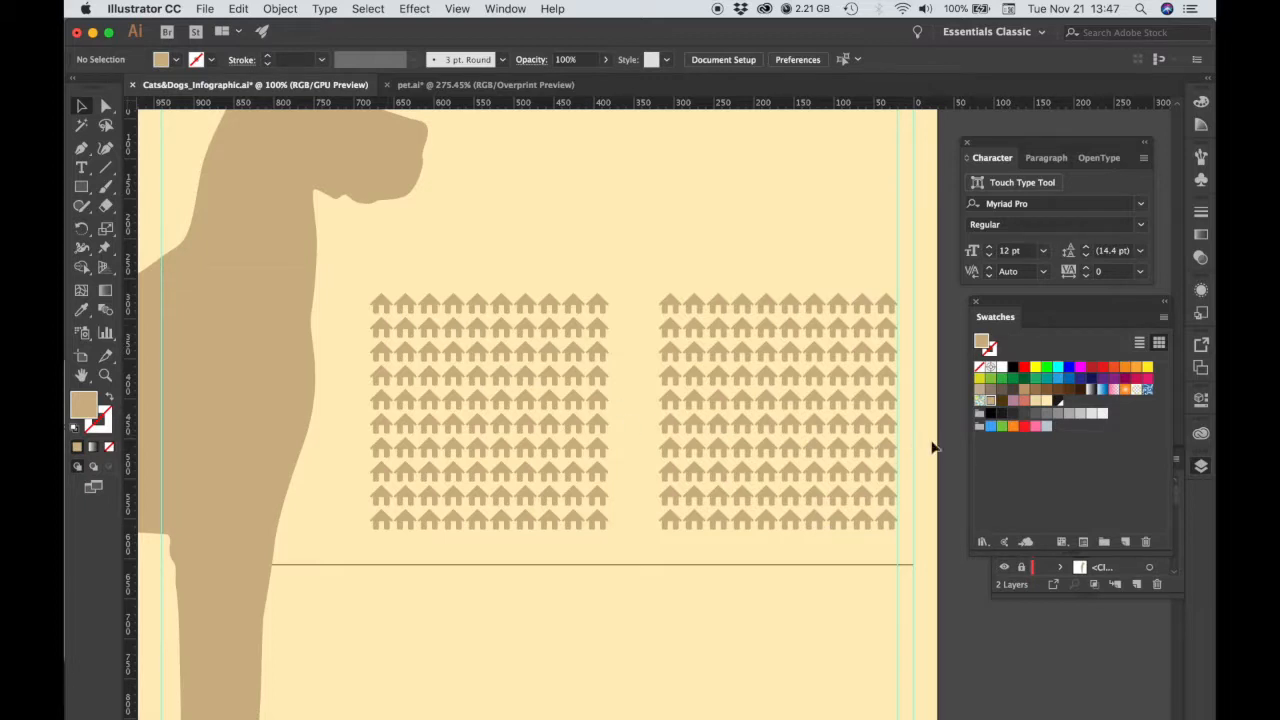
left_click(381, 303)
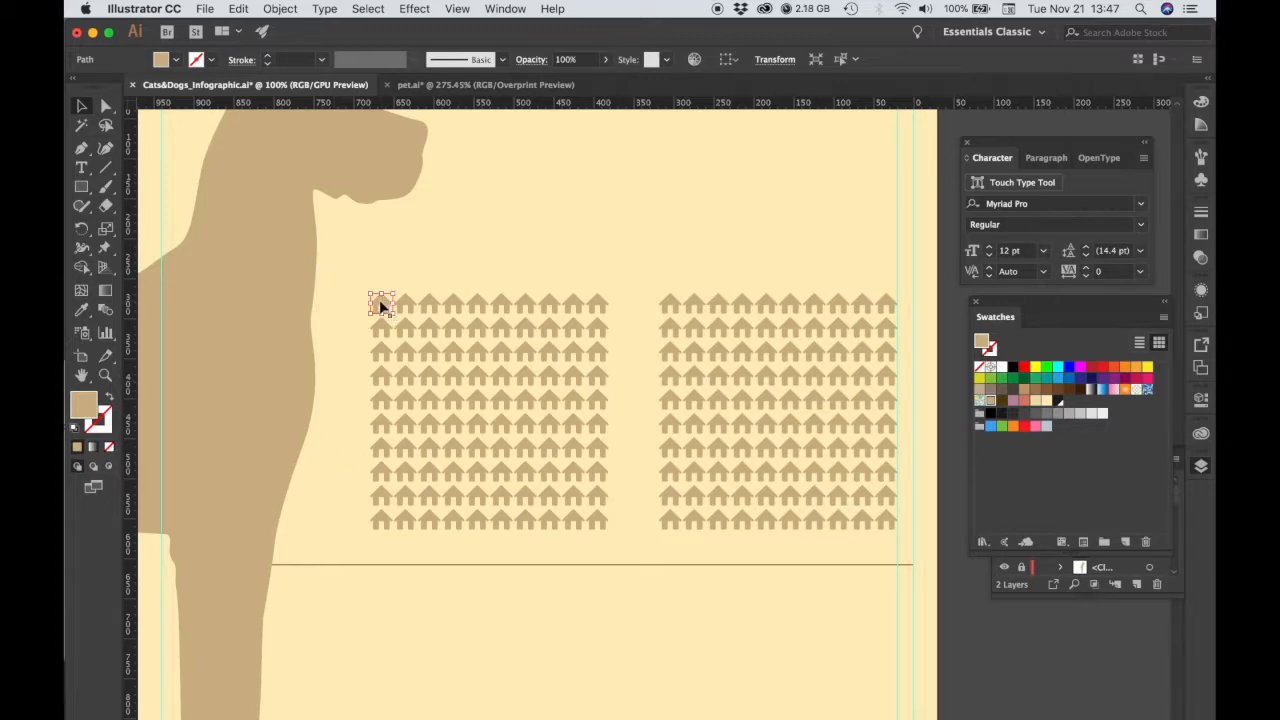
- Expand the left grid's repeated Transform appearance into real shapes
left_click(280, 8)
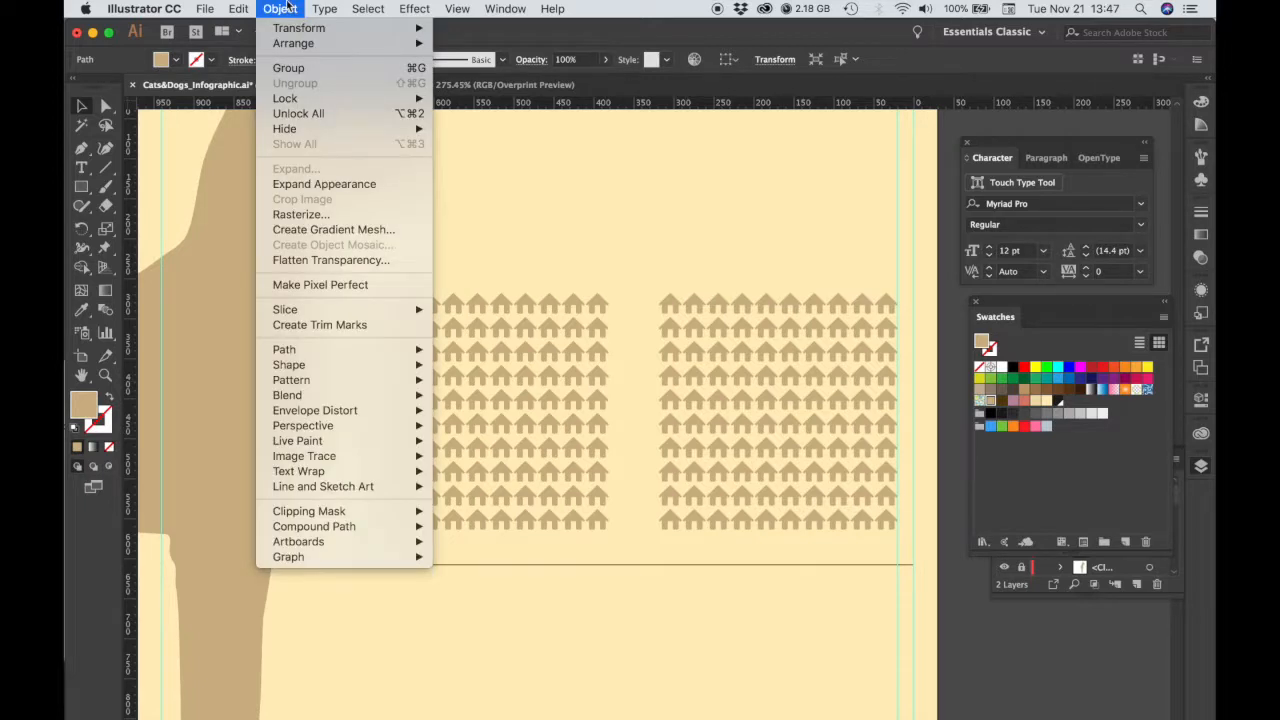
mouse_move(324, 184)
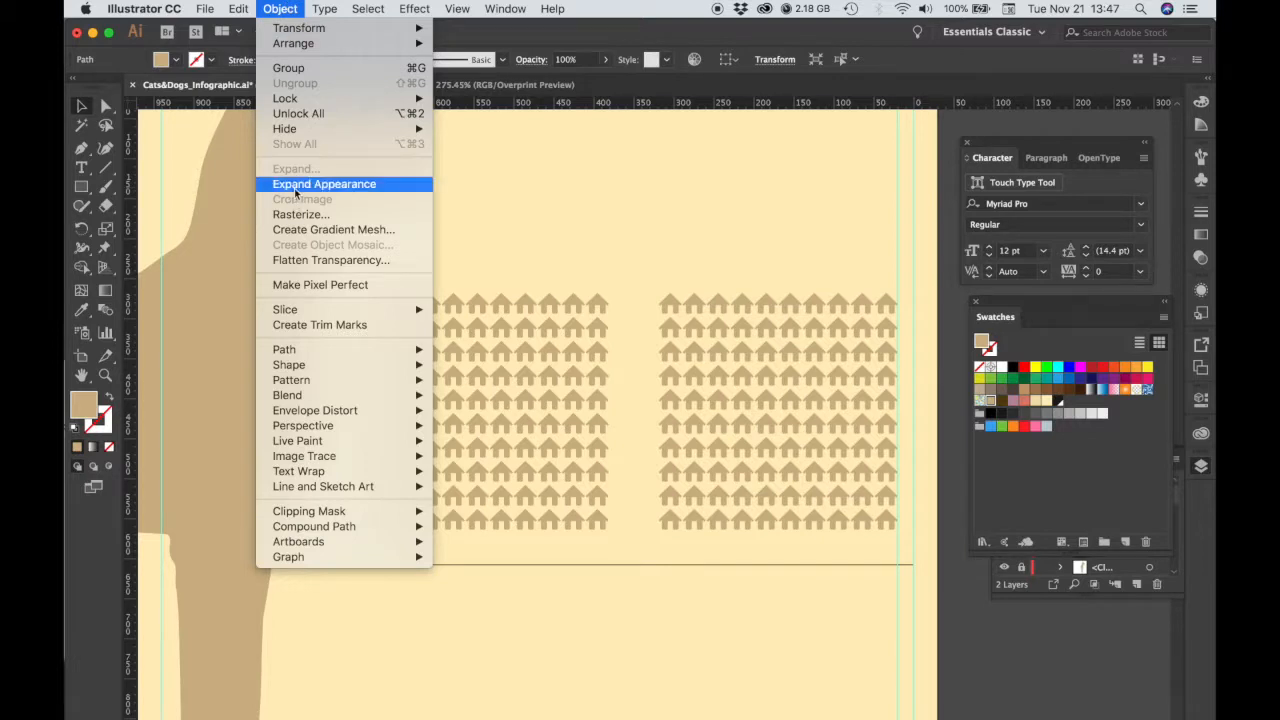
left_click(324, 183)
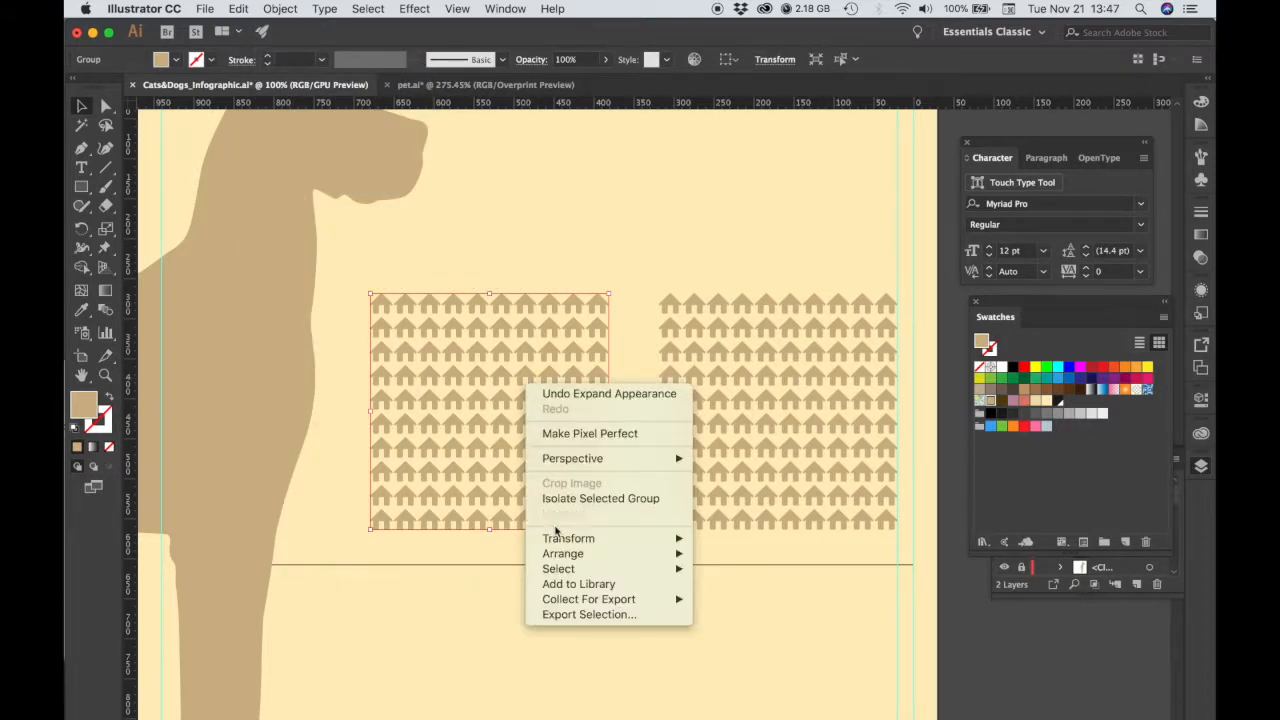
left_click(559, 405)
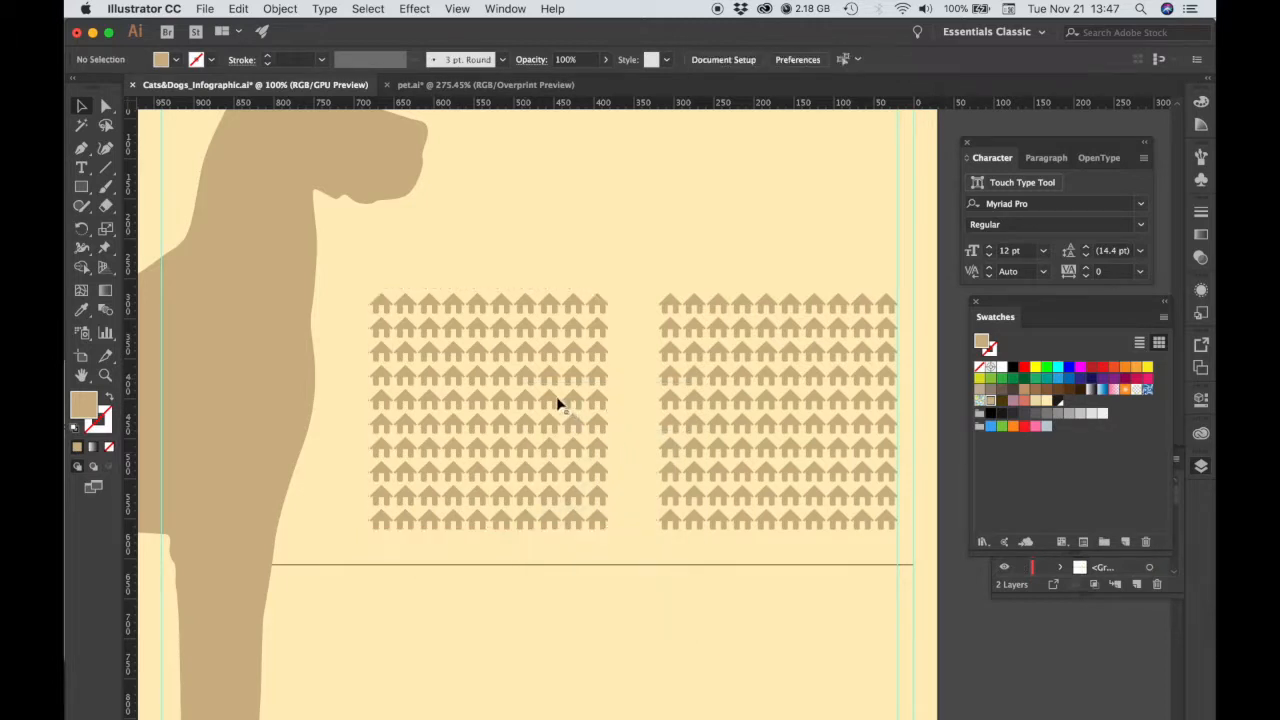
- Ungroup the expanded rows of the left and right house grids
left_click(525, 405)
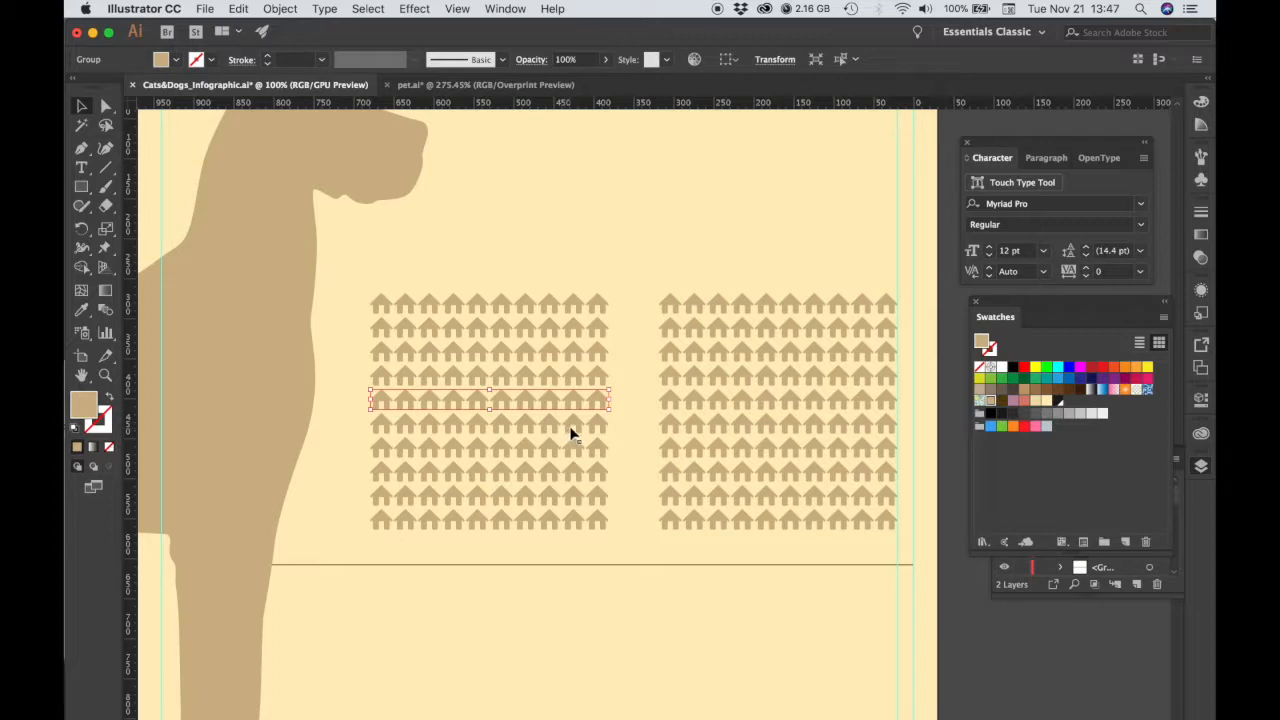
mouse_move(363, 365)
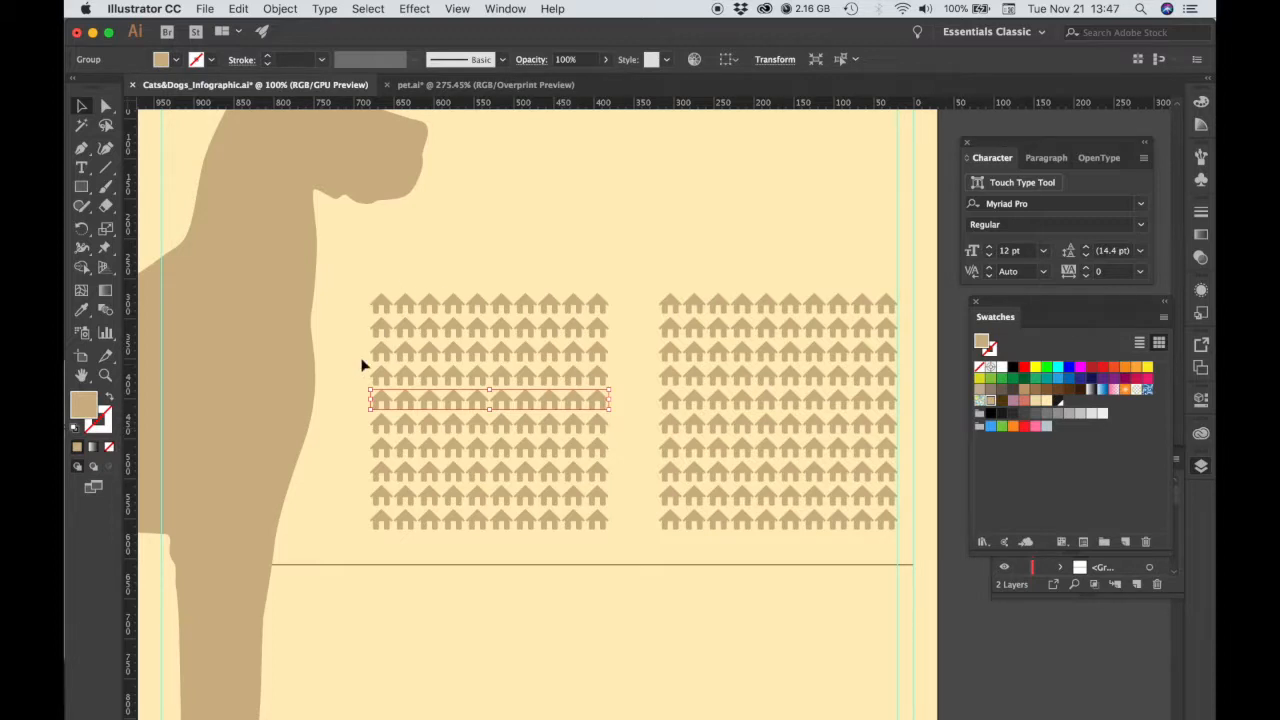
mouse_move(548, 400)
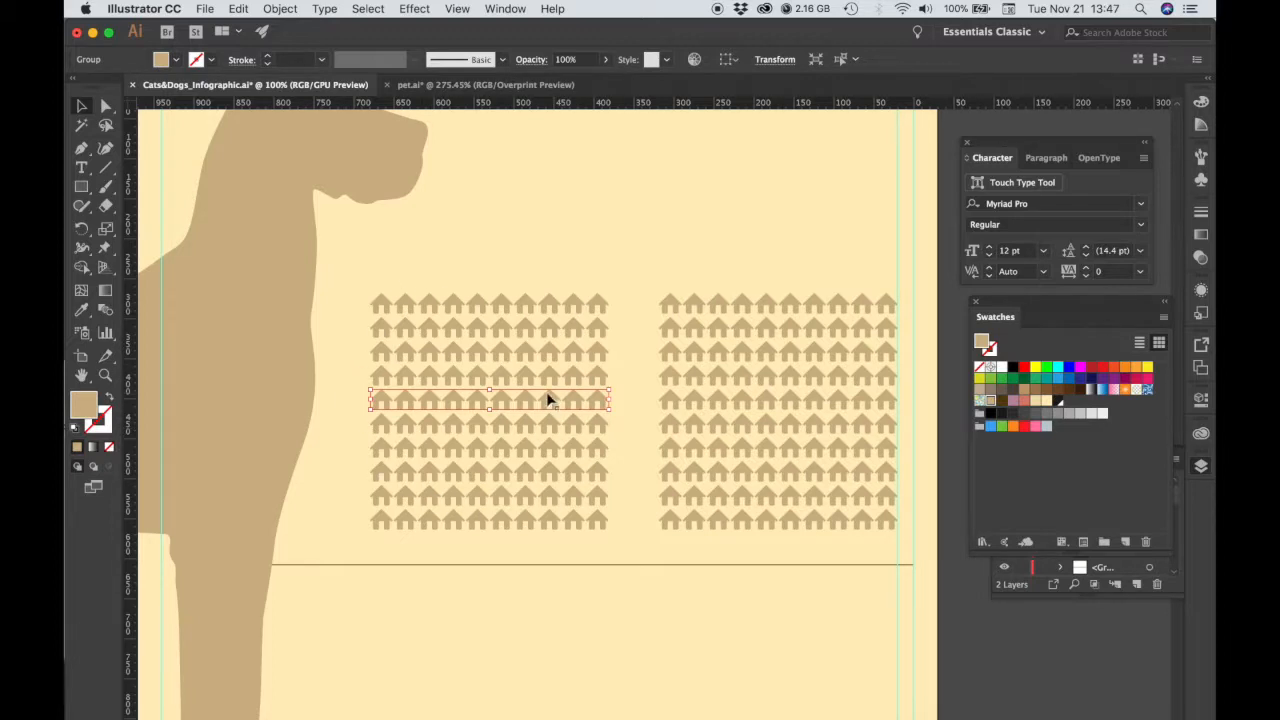
right_click(548, 400)
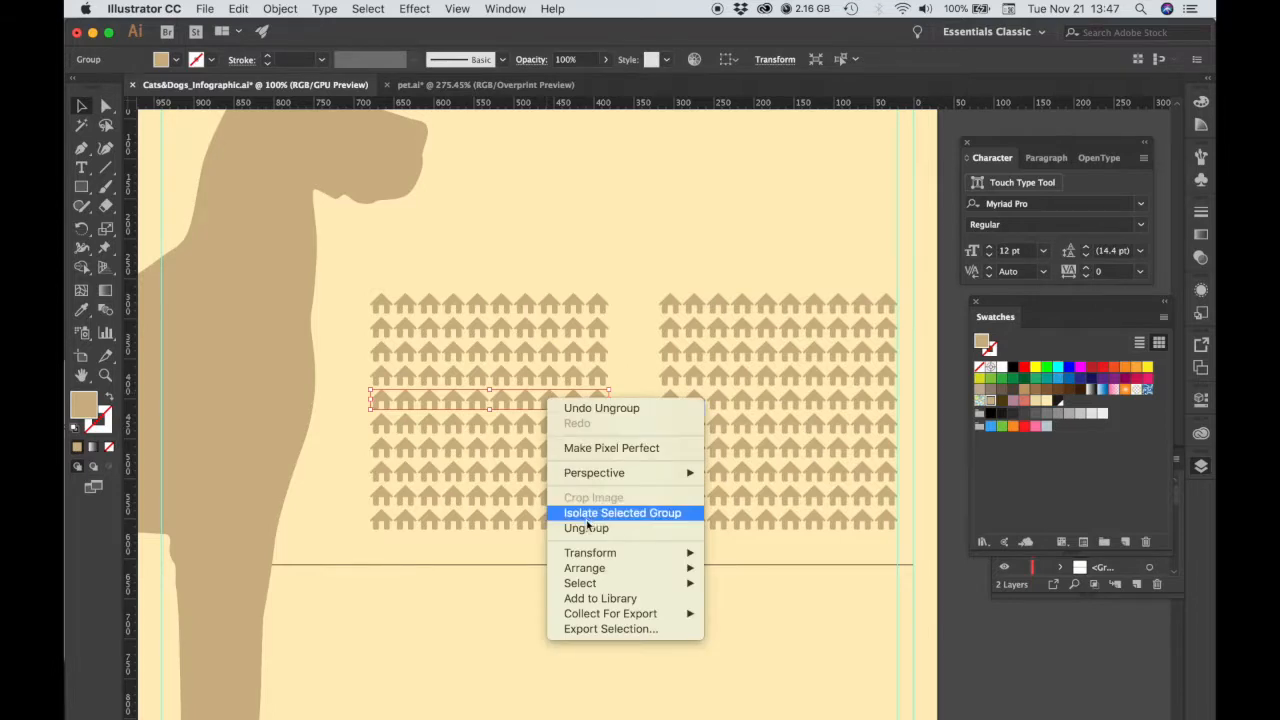
left_click(585, 528)
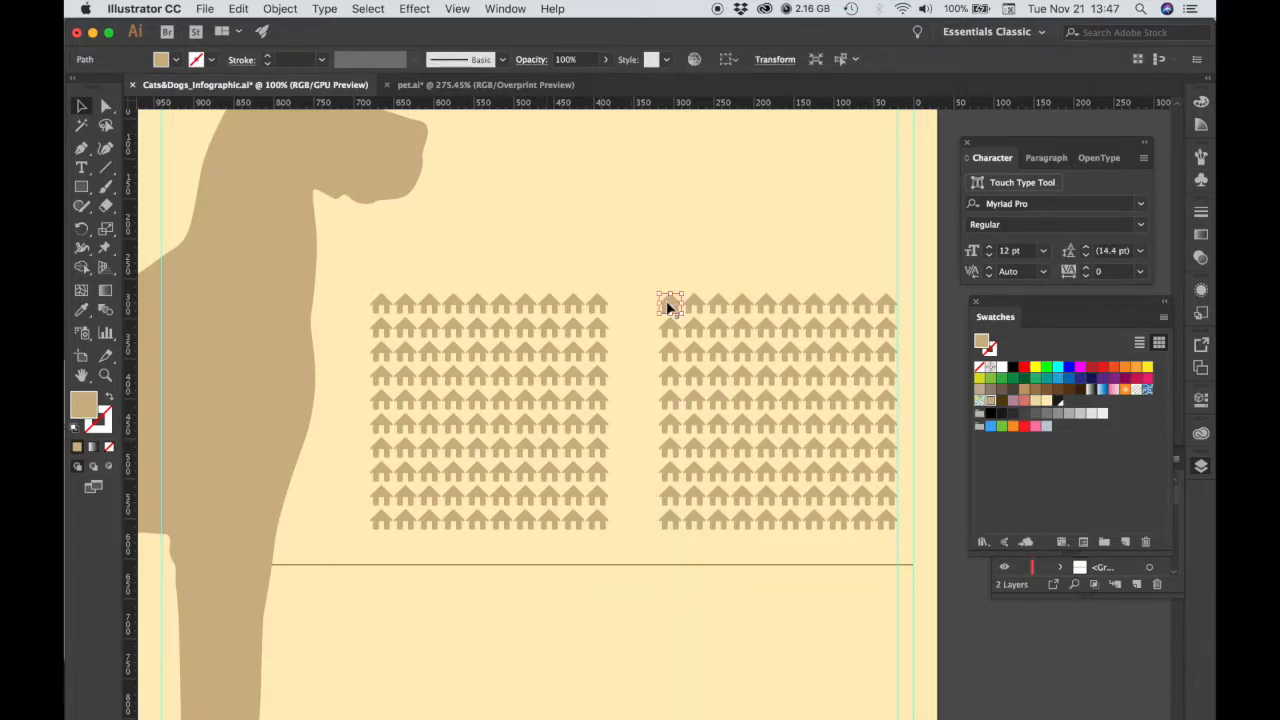
left_click(279, 8)
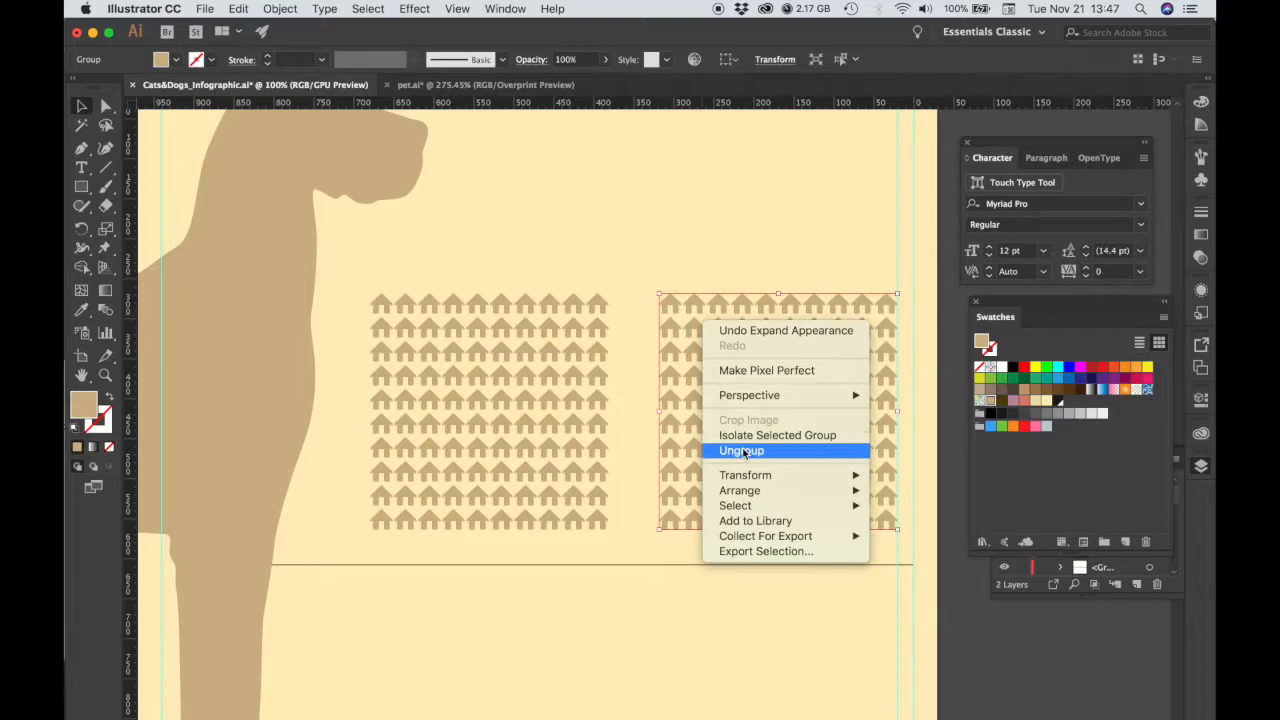
left_click(740, 450)
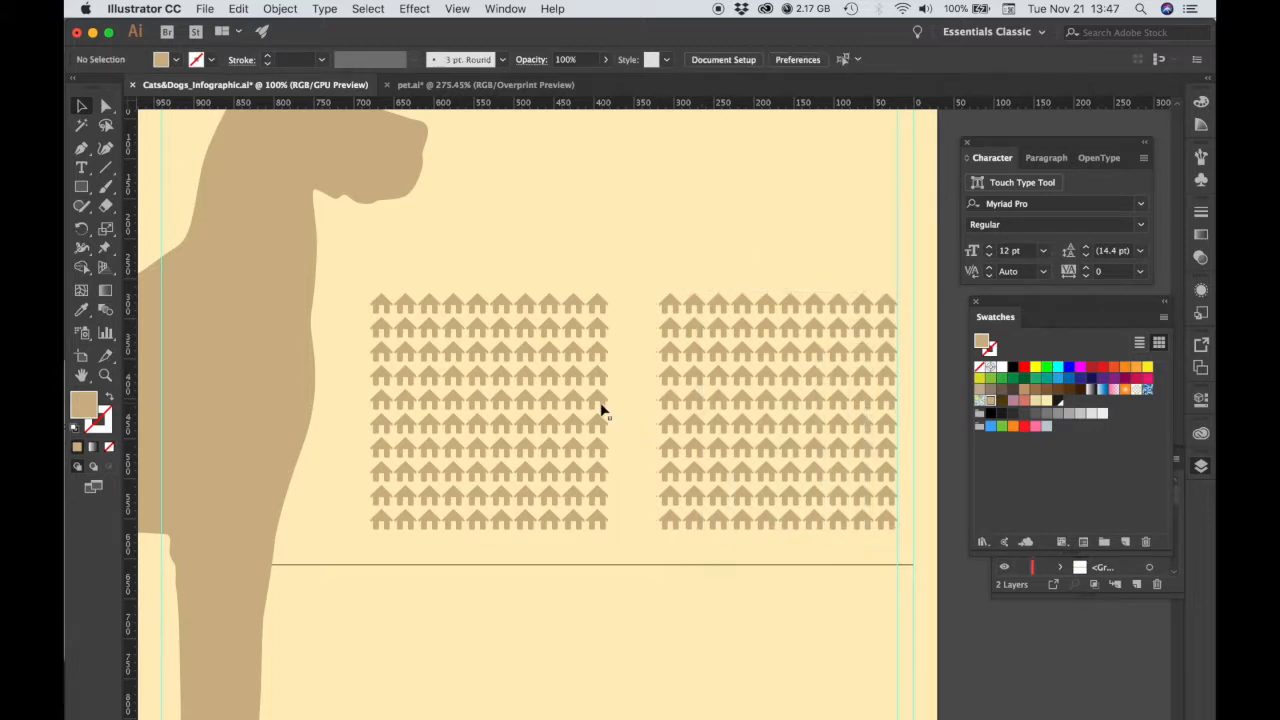
mouse_move(432, 367)
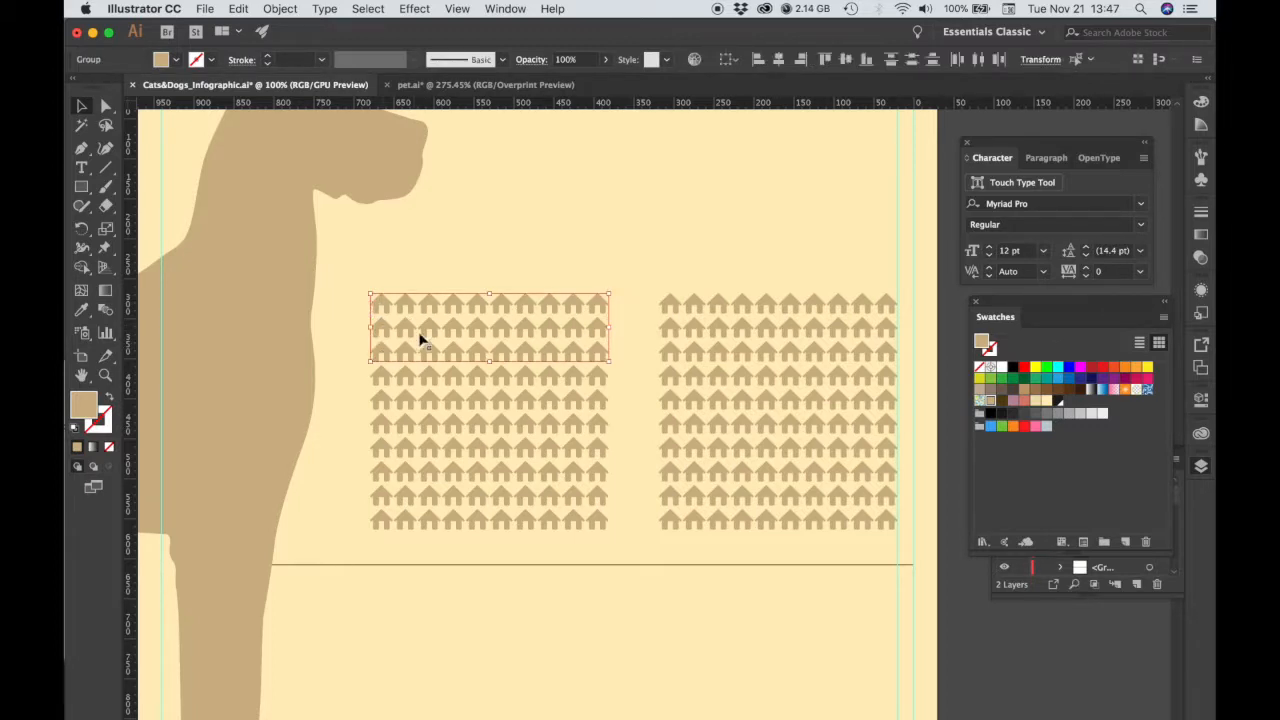
mouse_move(580, 335)
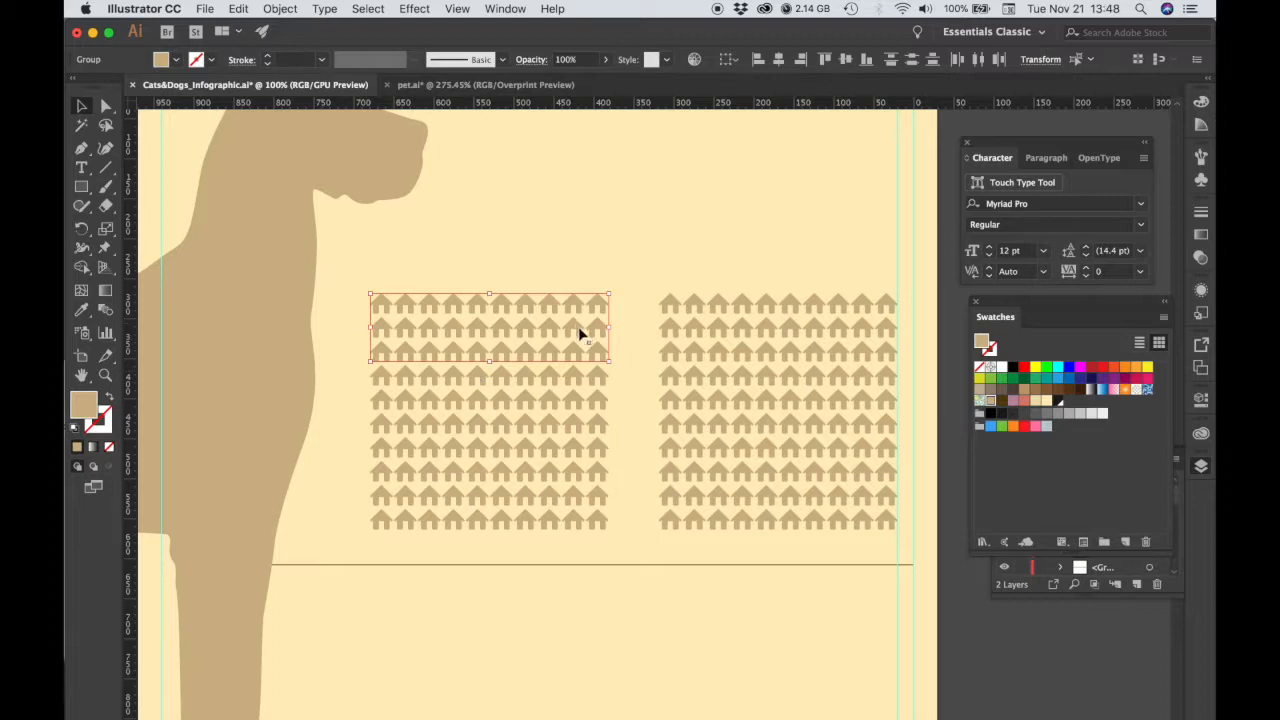
- Colour the left grid's top three rows and six fourth-row houses purple
left_click(1014, 401)
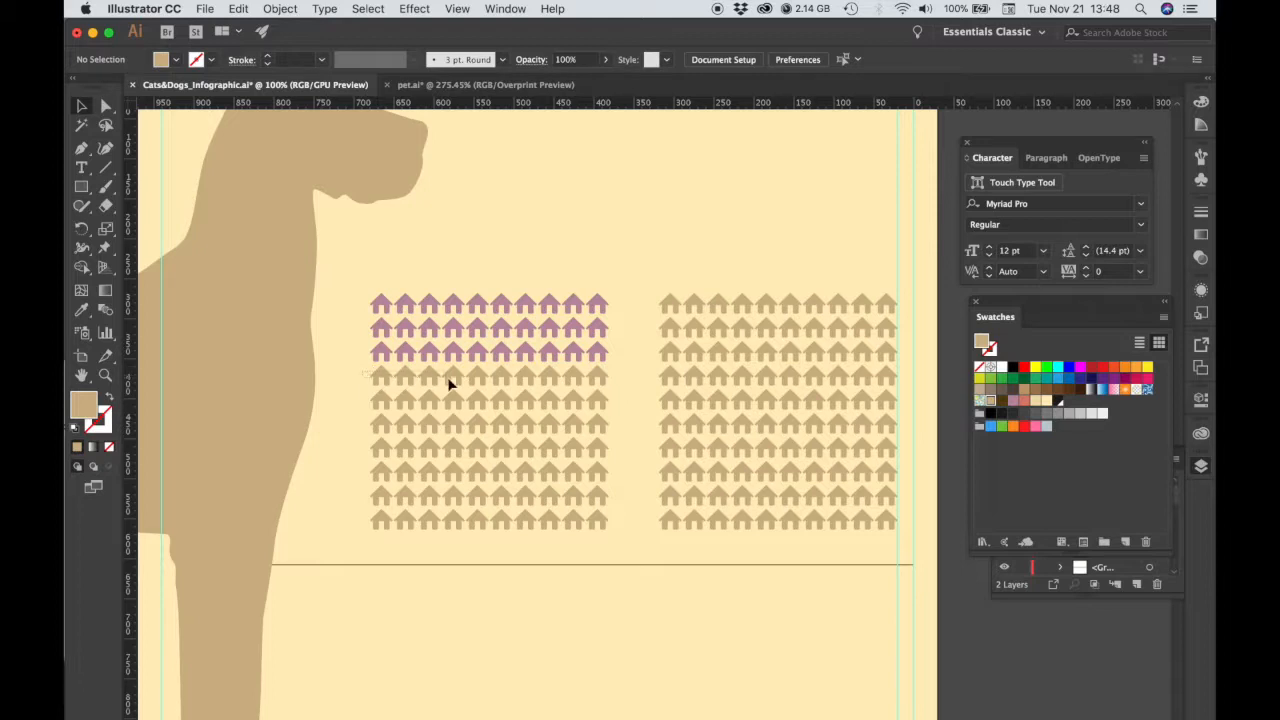
left_click(450, 385)
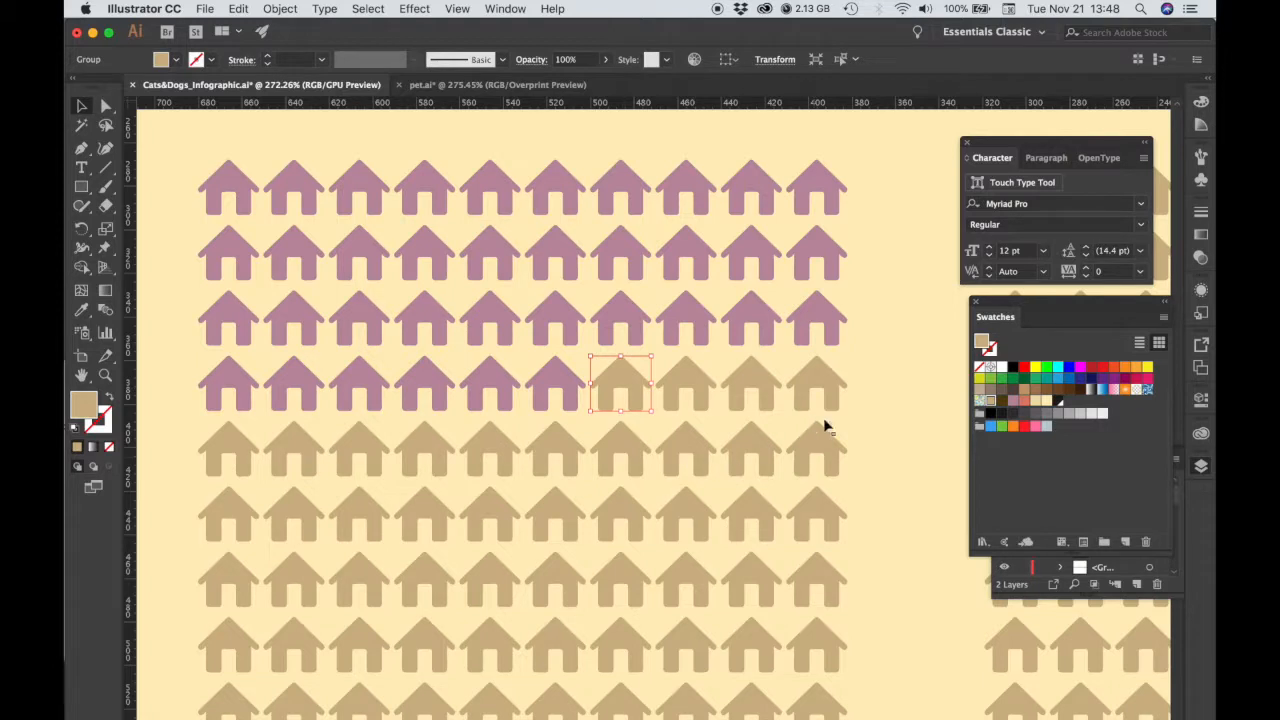
left_click(598, 390)
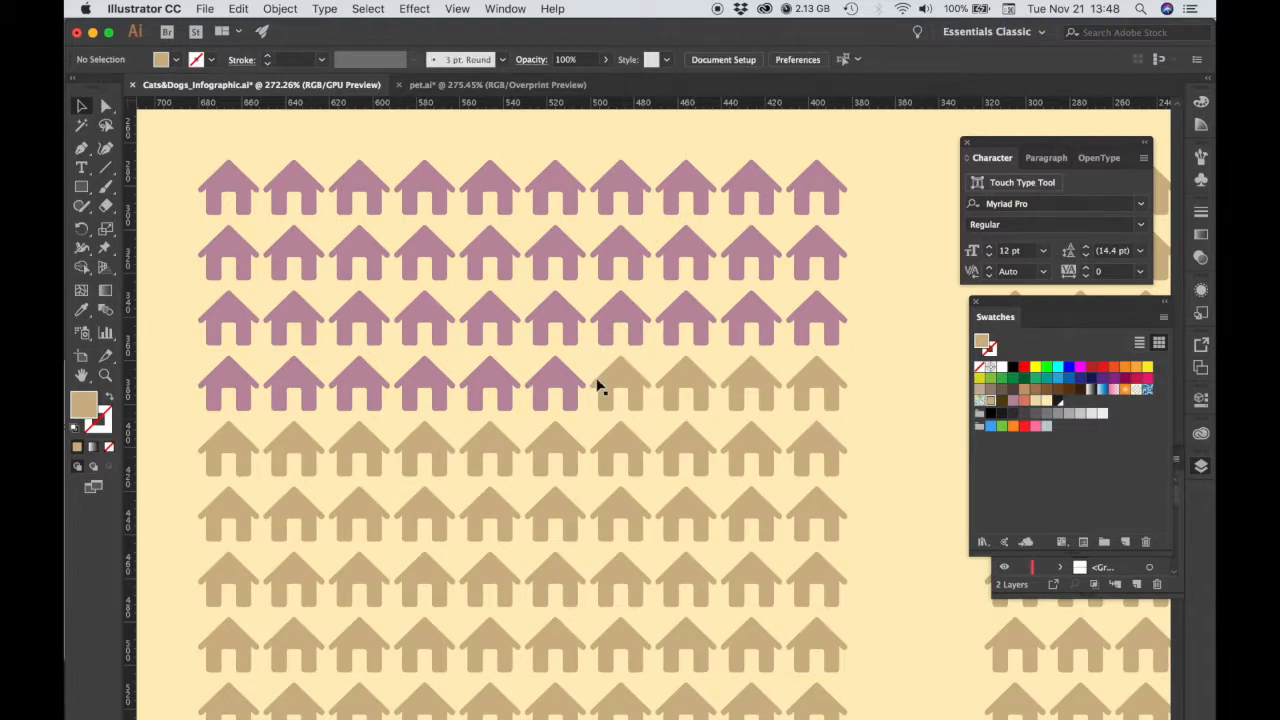
mouse_move(601, 391)
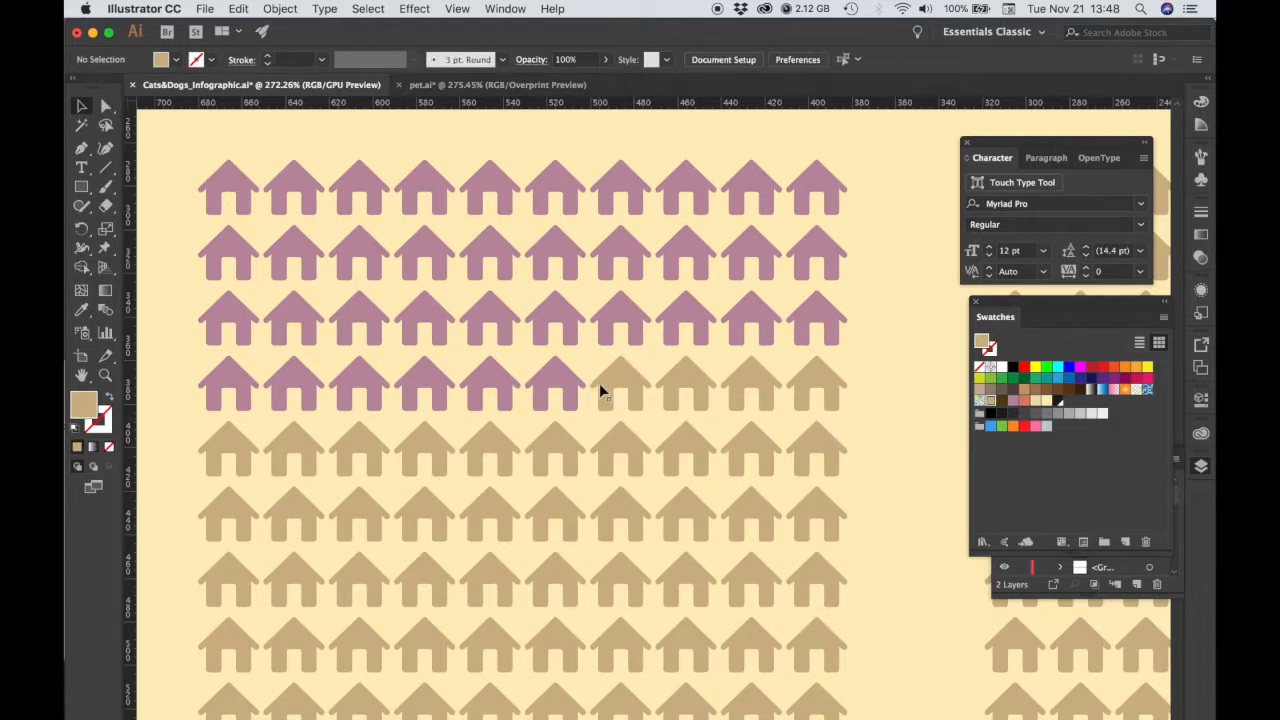
mouse_move(619, 385)
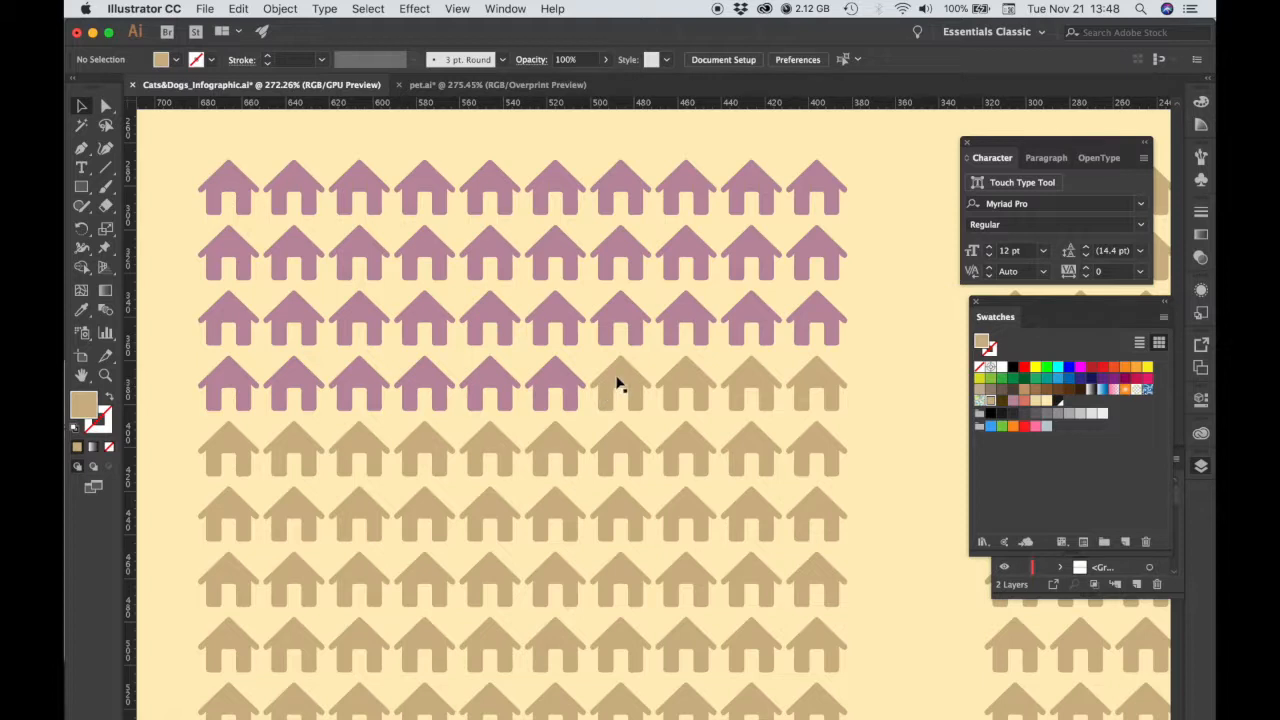
- Bring the seventh fourth-row house to front and clip the purple rectangle to it
left_click(622, 383)
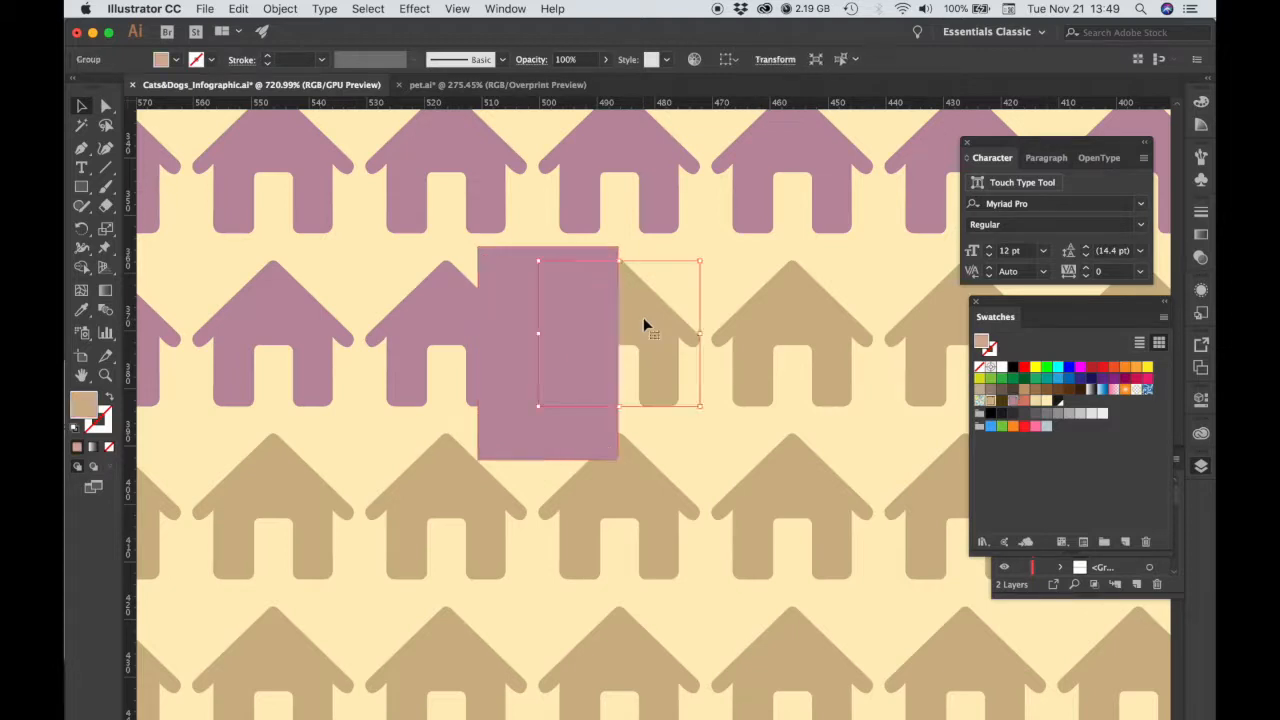
right_click(645, 324)
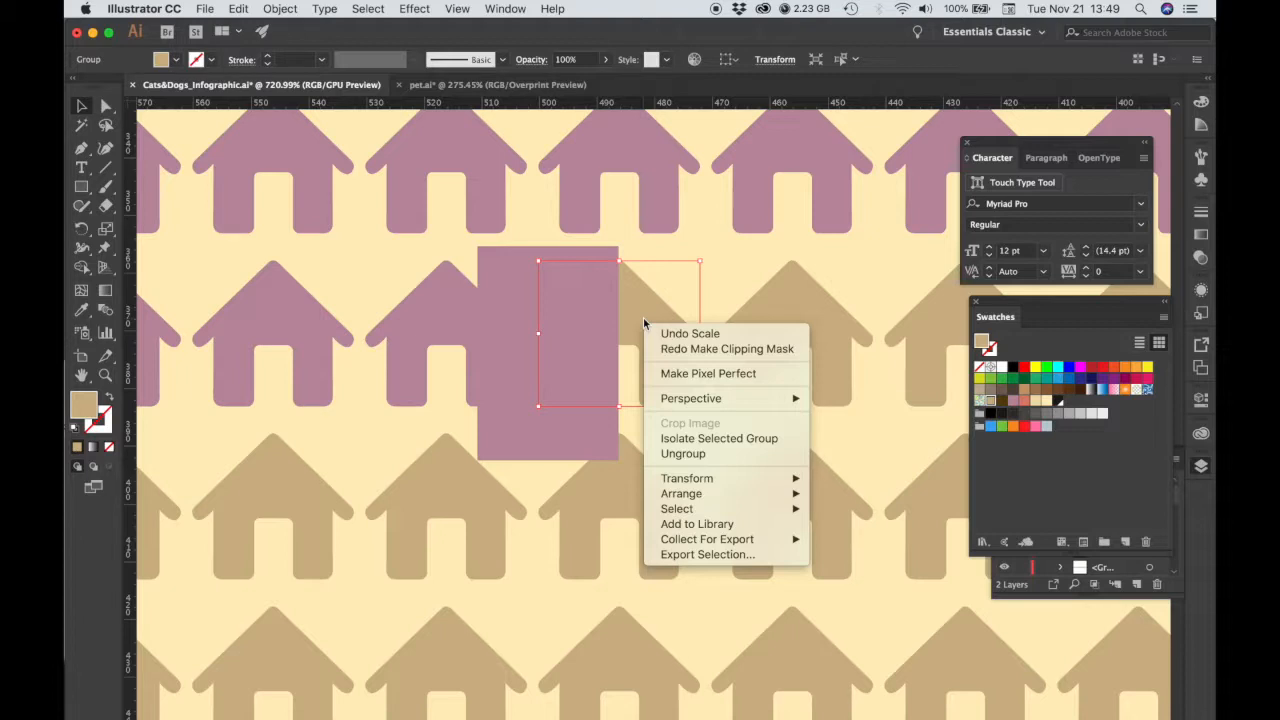
mouse_move(681, 493)
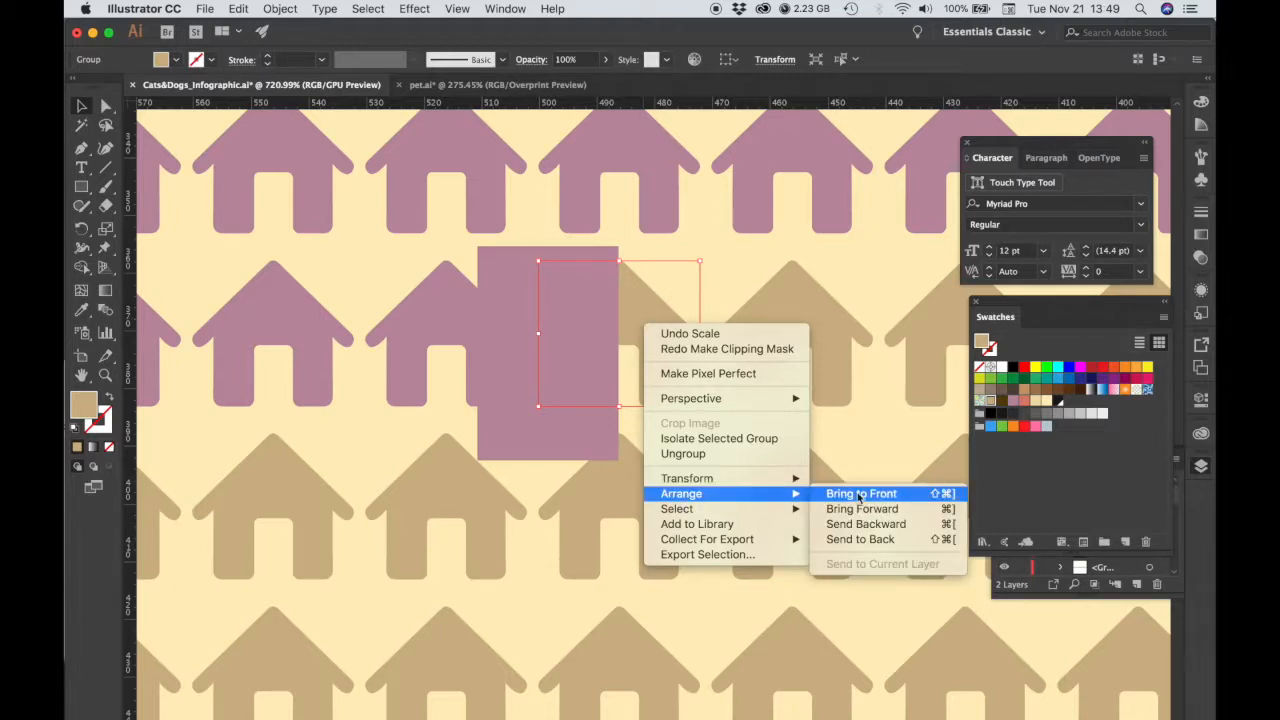
left_click(861, 493)
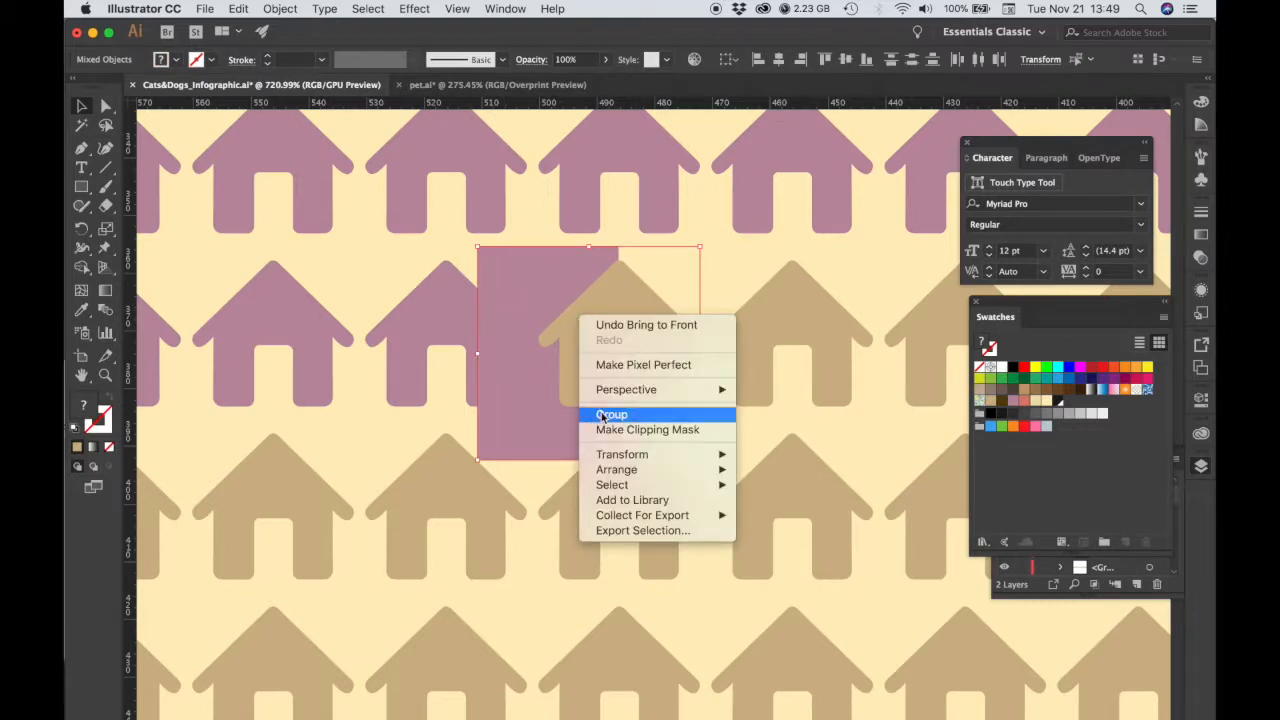
left_click(610, 414)
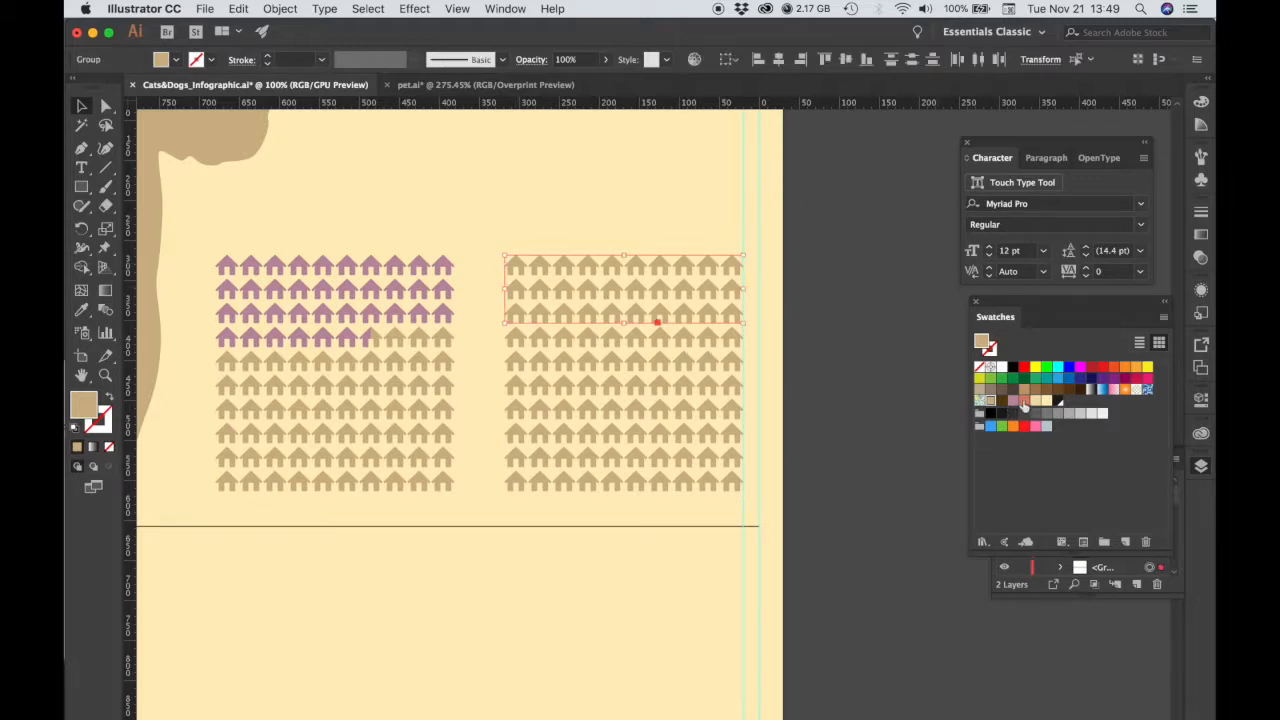
mouse_move(1023, 401)
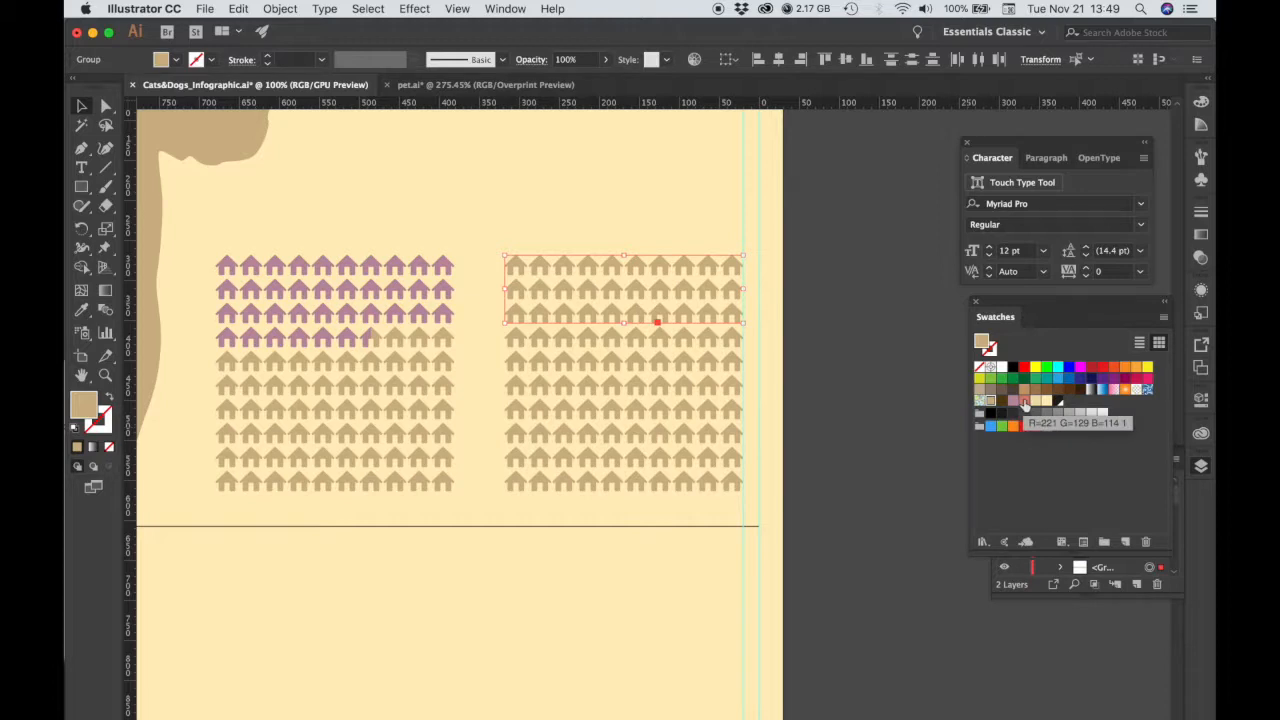
- Colour the right grid's top three rows coral and ungroup its fourth row into separate houses
left_click(1015, 400)
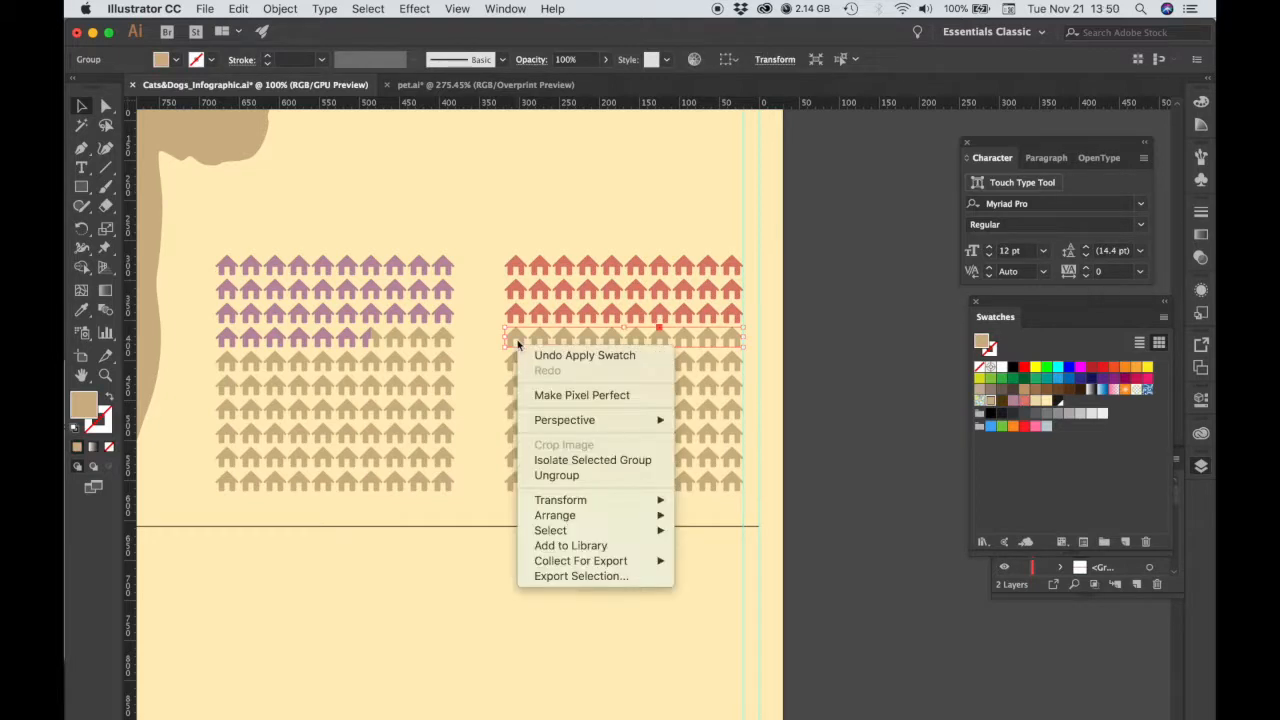
mouse_move(555, 475)
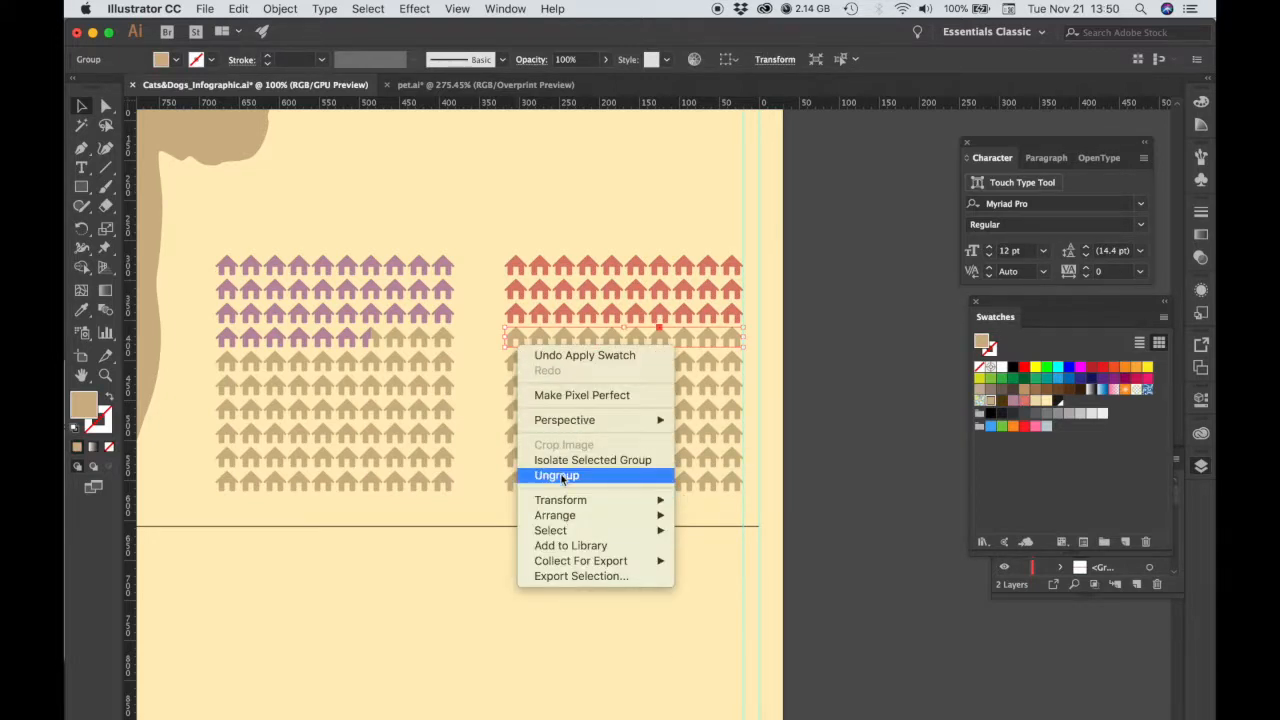
left_click(555, 476)
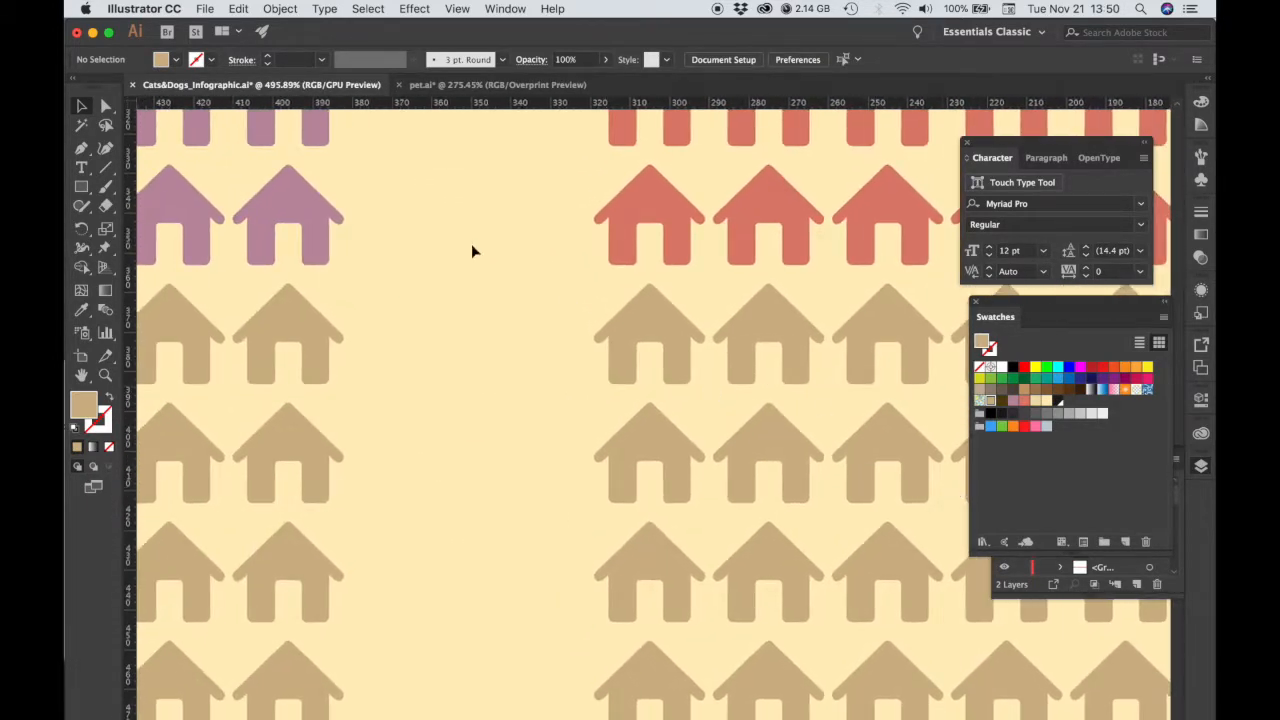
- Mask a coral rectangle over the first fourth-row house so it shows only partly coral
left_click(651, 332)
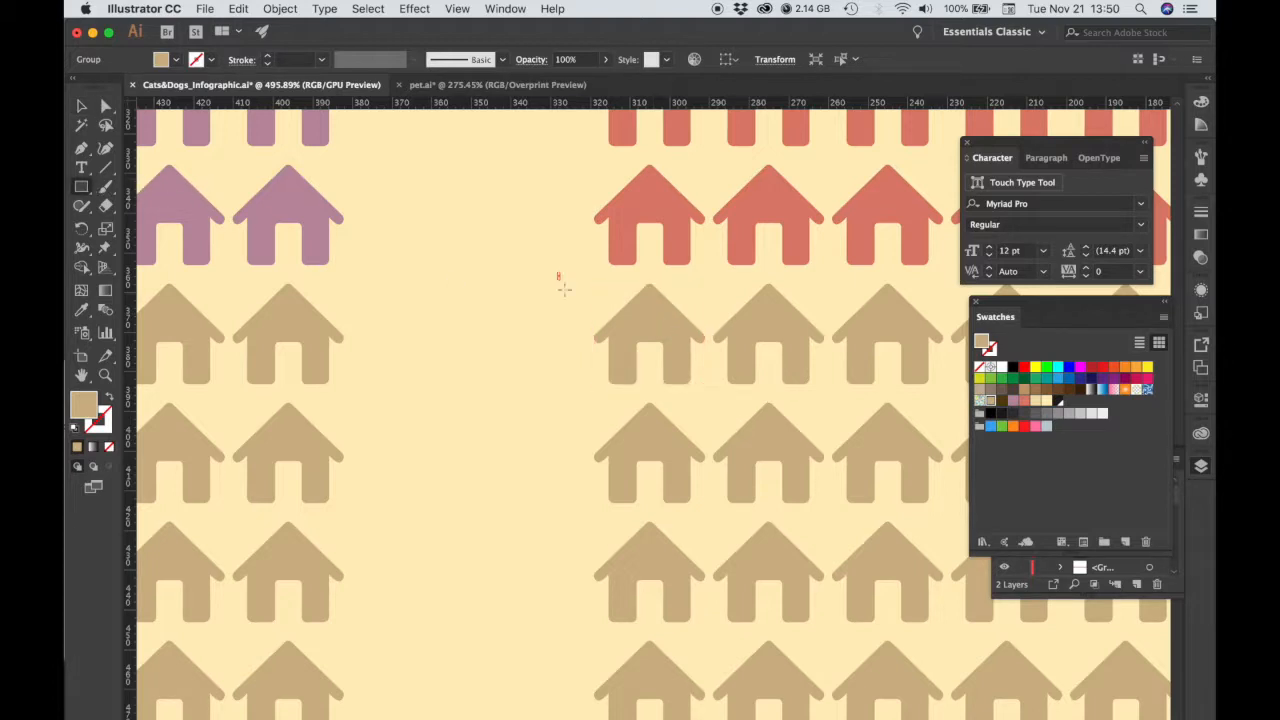
left_click_drag(558, 273, 643, 418)
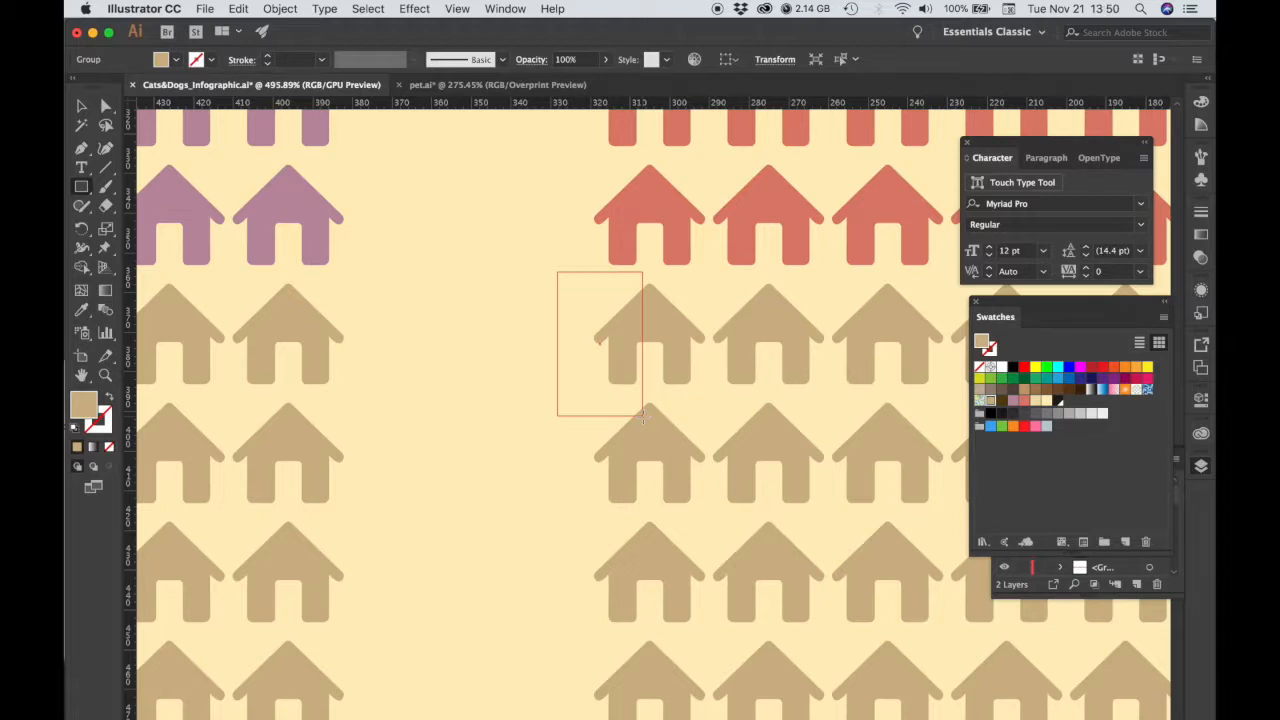
left_click_drag(557, 272, 643, 415)
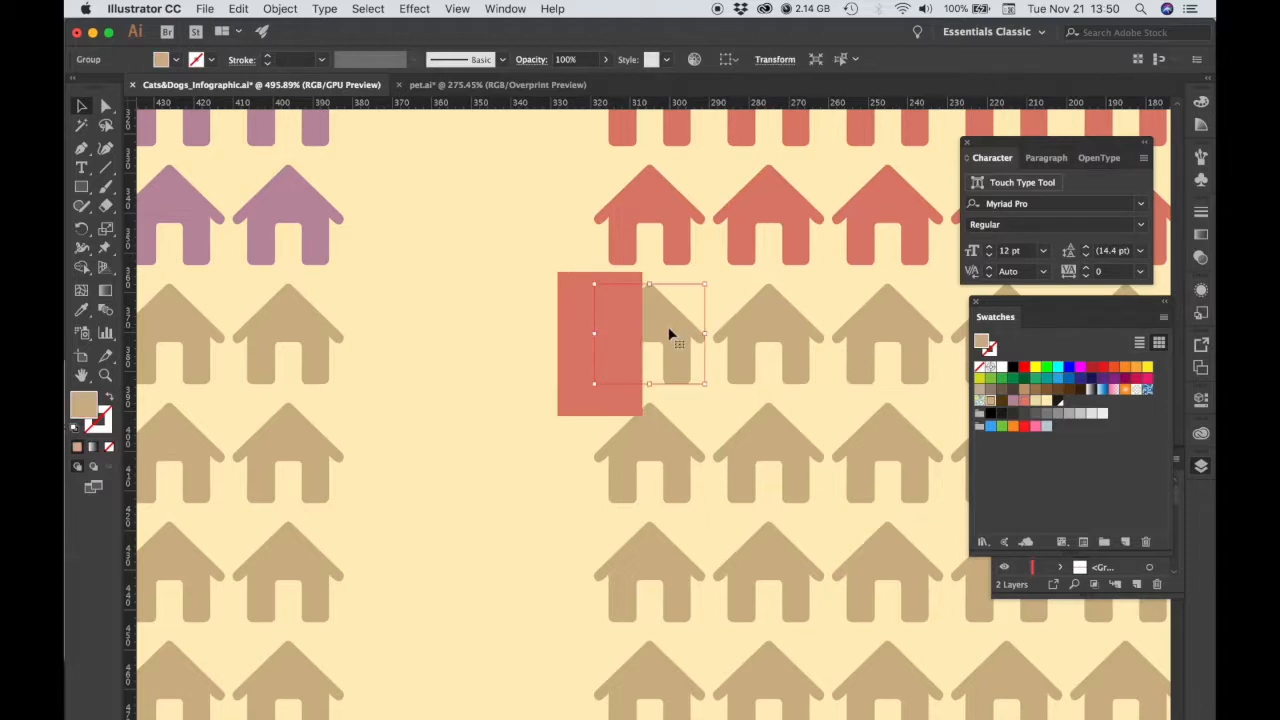
right_click(678, 340)
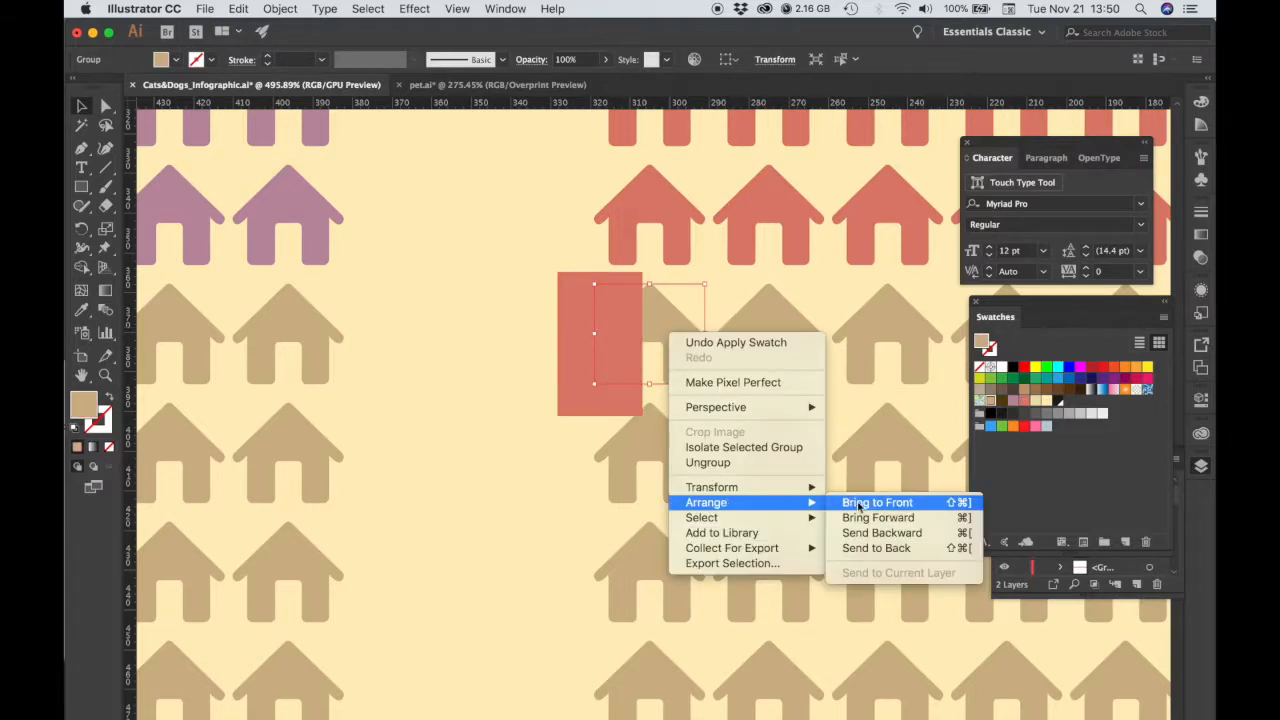
left_click(877, 502)
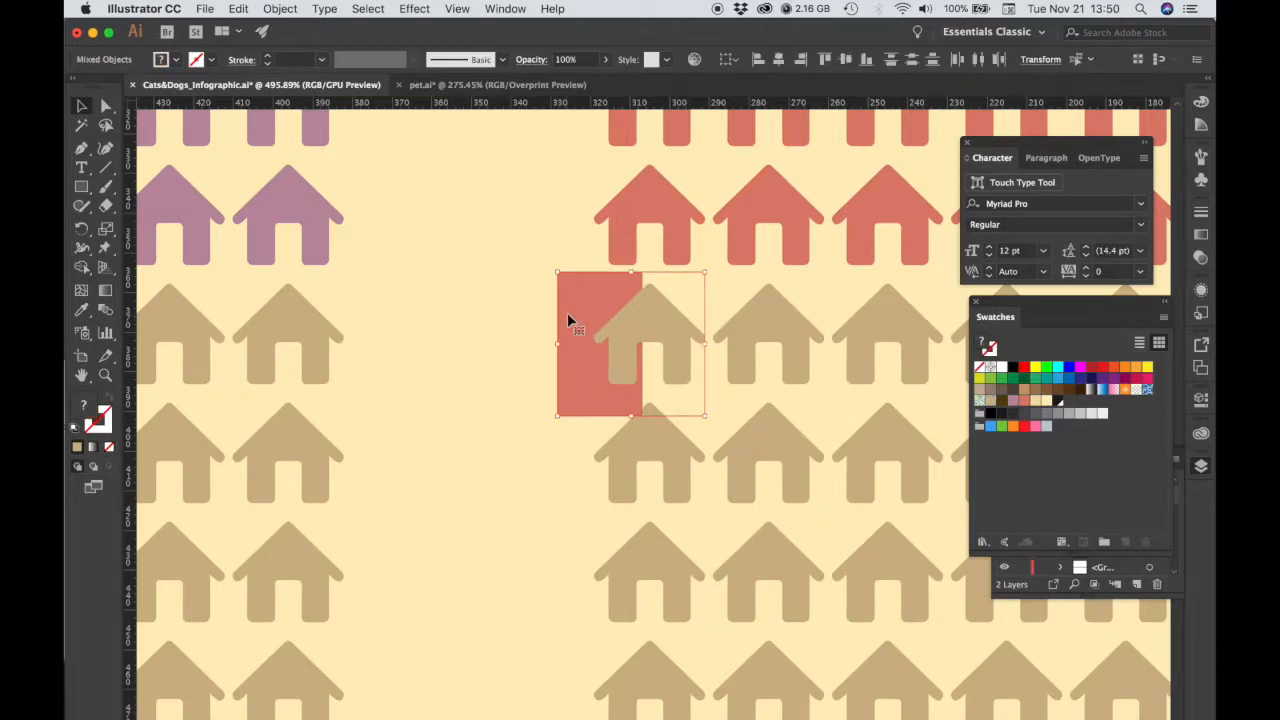
right_click(572, 322)
type("36.5")
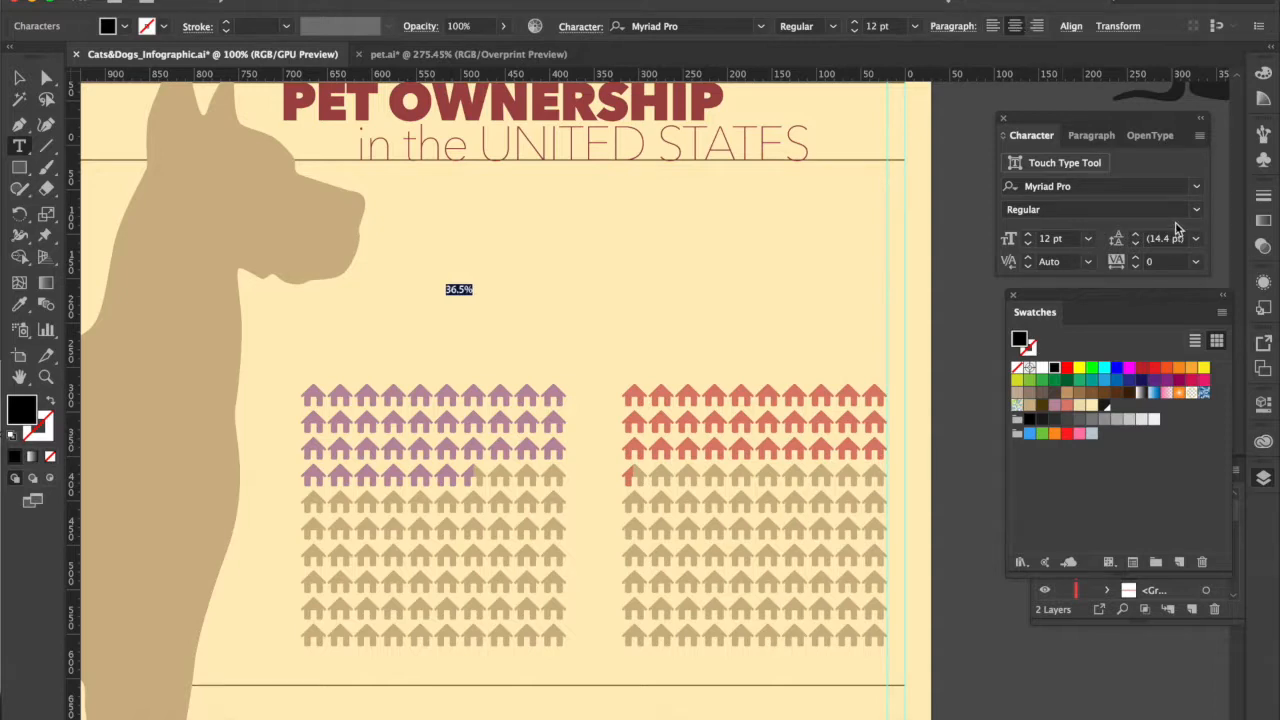
- Style the 36.5% label in Avenir Next at 56 pt with -75 tracking
left_click(1195, 186)
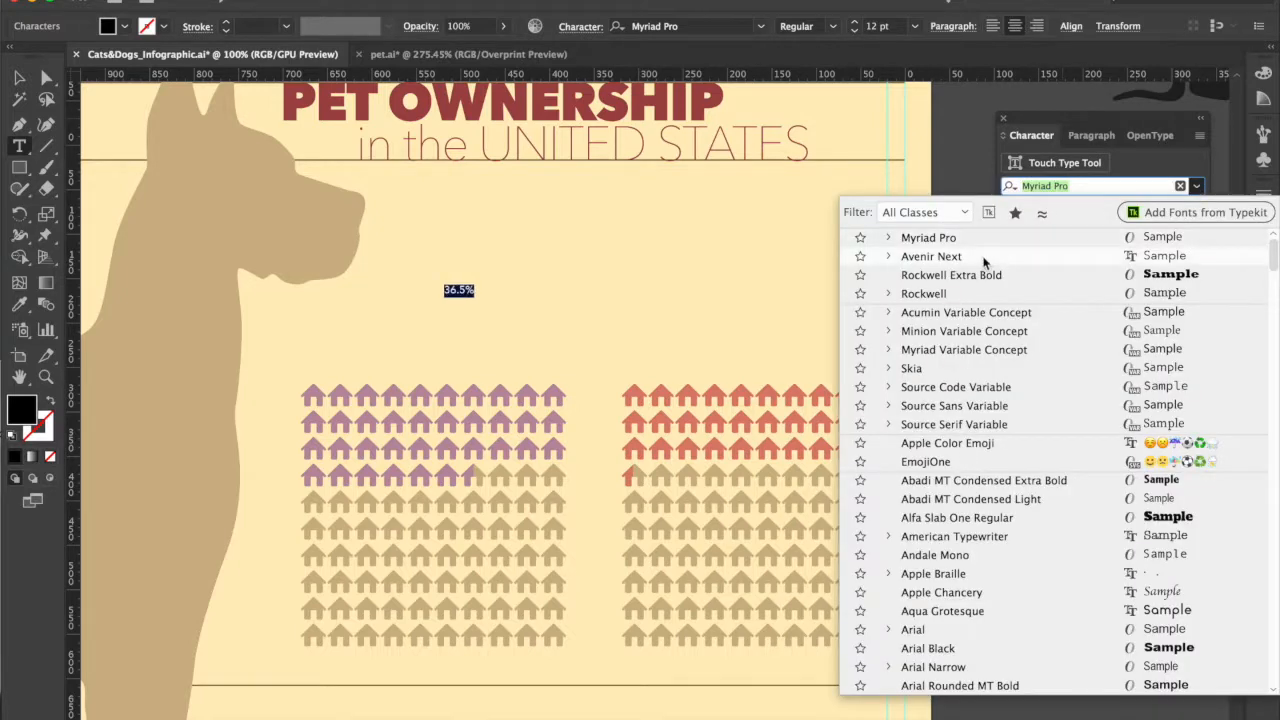
left_click(931, 256)
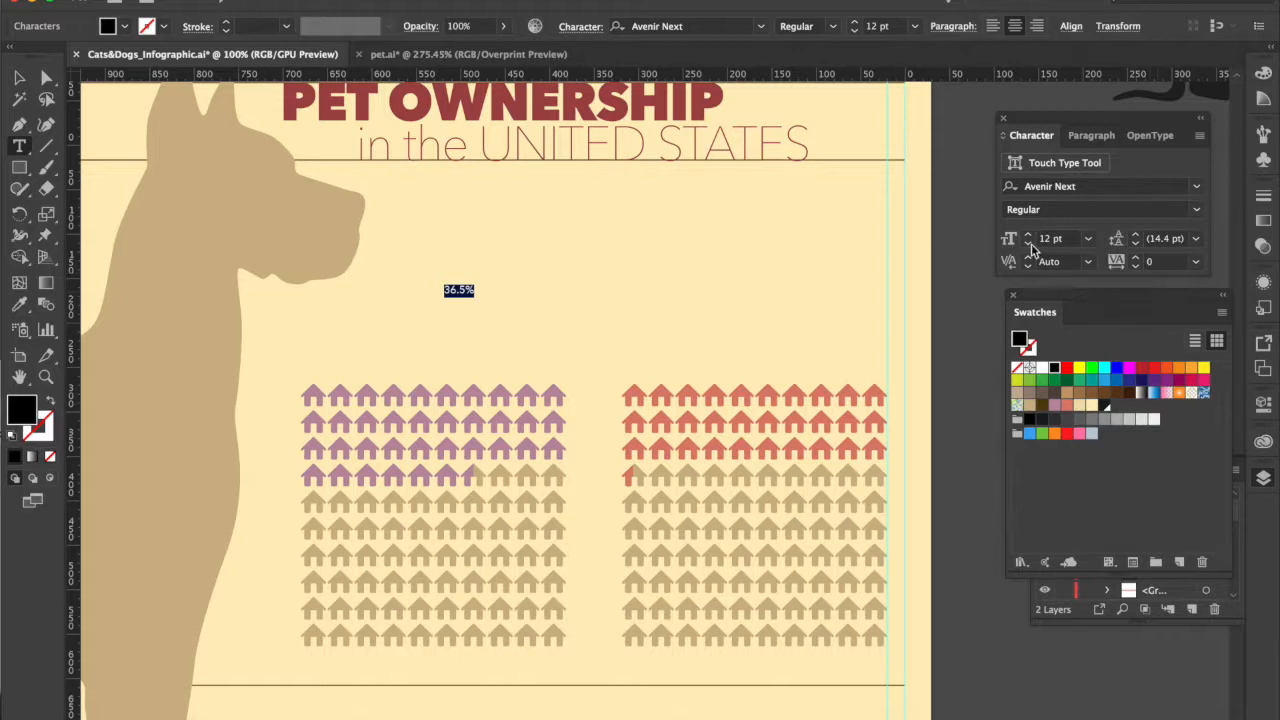
left_click(1058, 238)
type("56")
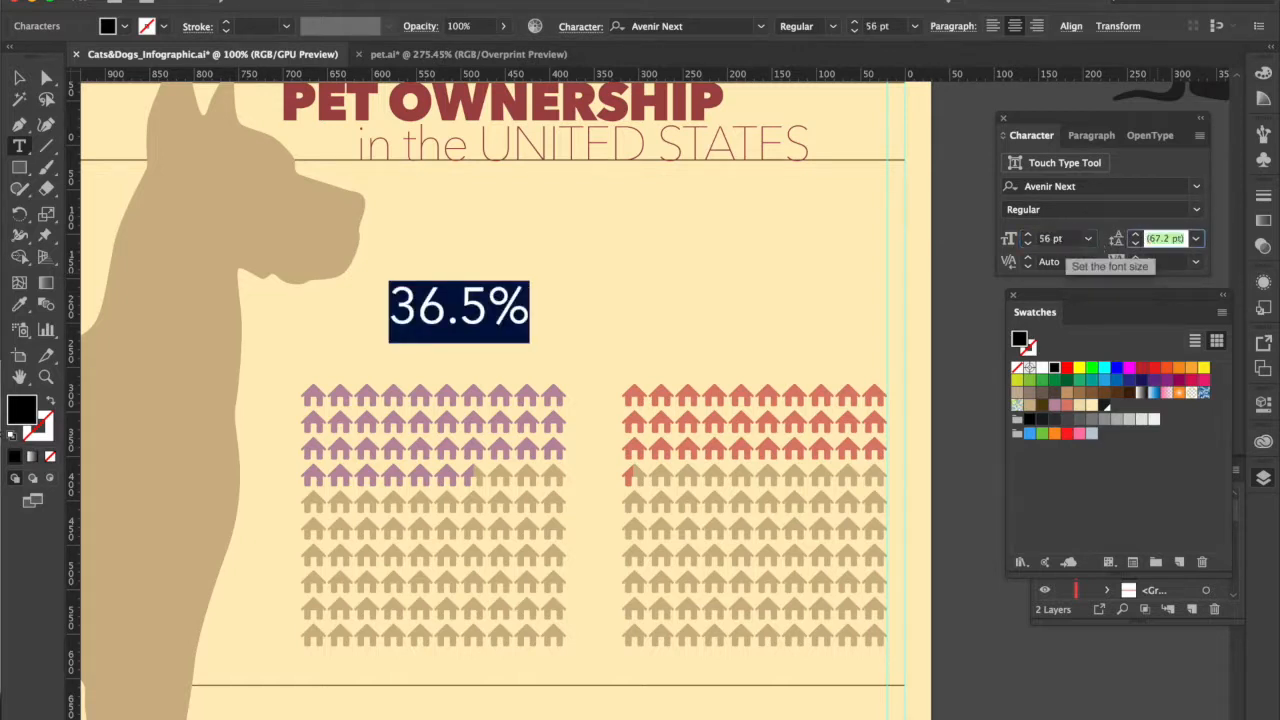
left_click(1198, 261)
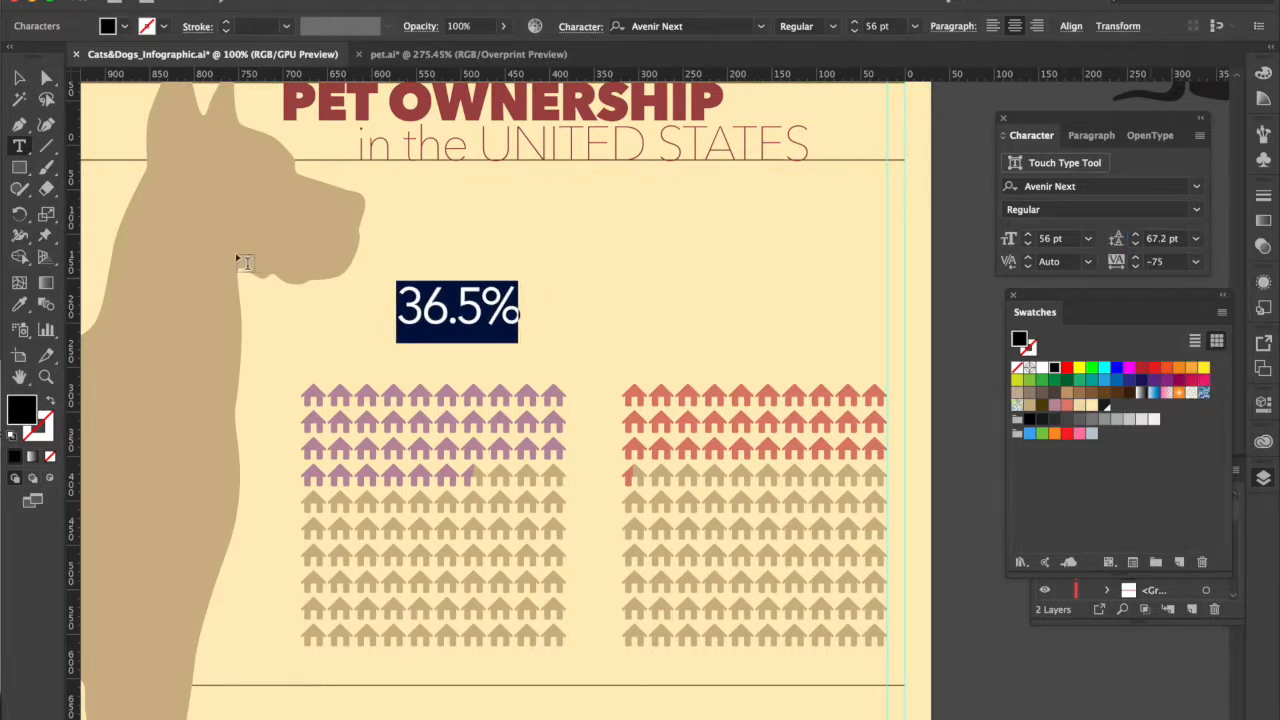
left_click(457, 310)
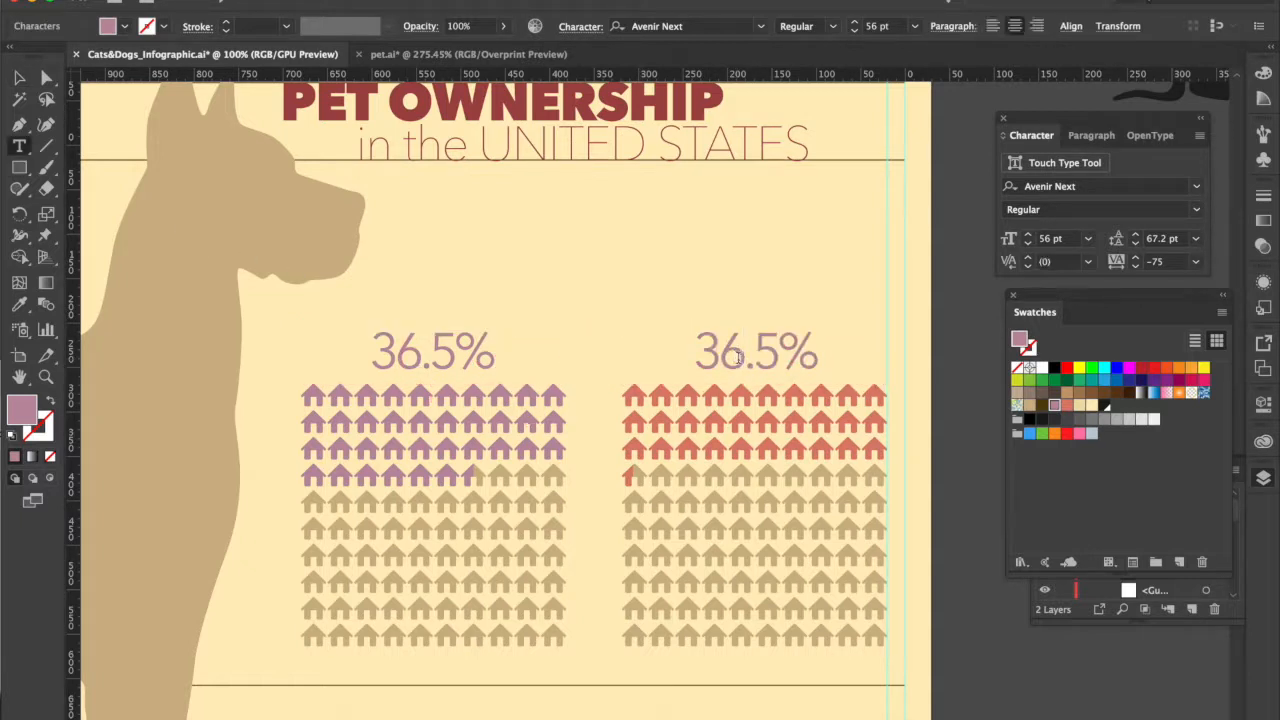
- Retype the duplicated label above the right grid to read 30.4%
type("30.5%")
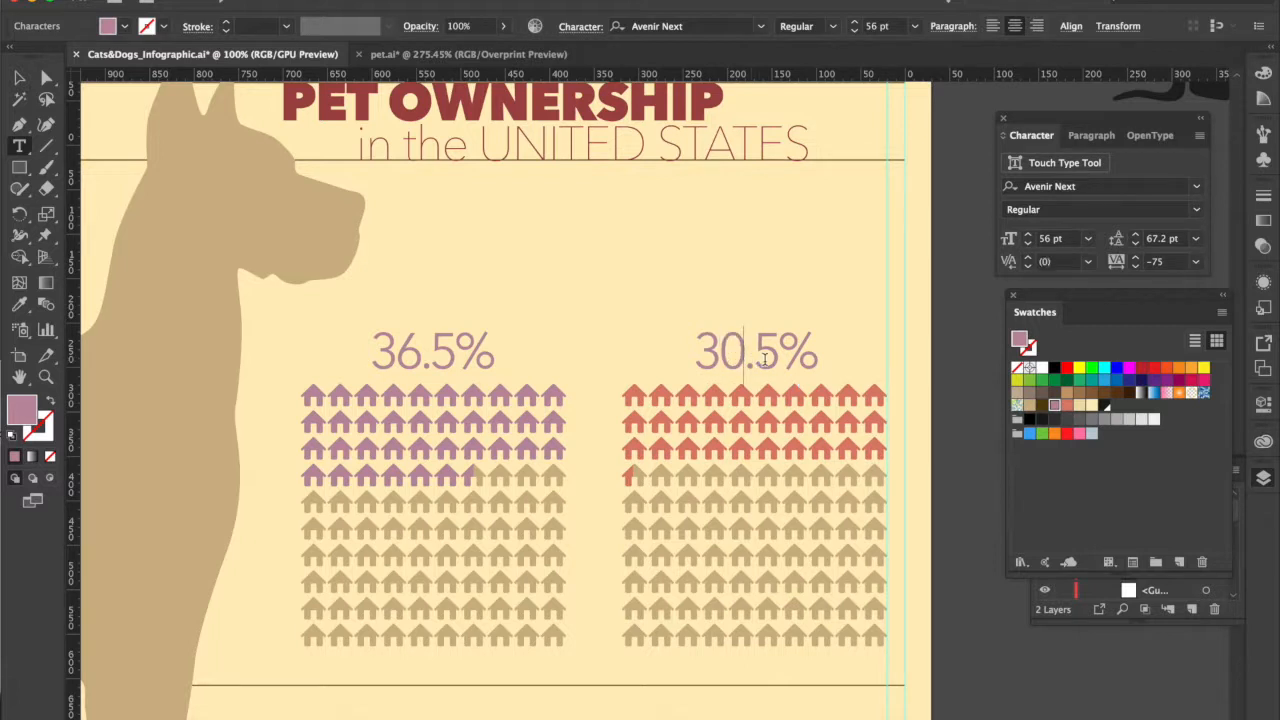
type("30.4%")
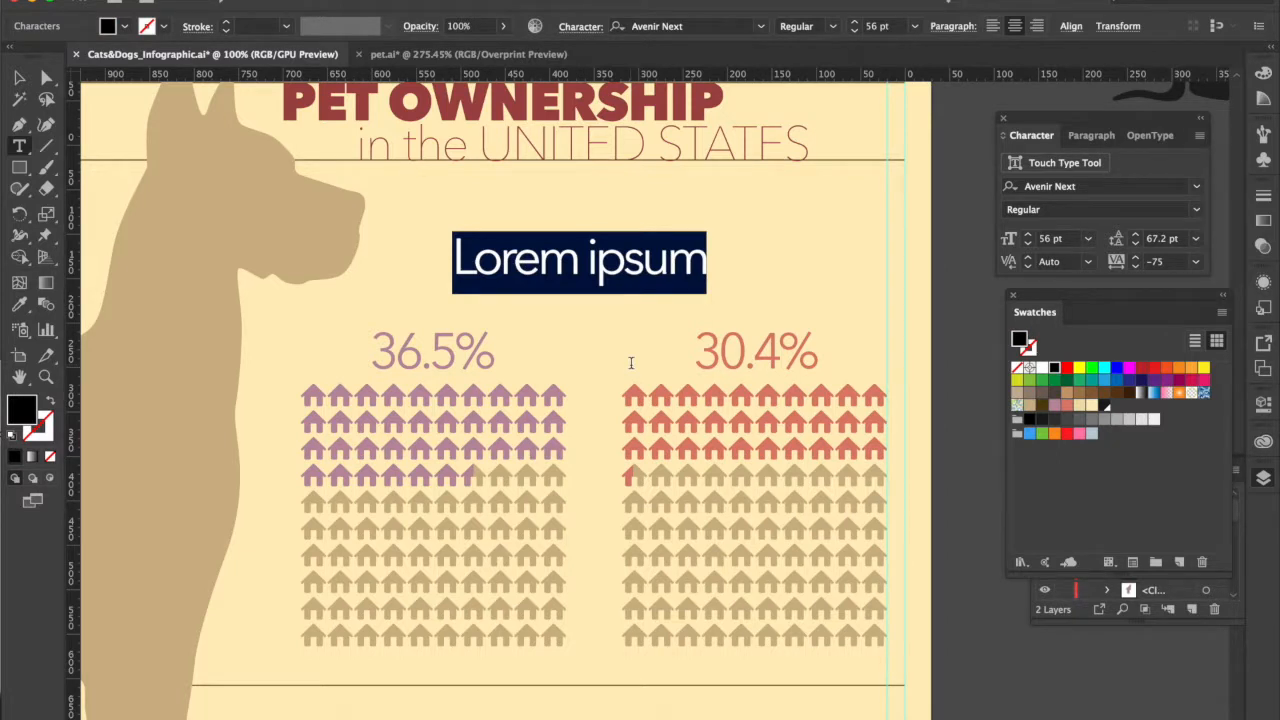
- Make 'PERCENTAGE OF HOUSEHOLDS OWNING' bold 26 pt, tracking -75, broken onto four centred lines
type("PERCENTAGE OF HOUSE")
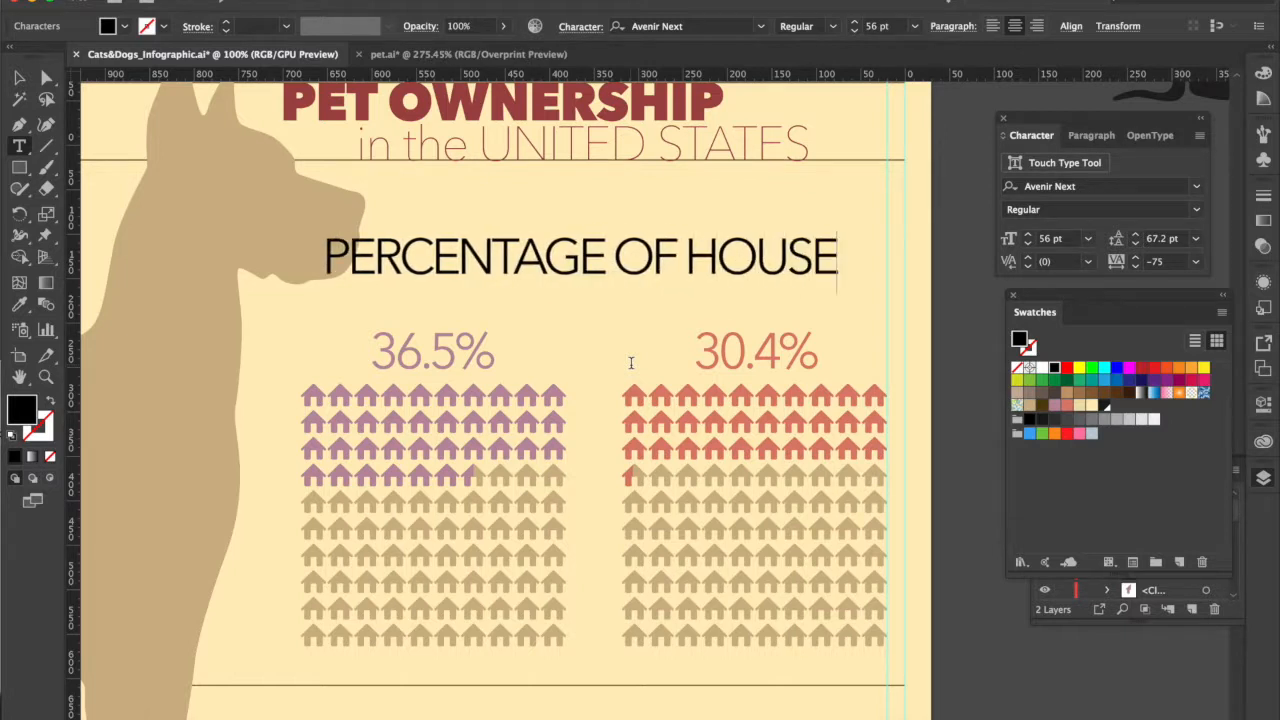
type("HOLDS OWNIN")
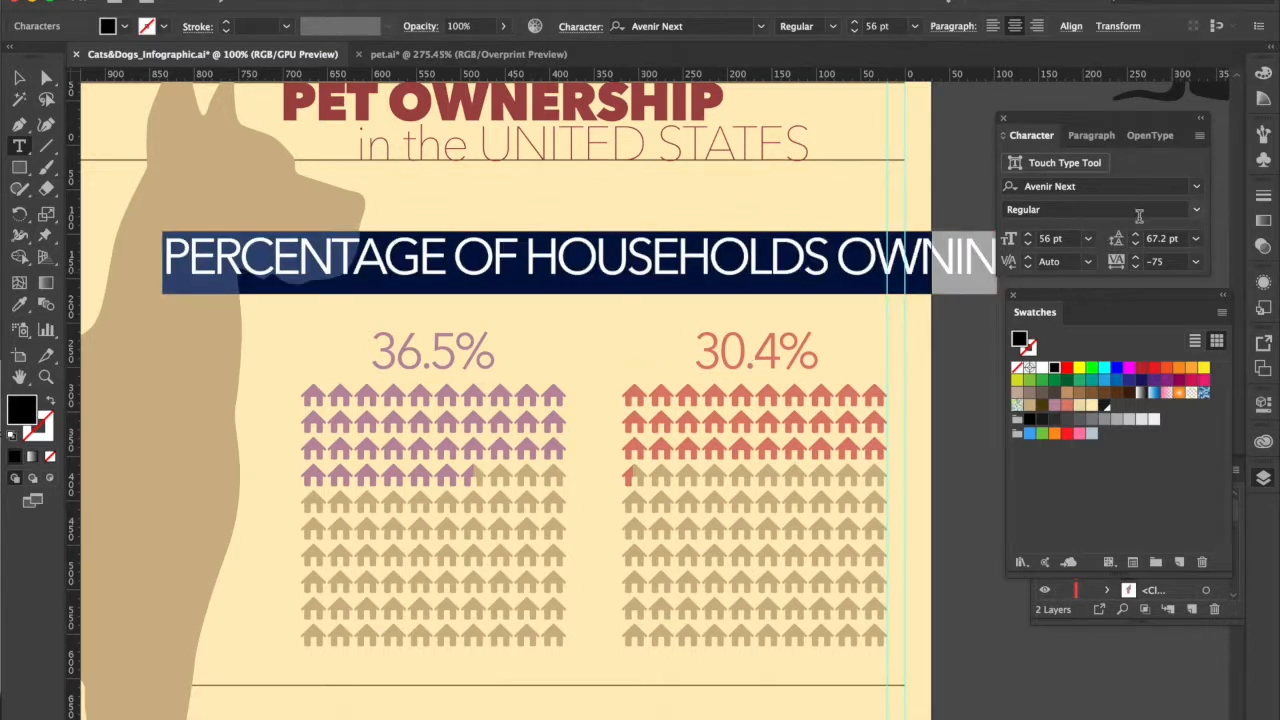
mouse_move(1197, 210)
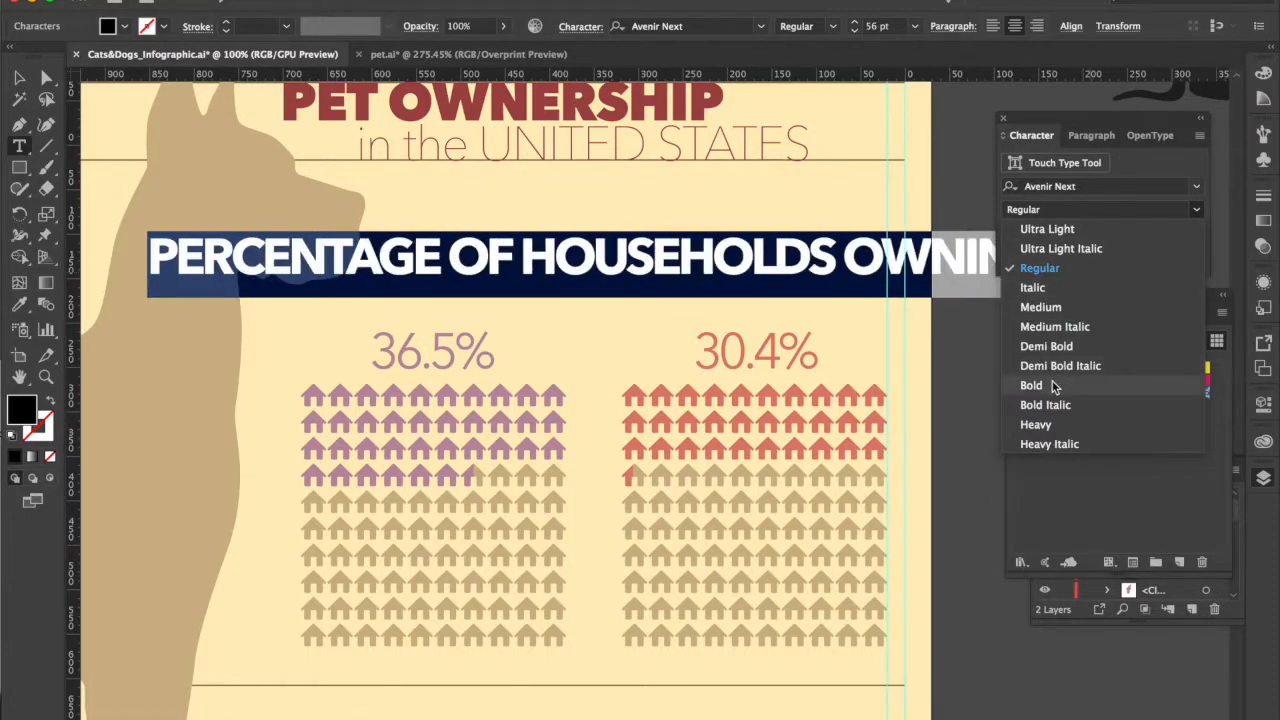
left_click(1030, 385)
type("26")
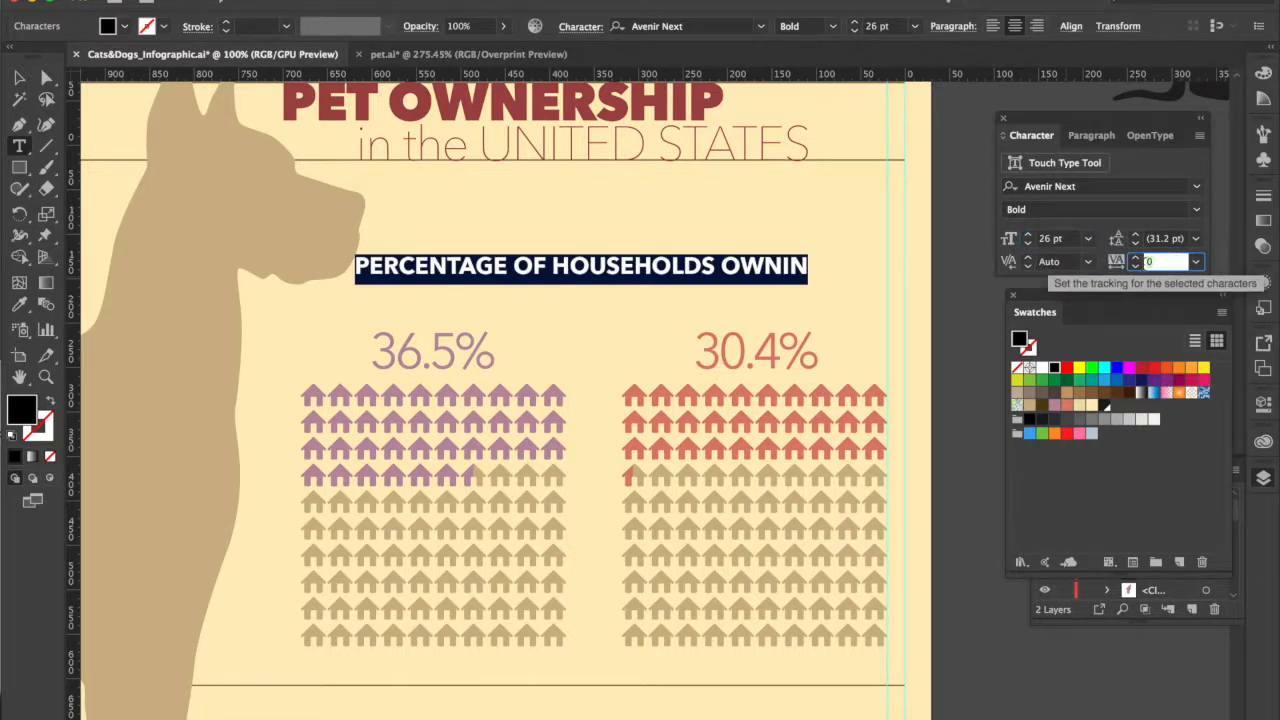
type("-75")
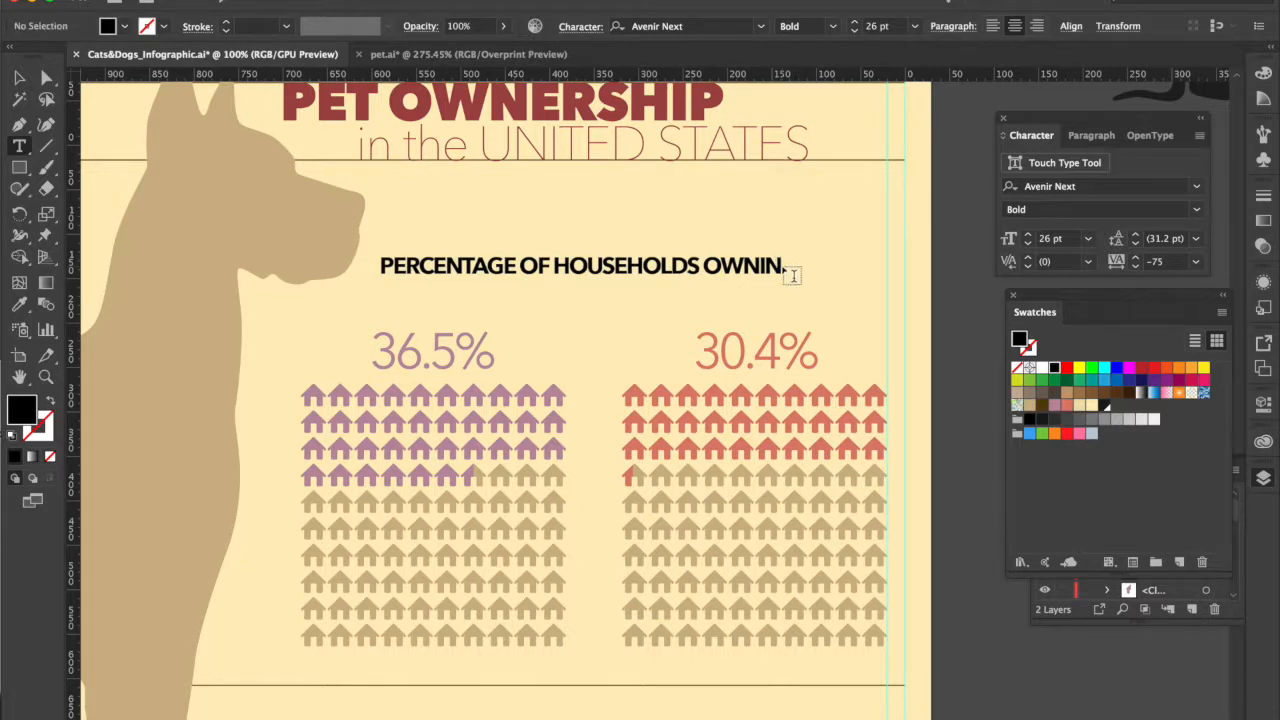
type("G")
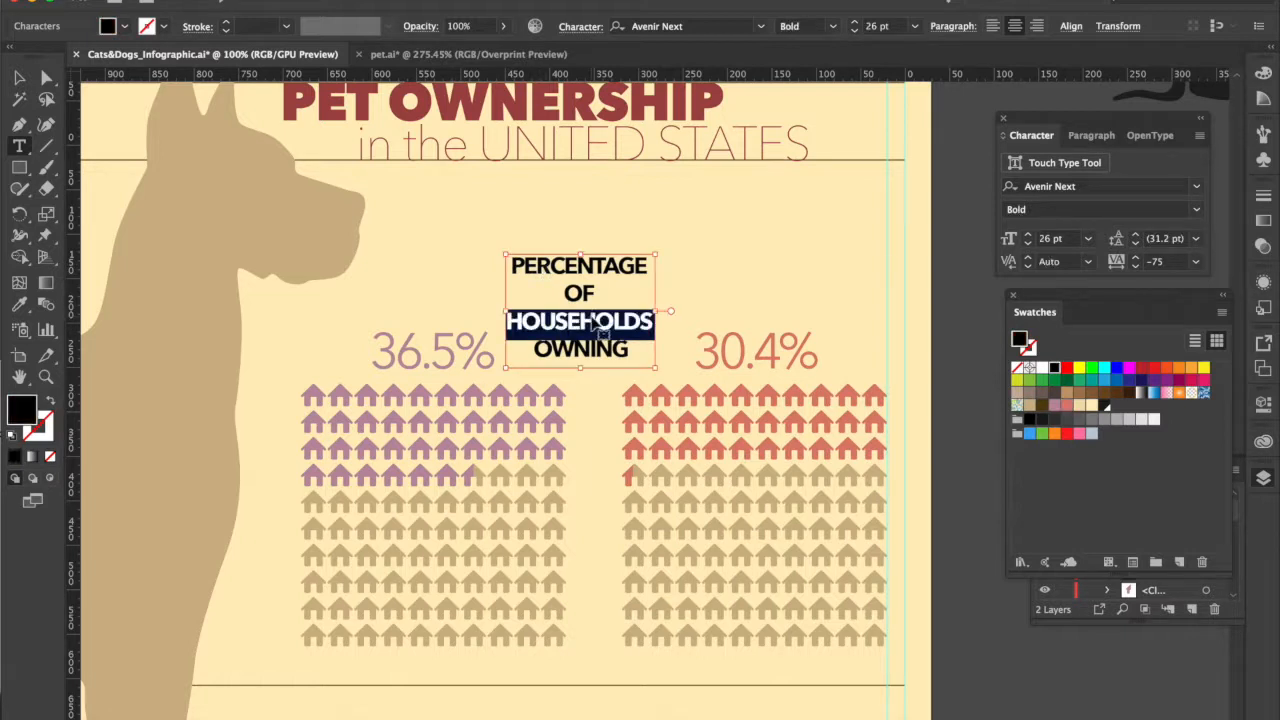
left_click(1195, 261)
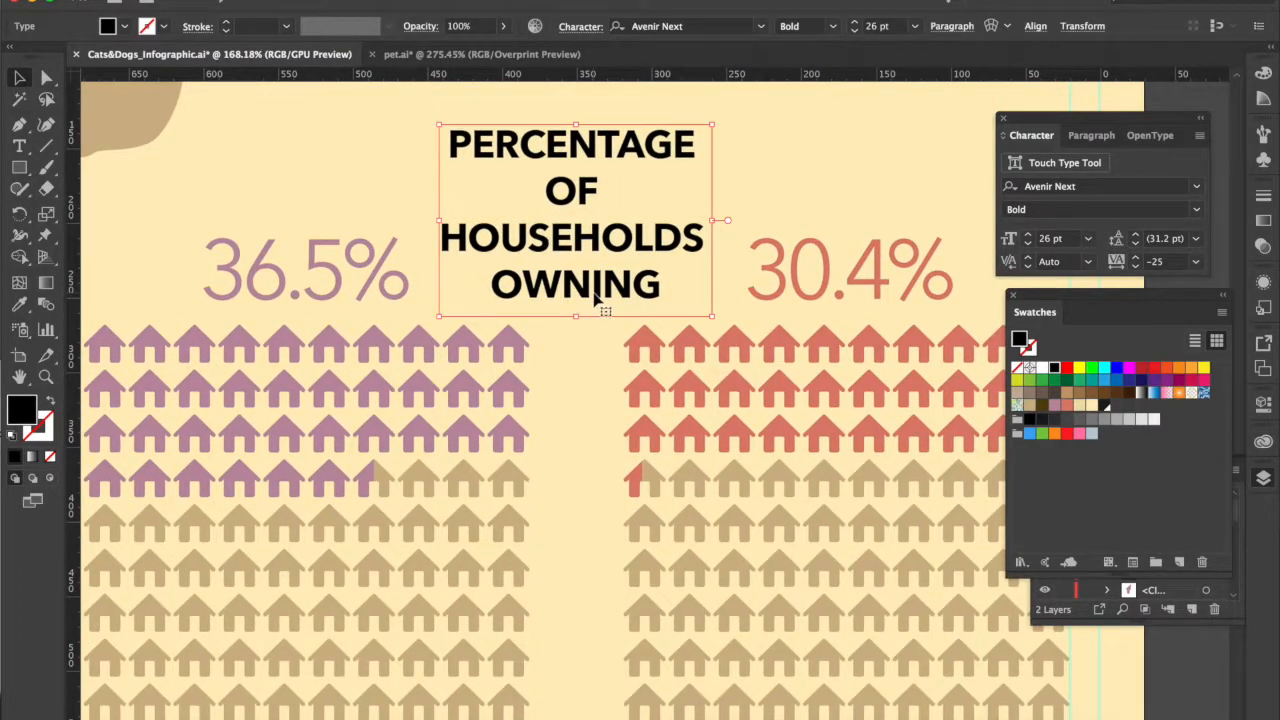
mouse_move(783, 322)
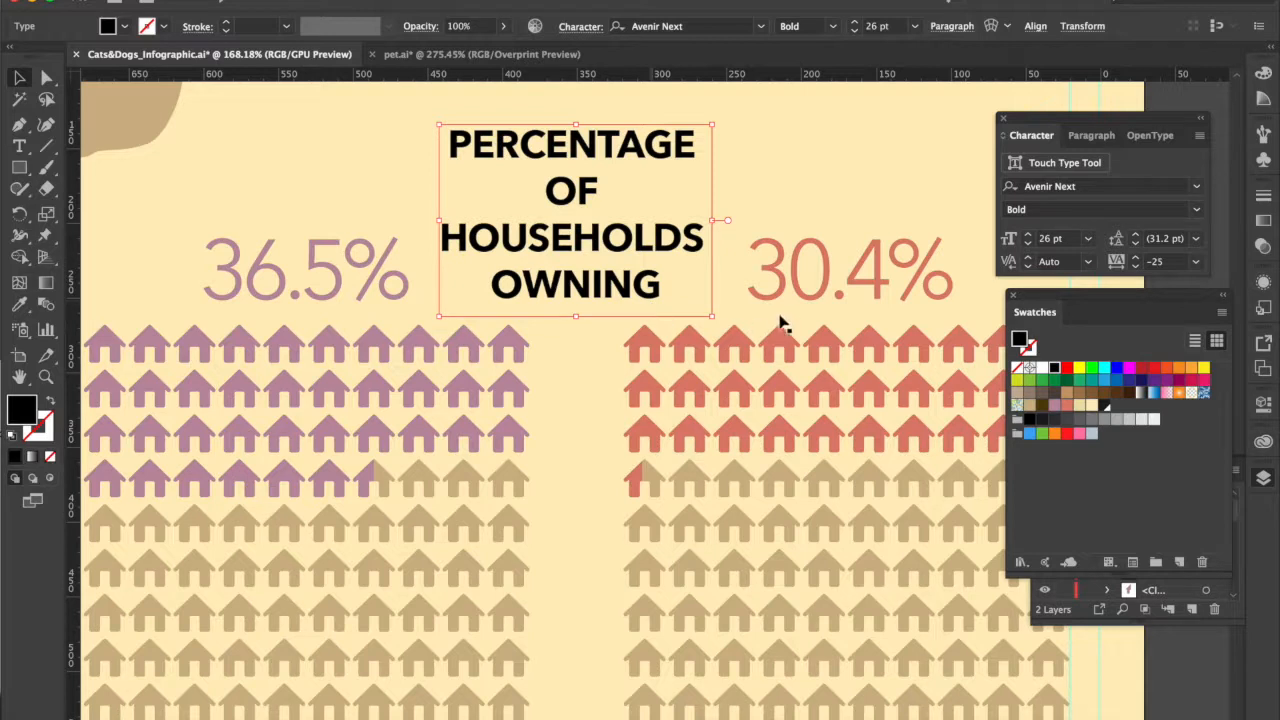
mouse_move(695, 65)
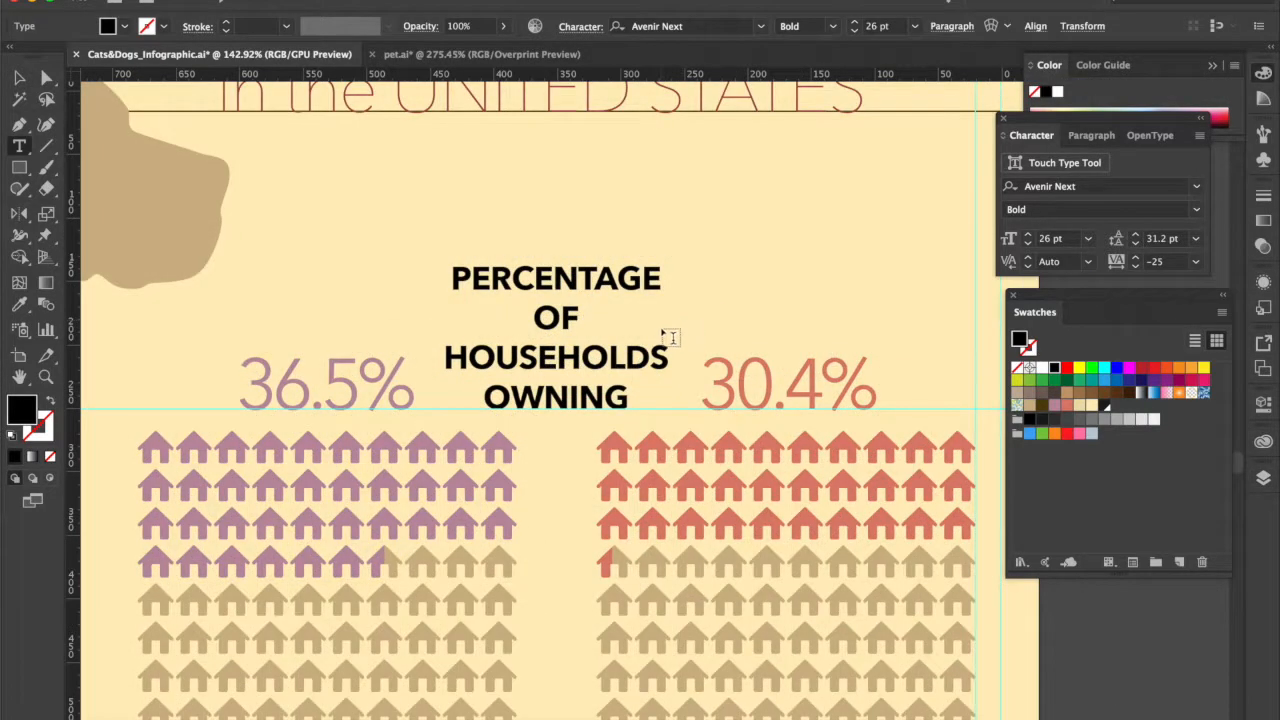
mouse_move(761, 274)
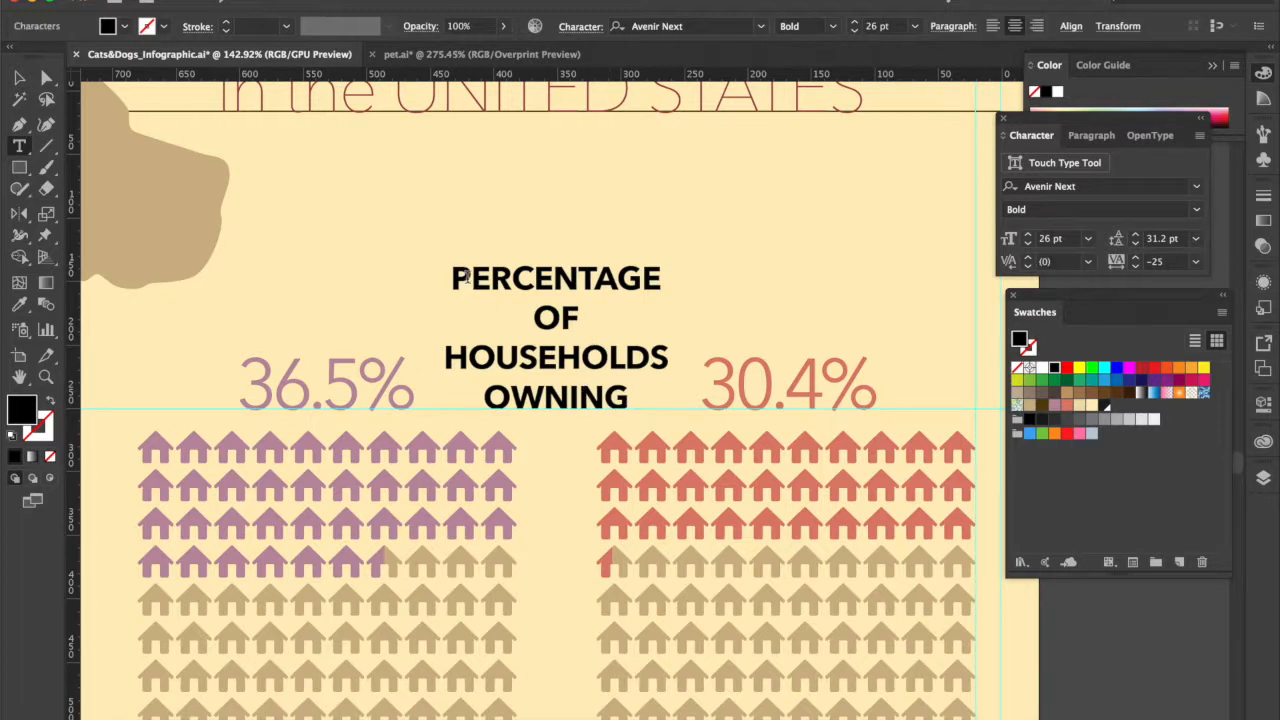
- Set the four-line heading's leading to 32 pt
triple_click(555, 357)
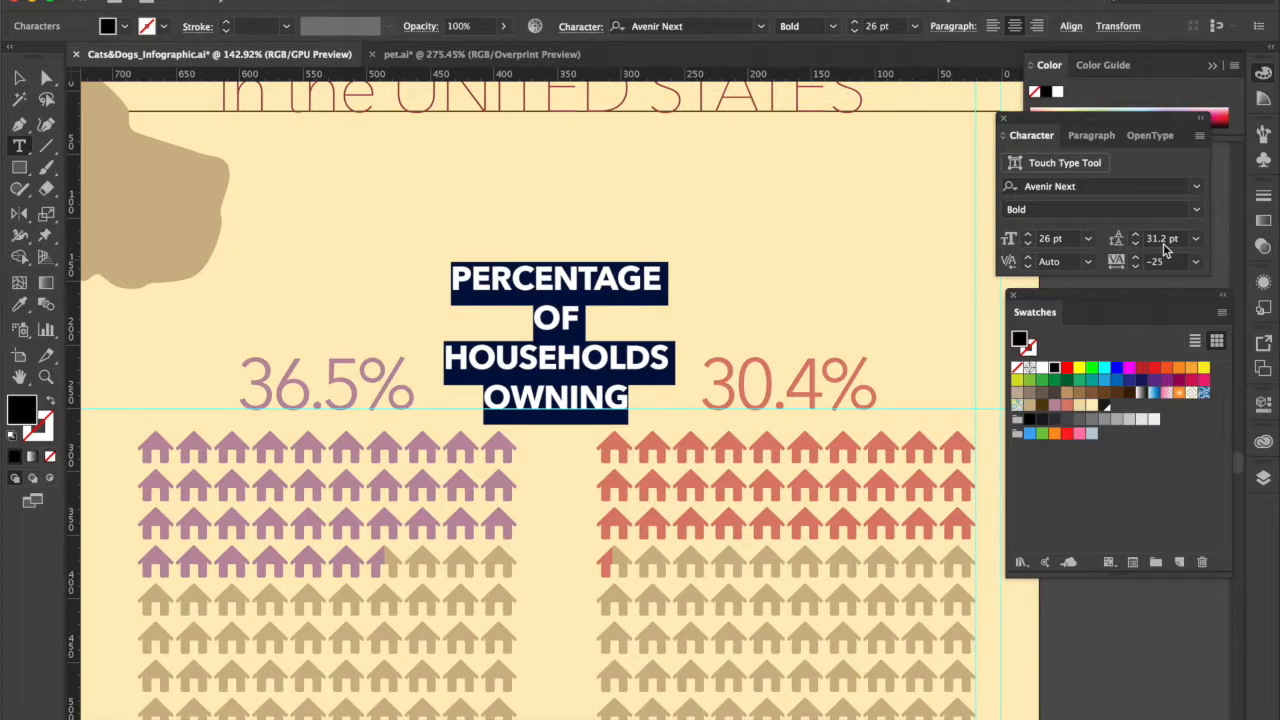
mouse_move(1165, 250)
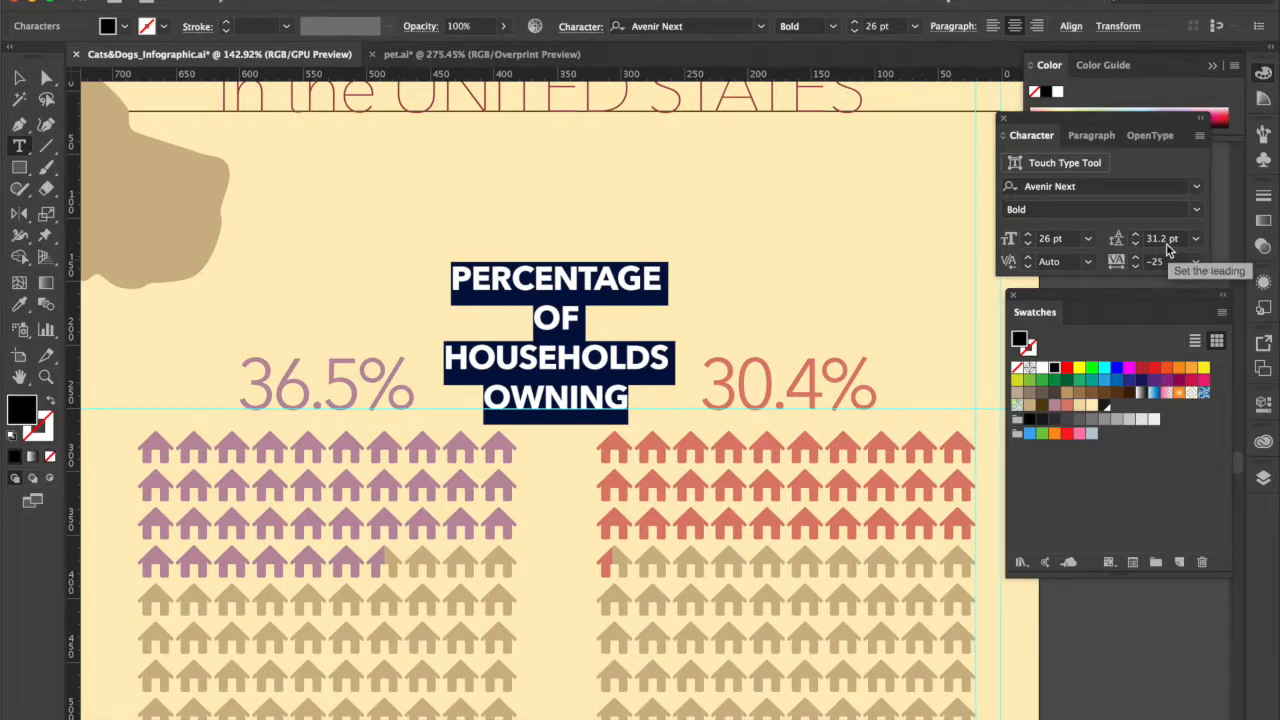
left_click(1195, 238)
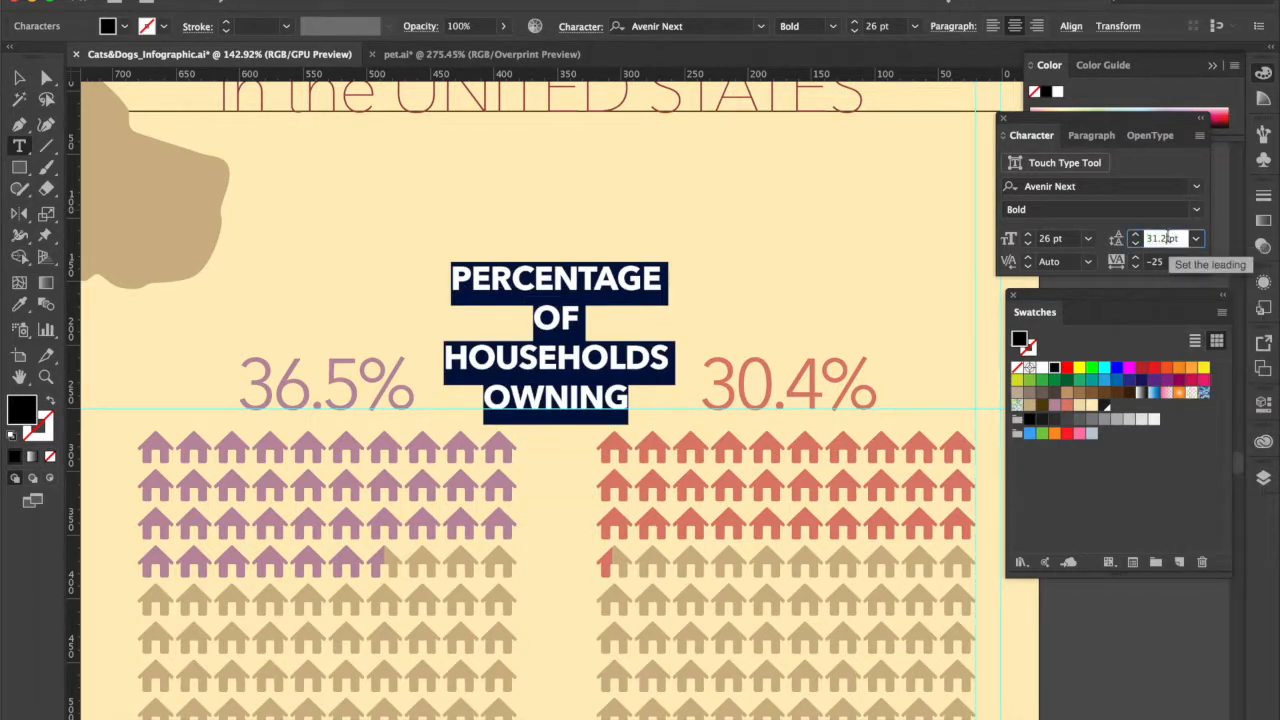
triple_click(1160, 238)
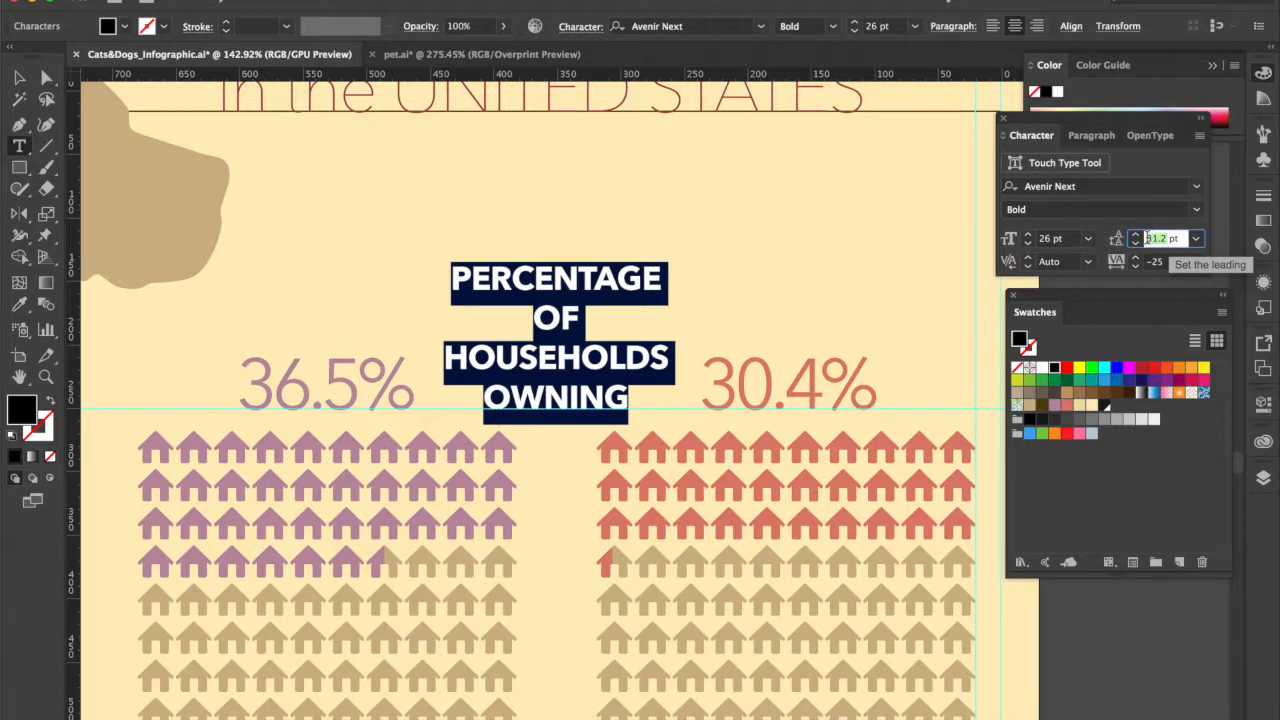
type("32")
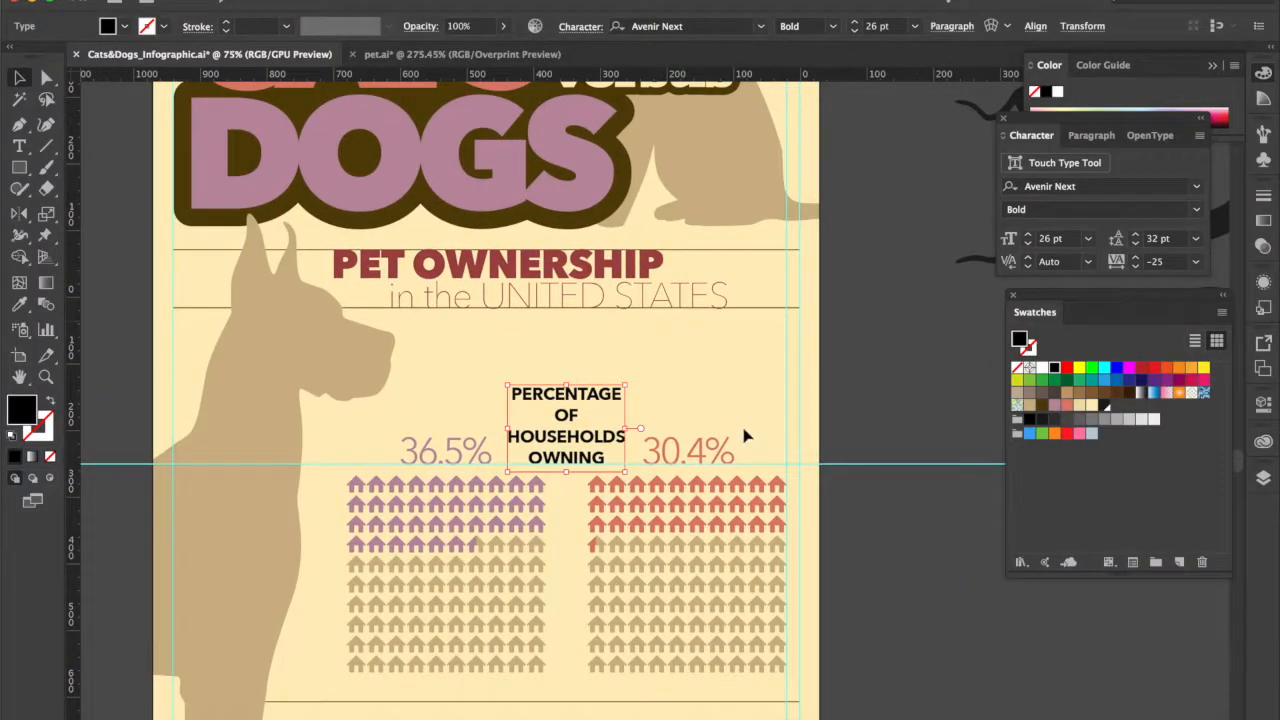
mouse_move(665, 413)
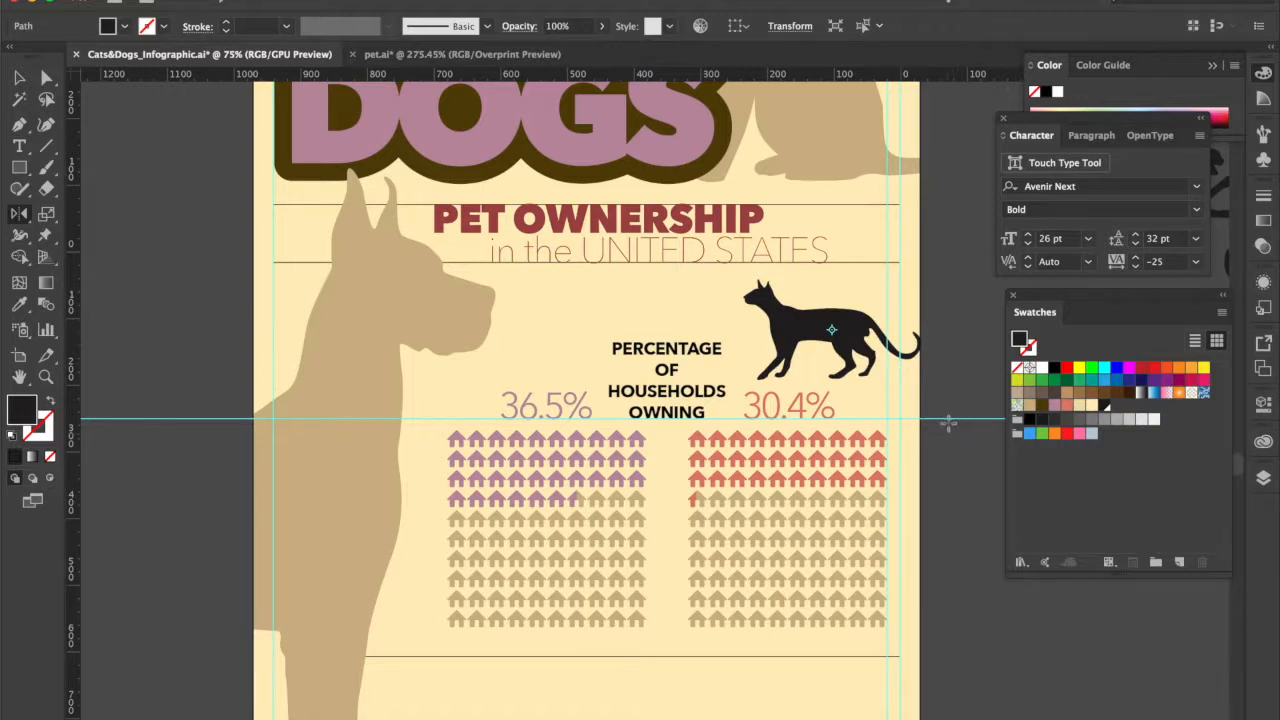
mouse_move(110, 240)
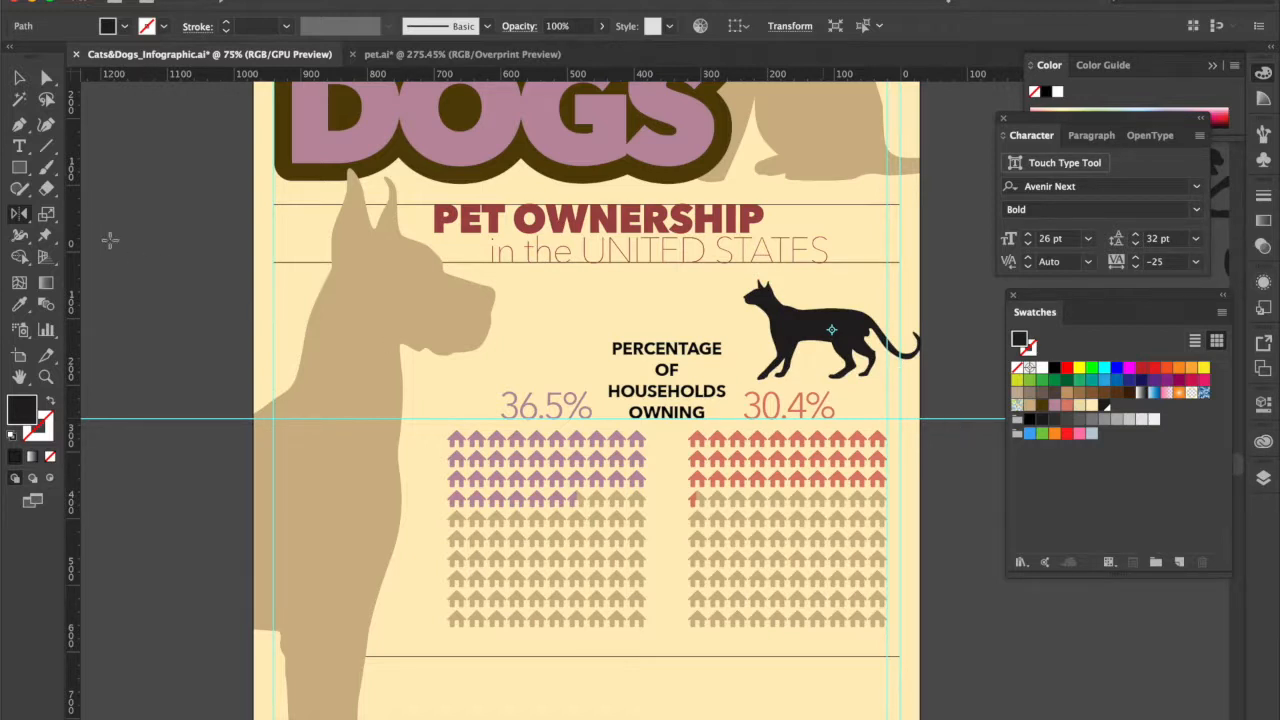
- Fill the cat silhouette above 30.4% with coral, then deselect it
left_click(835, 330)
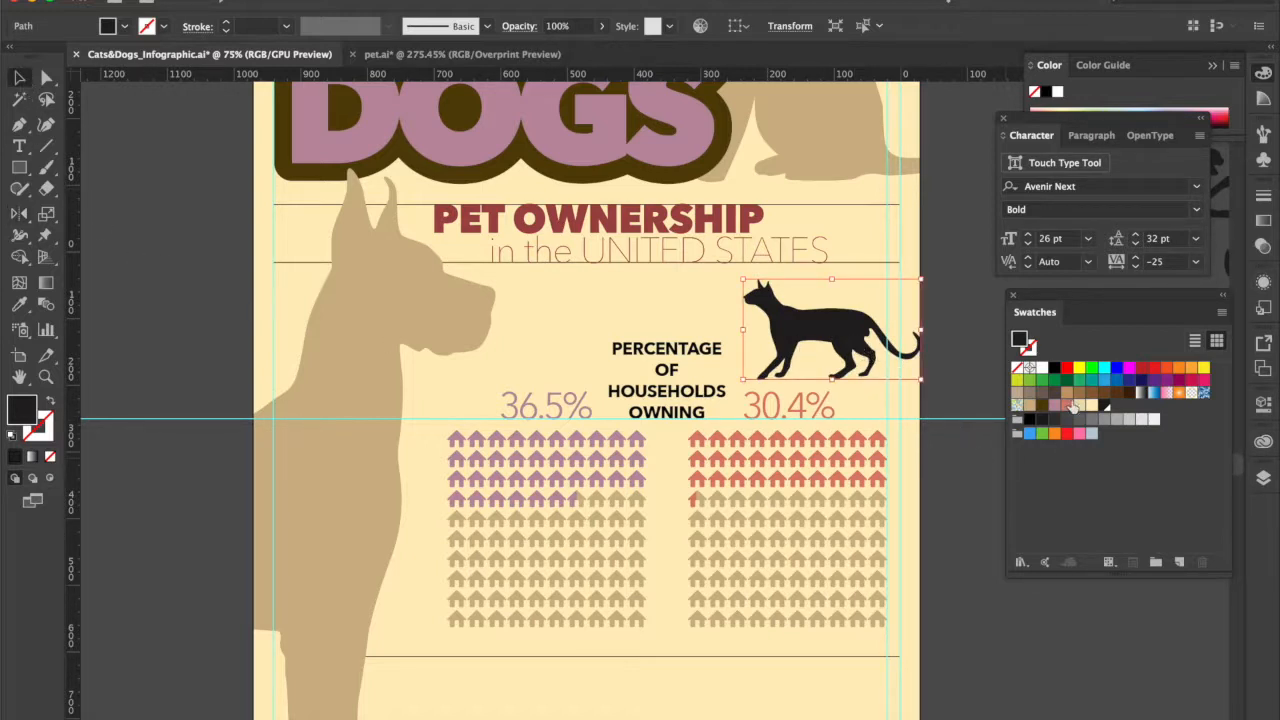
left_click(1069, 404)
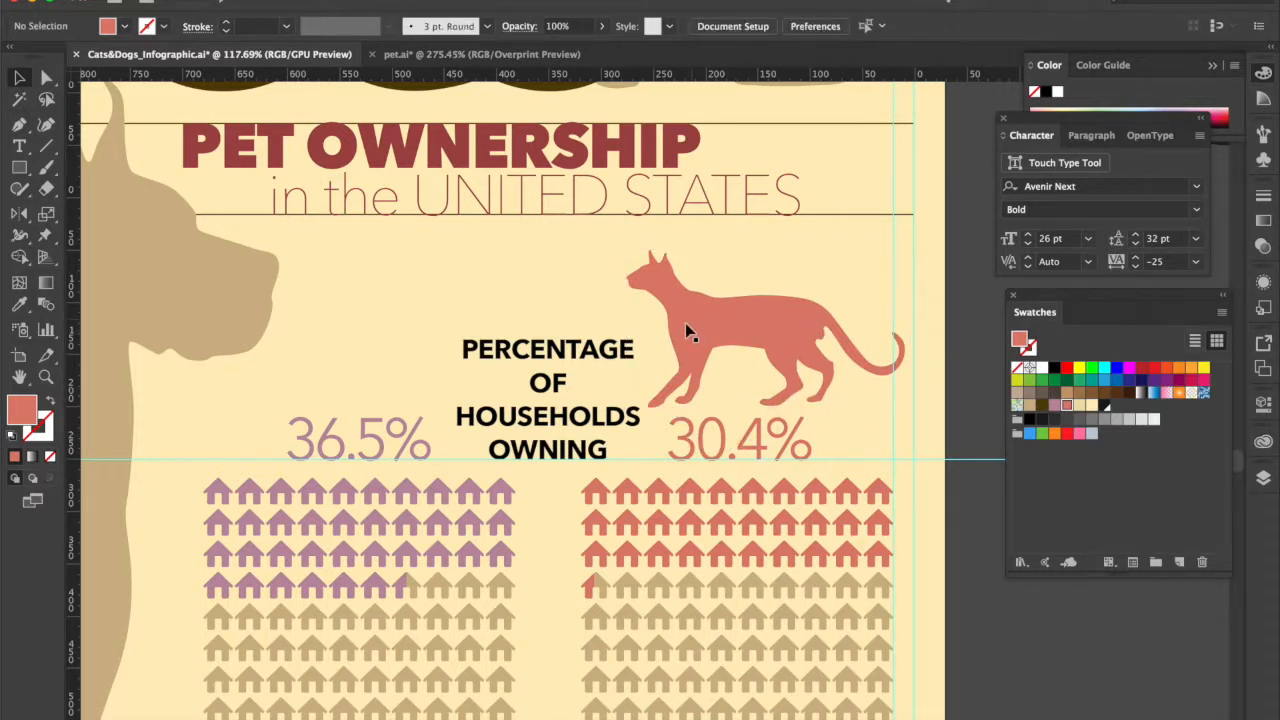
mouse_move(802, 371)
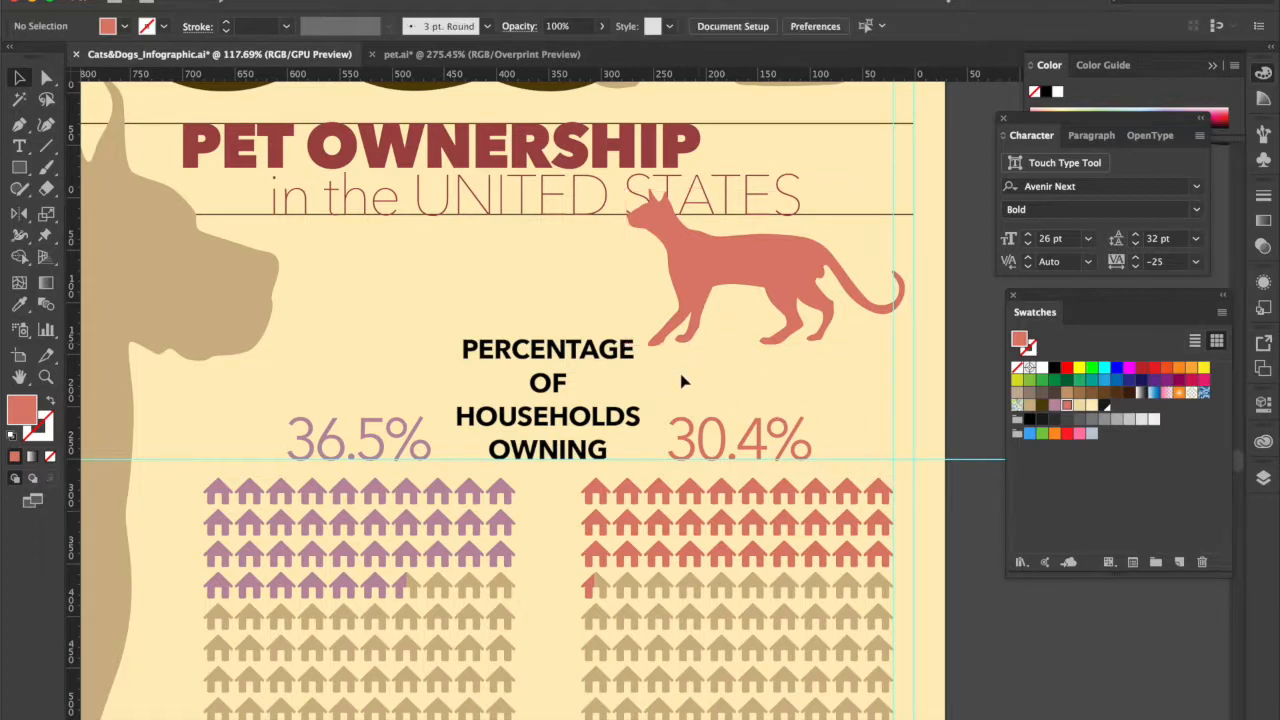
left_click(760, 290)
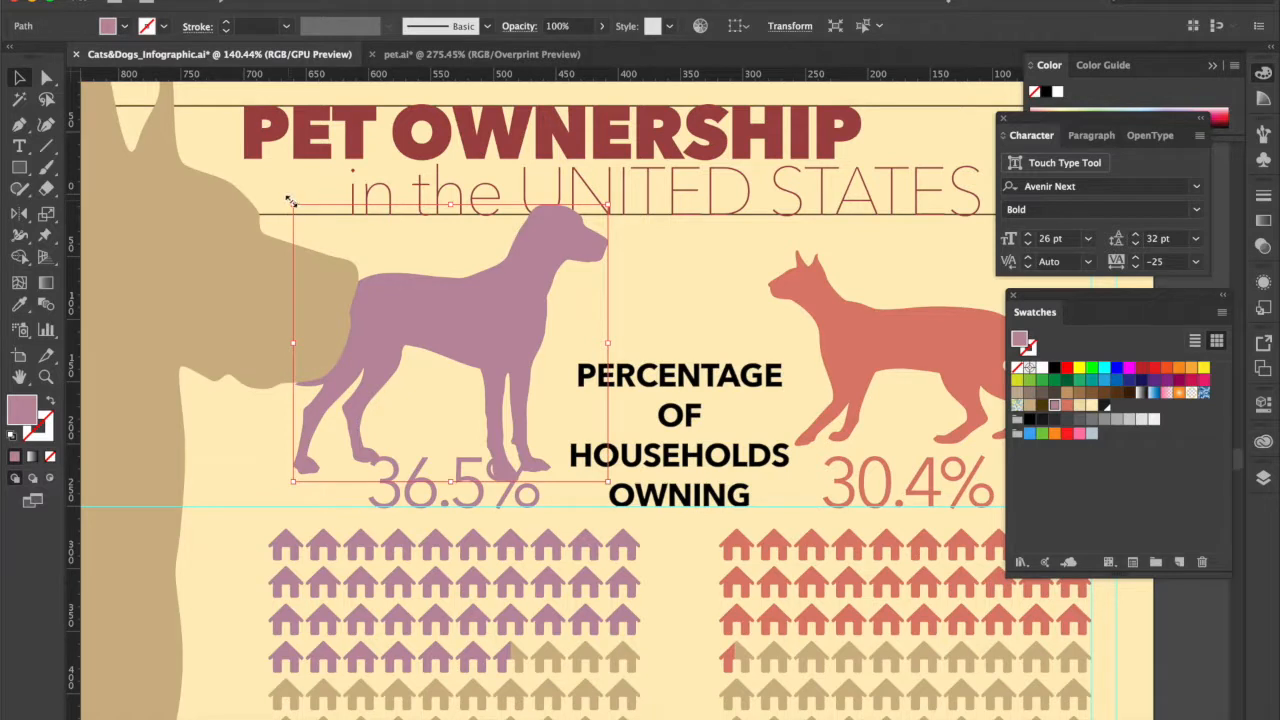
mouse_move(294, 207)
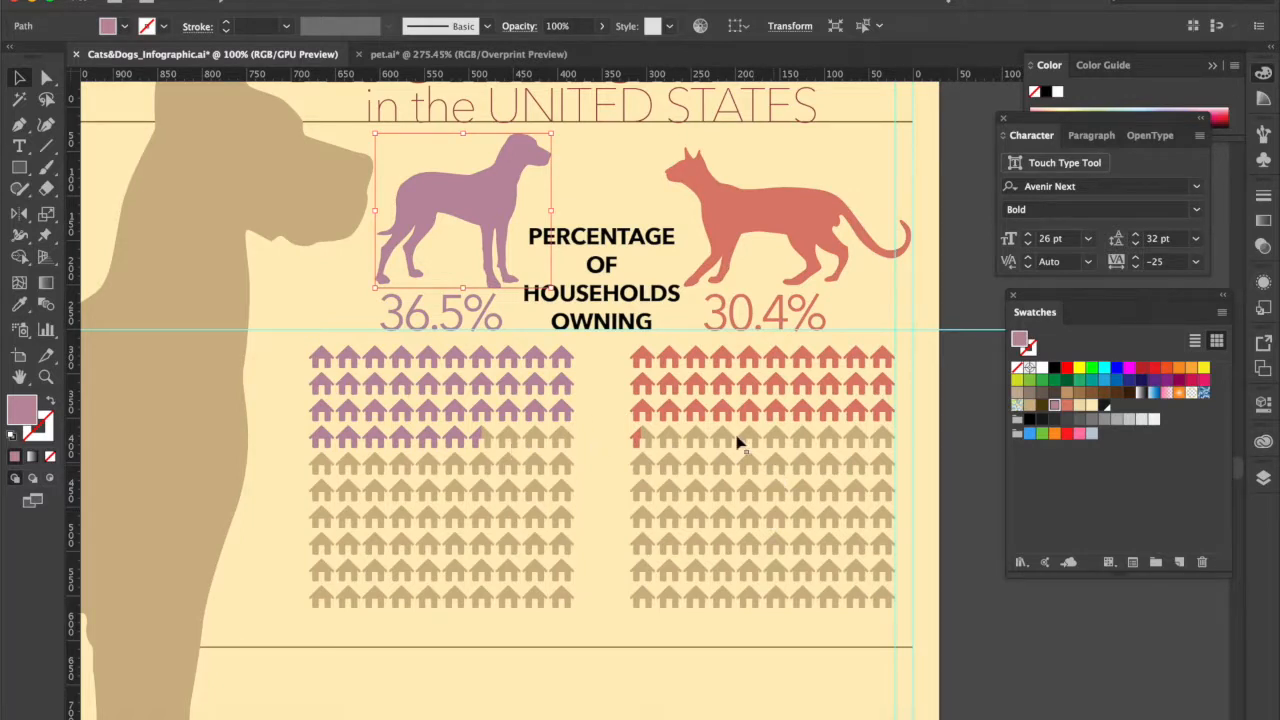
mouse_move(546, 454)
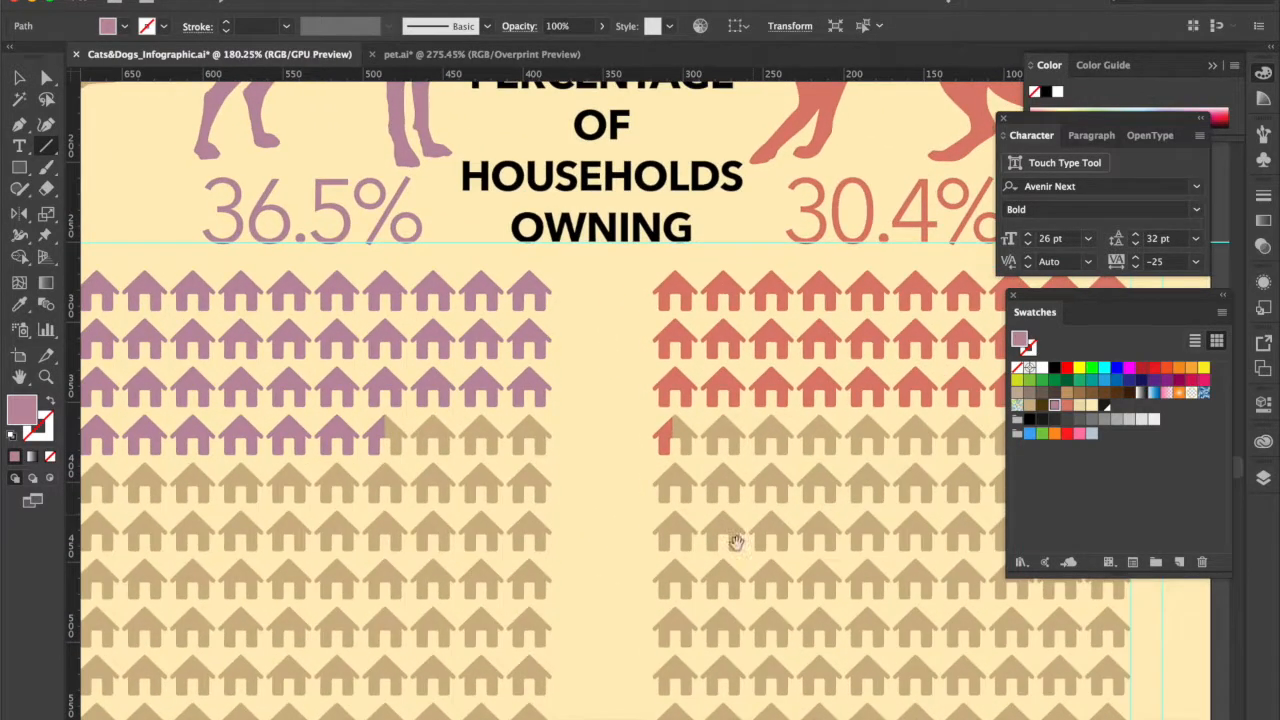
- Give the vertical divider line a 6 pt stroke in pale cream #efdfb6
scroll("down", 3)
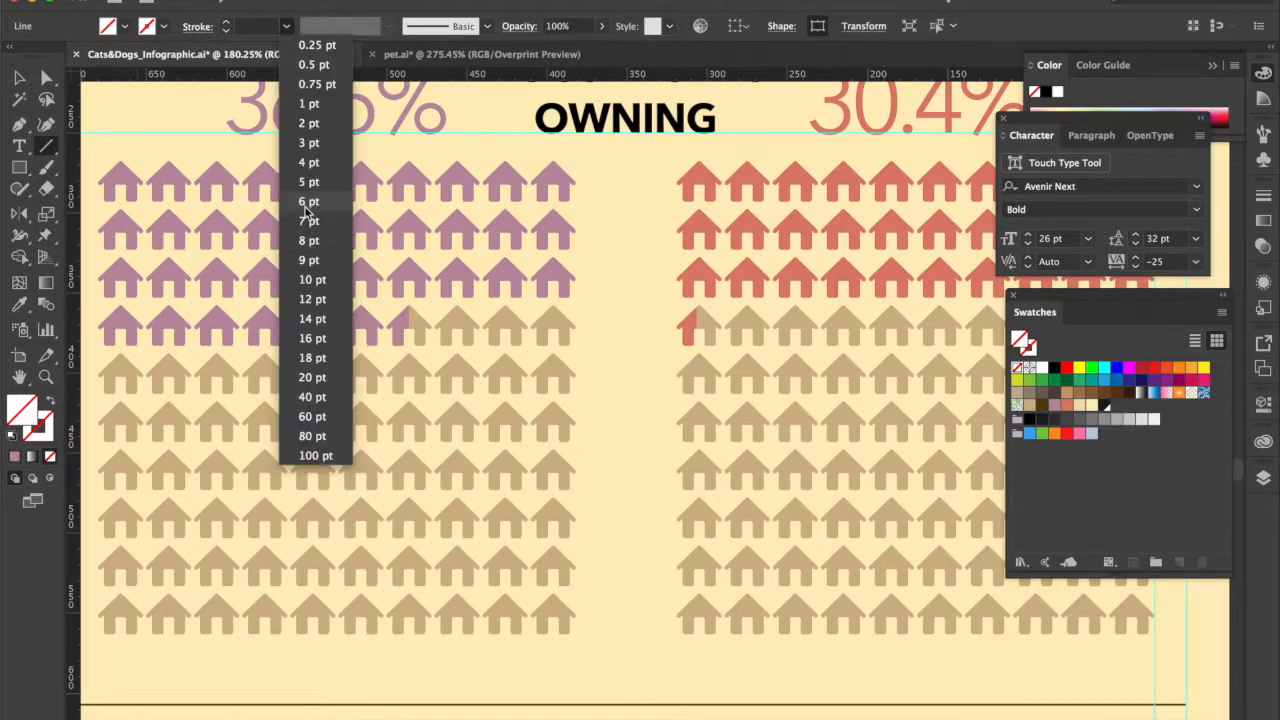
left_click(309, 201)
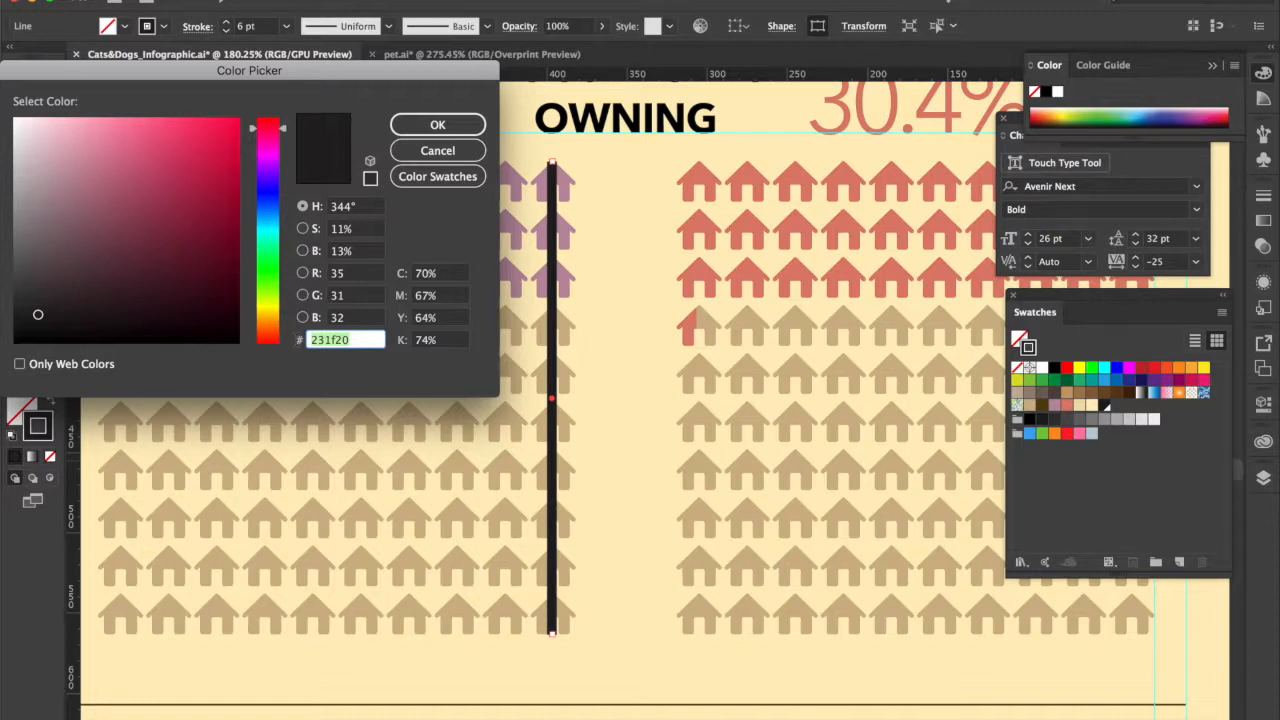
type("efdf")
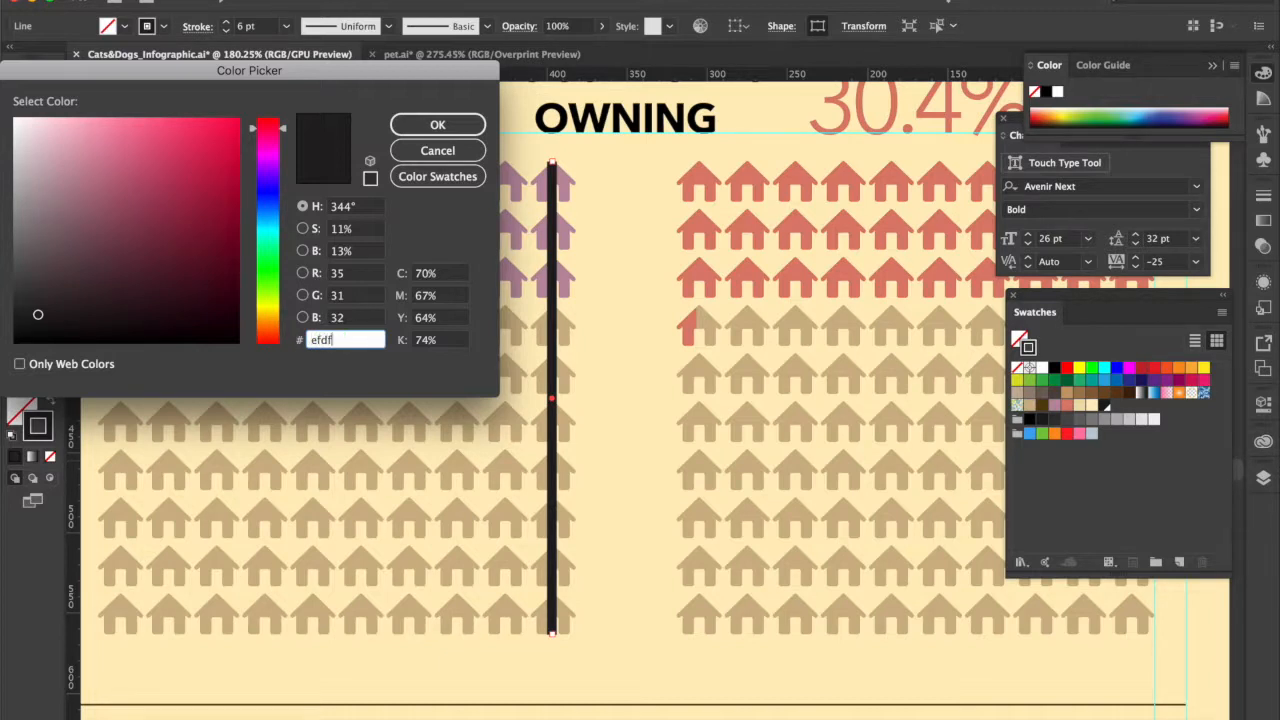
type("efdfb6")
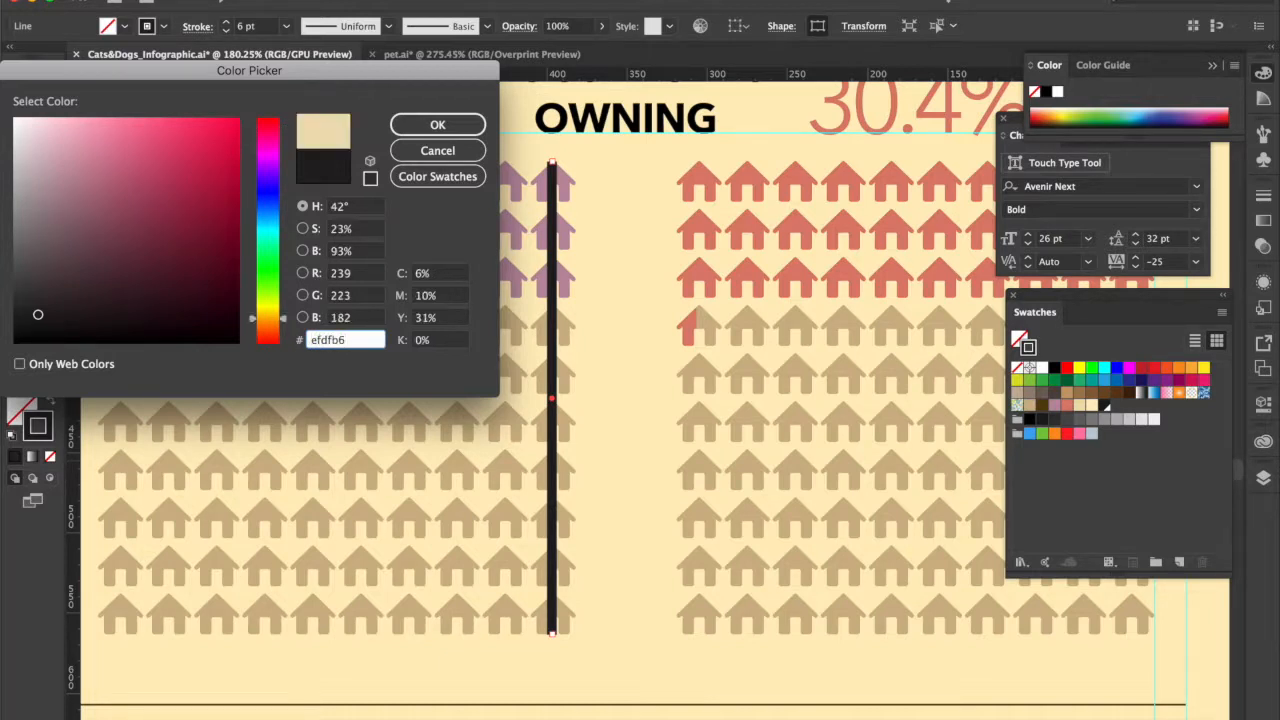
left_click(437, 124)
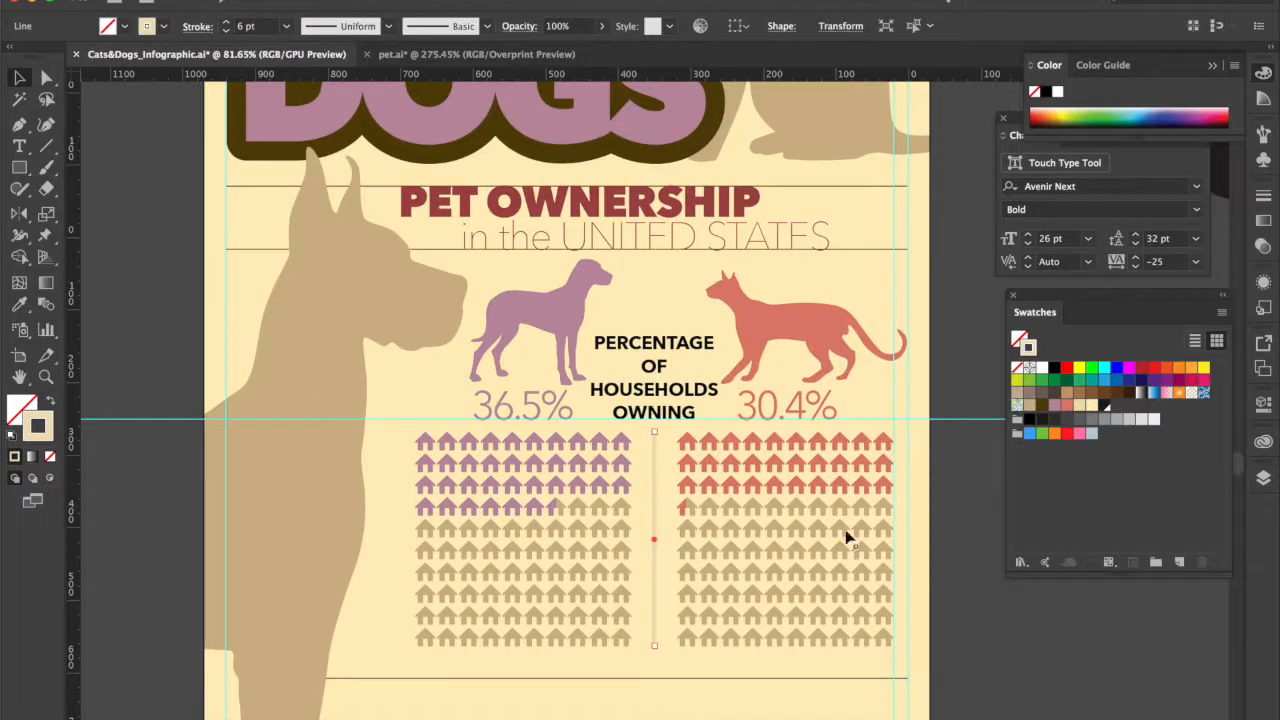
scroll("down", 3)
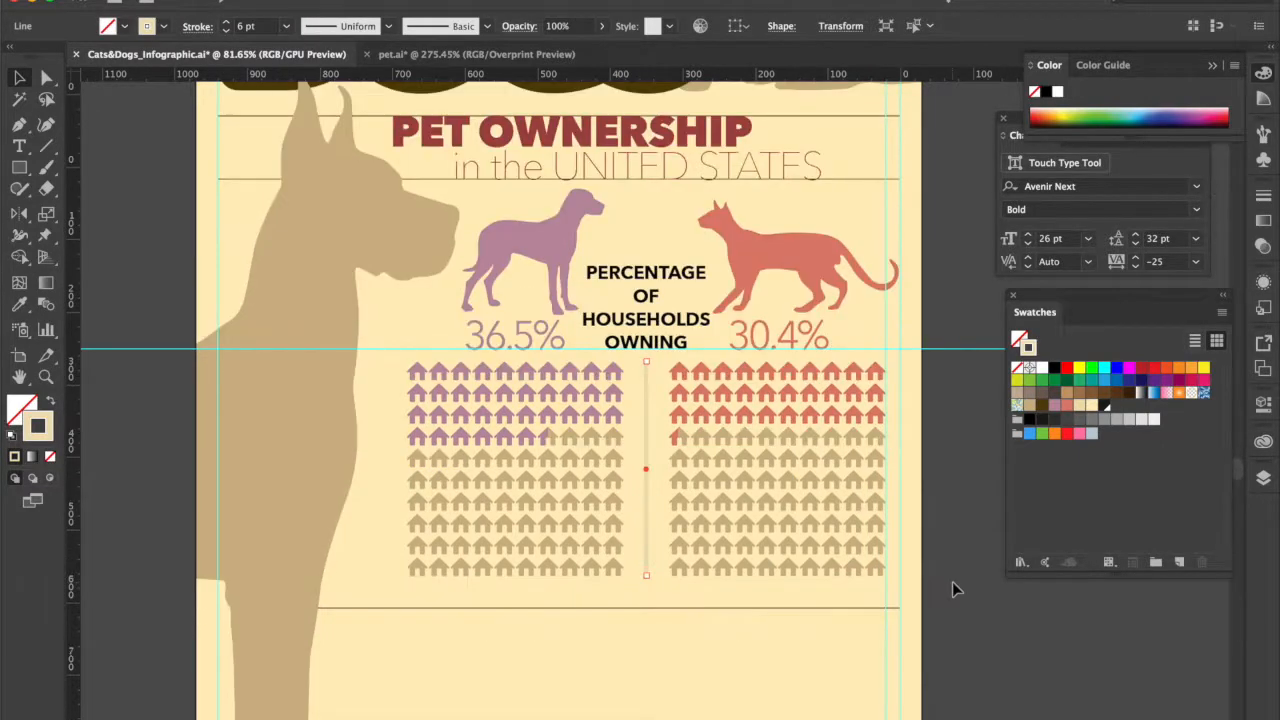
mouse_move(935, 470)
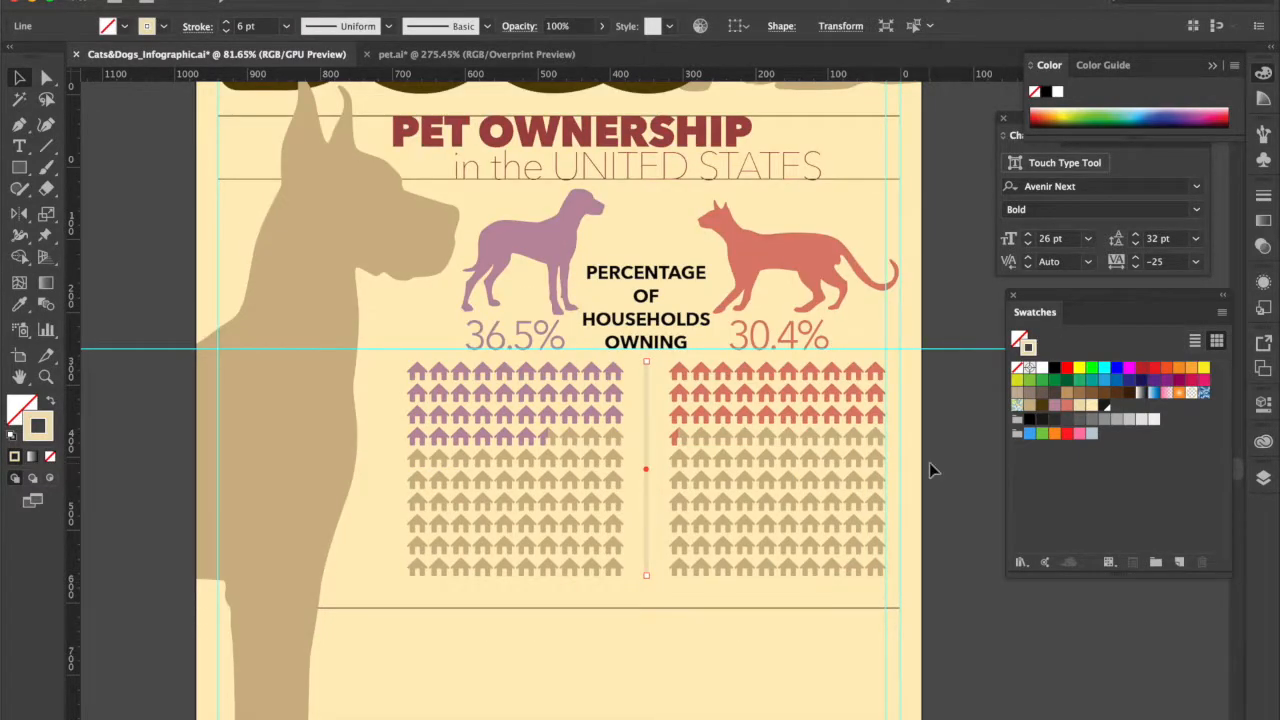